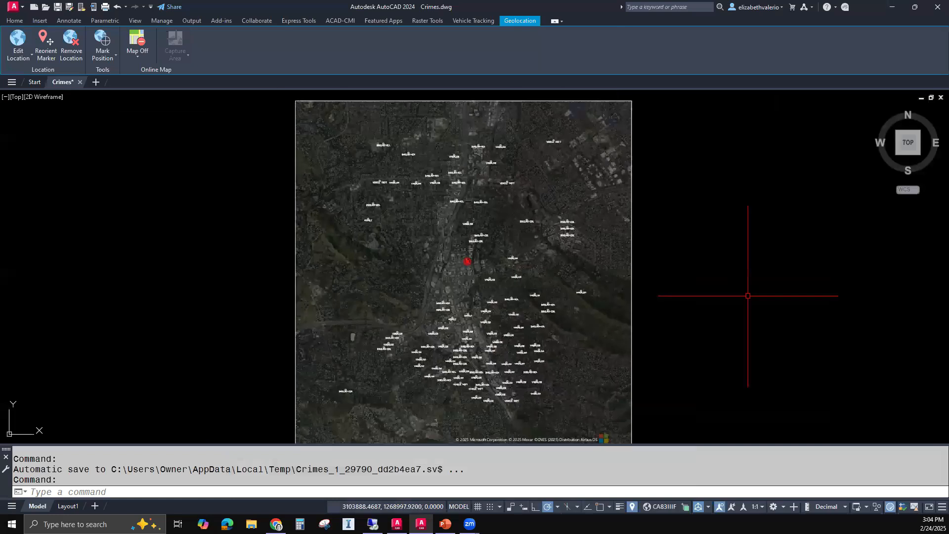
{"action": "mouse_move", "coordinate": [501, 135]}
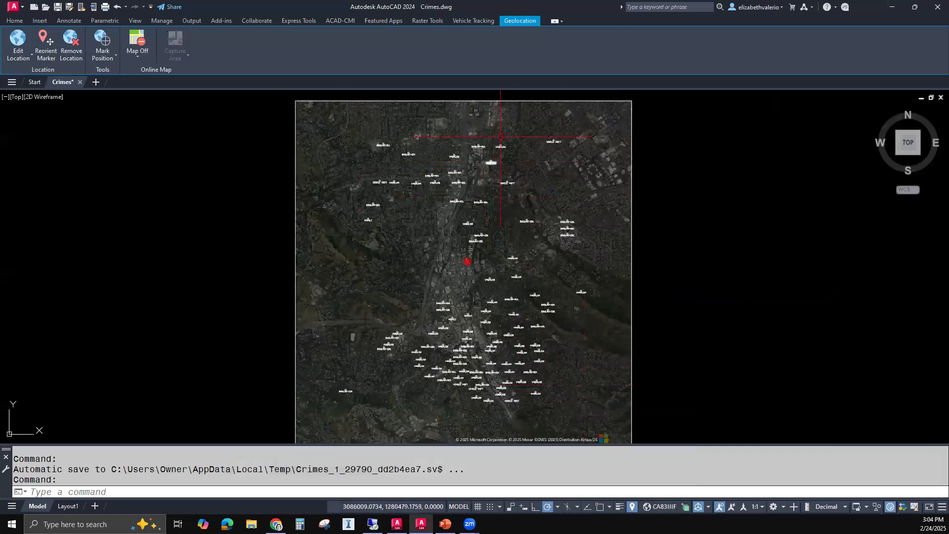
- Inspect the VANDALISM block's properties, then check that crime 0004 is a HIGH-priority vehicle theft
{"action": "scroll", "scroll_direction": "up", "scroll_amount": 3}
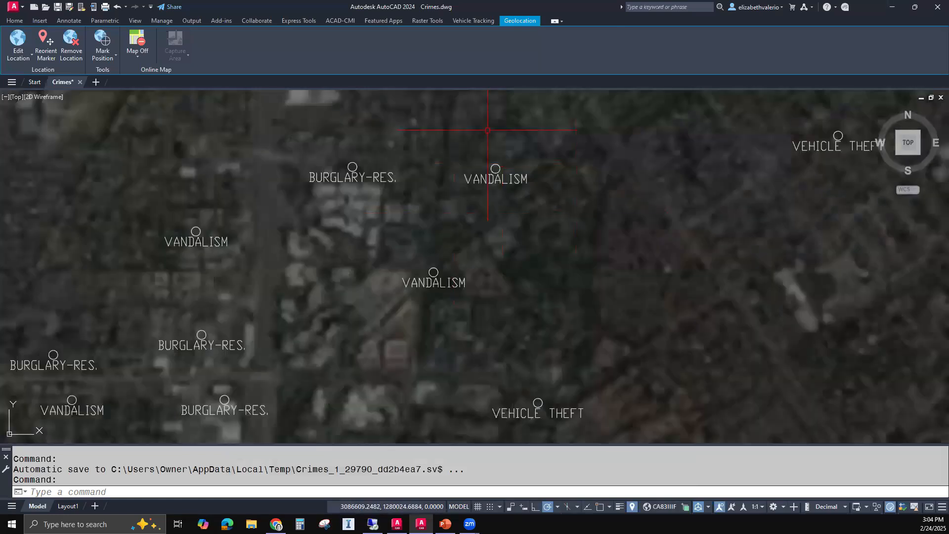
{"action": "left_click", "coordinate": [495, 177]}
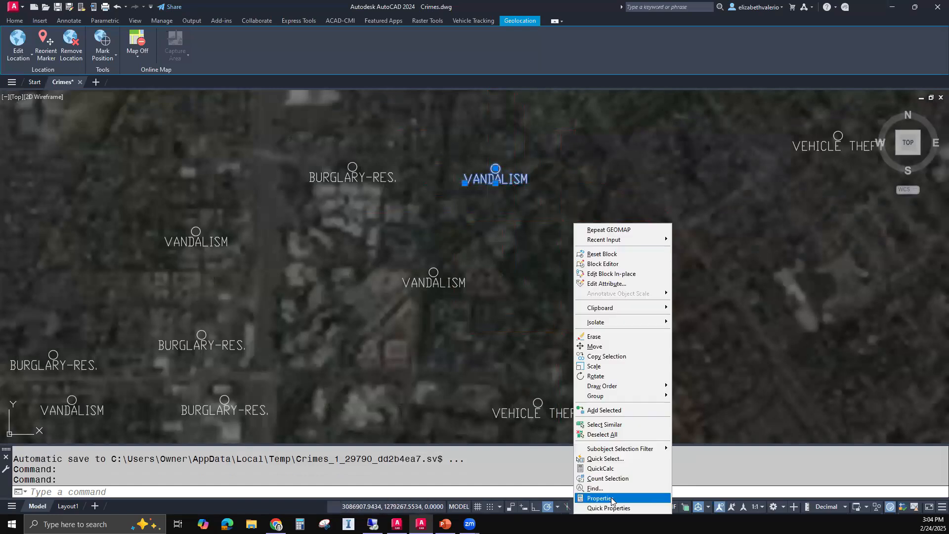
{"action": "left_click", "coordinate": [599, 498]}
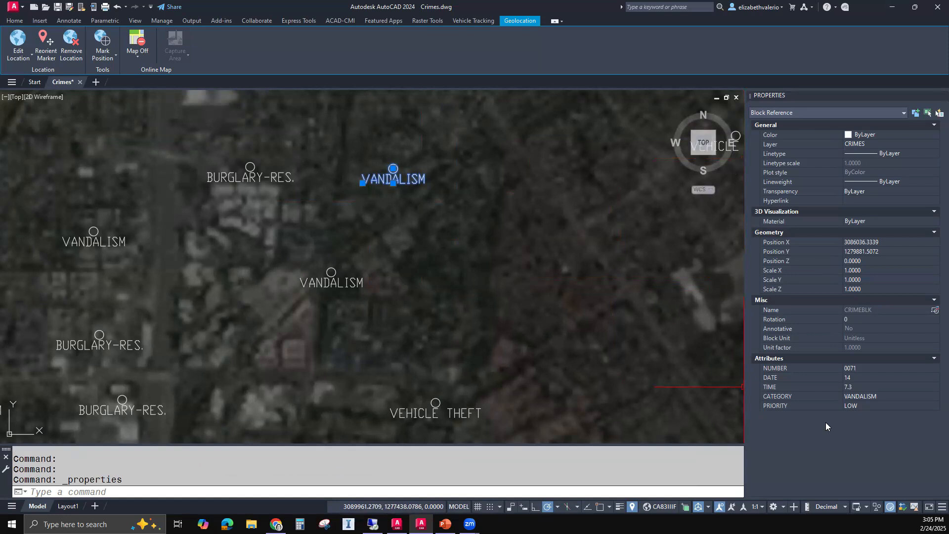
{"action": "mouse_move", "coordinate": [907, 419]}
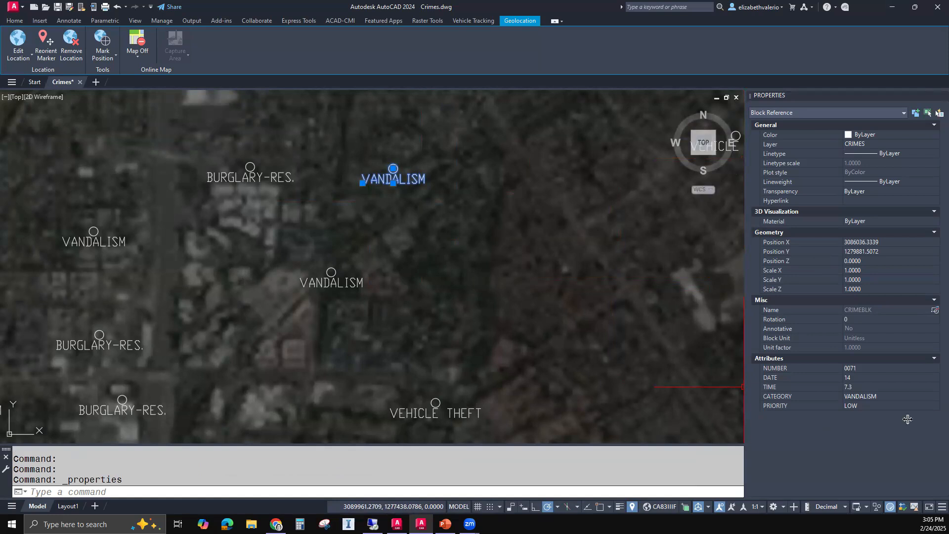
{"action": "mouse_move", "coordinate": [855, 457]}
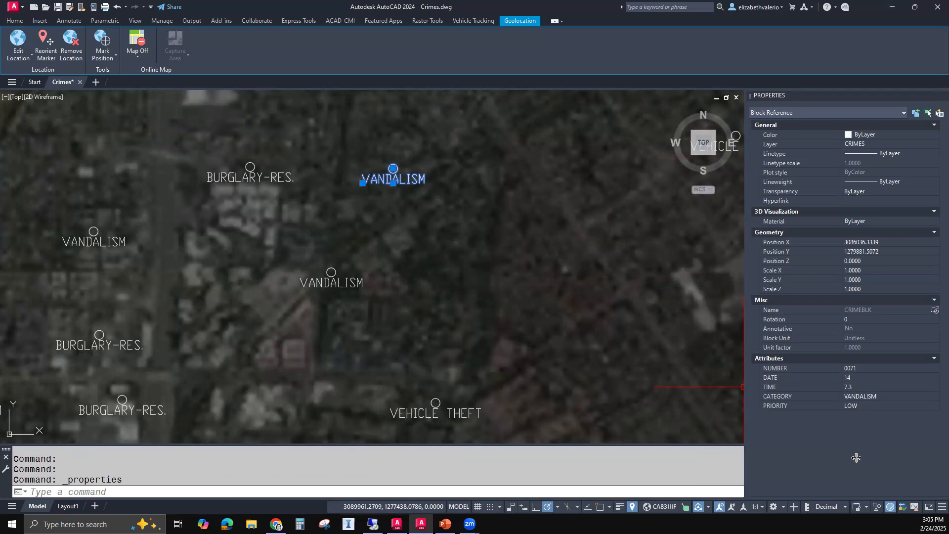
{"action": "mouse_move", "coordinate": [791, 399]}
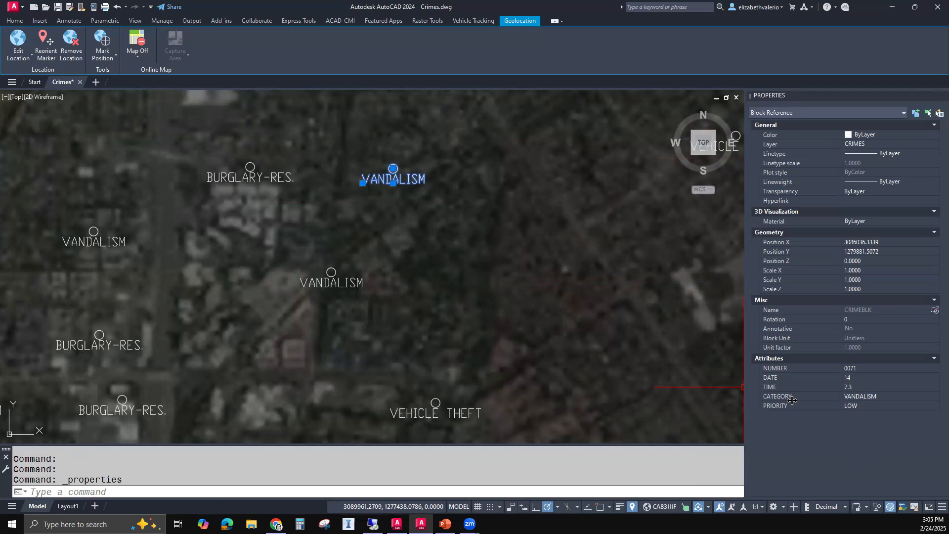
{"action": "mouse_move", "coordinate": [543, 277]}
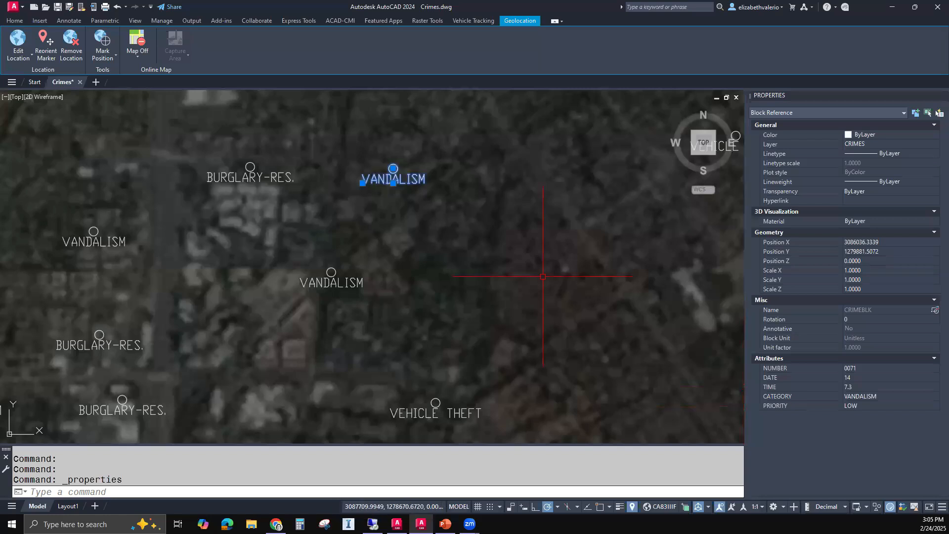
{"action": "scroll", "scroll_direction": "down", "scroll_amount": 3}
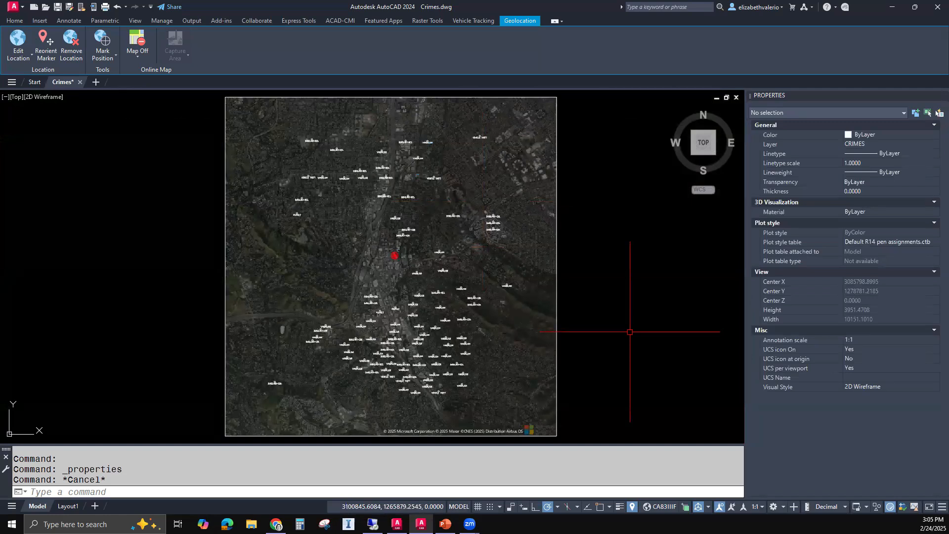
{"action": "mouse_move", "coordinate": [626, 311]}
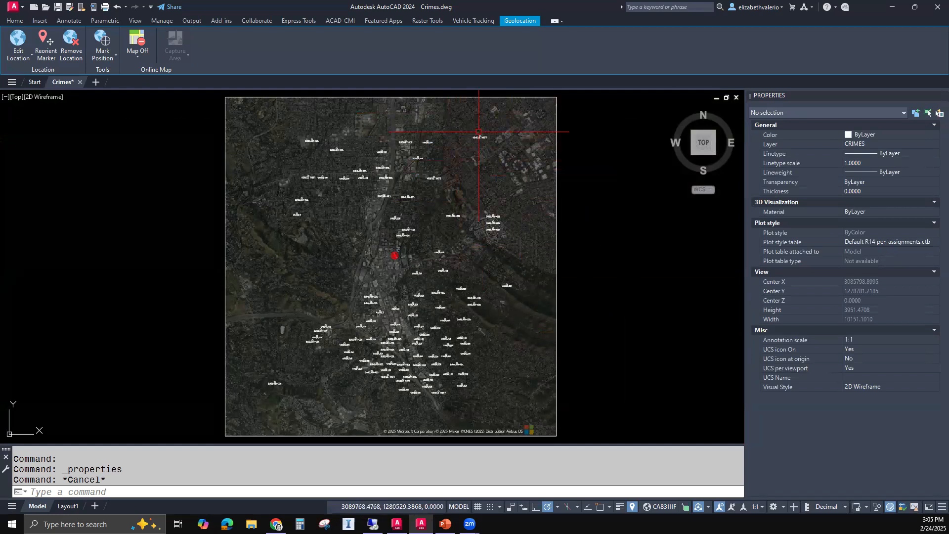
{"action": "mouse_move", "coordinate": [483, 129]}
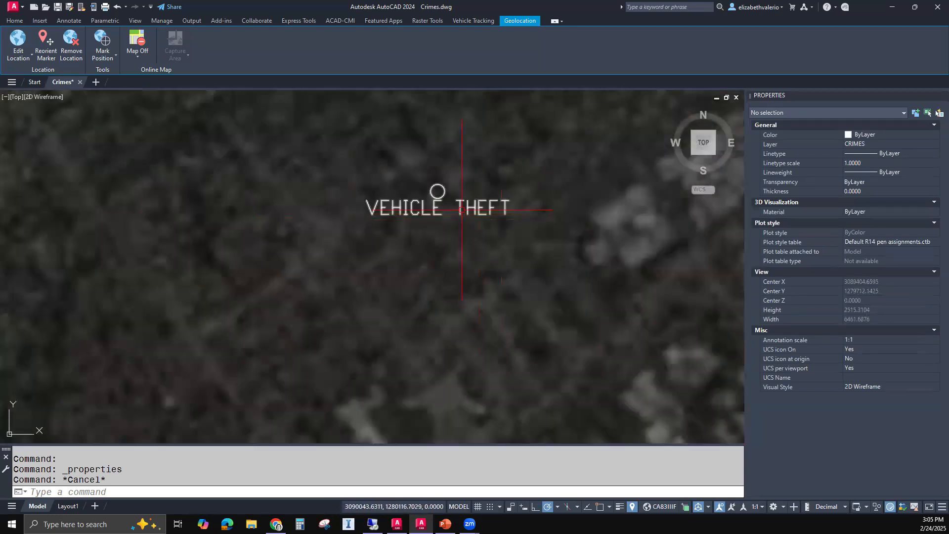
{"action": "left_click", "coordinate": [437, 207]}
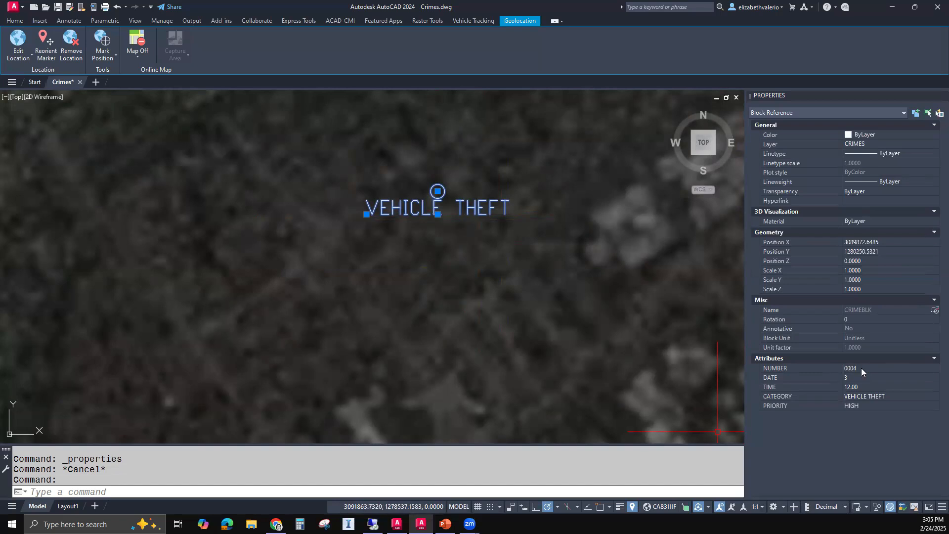
{"action": "mouse_move", "coordinate": [849, 383]}
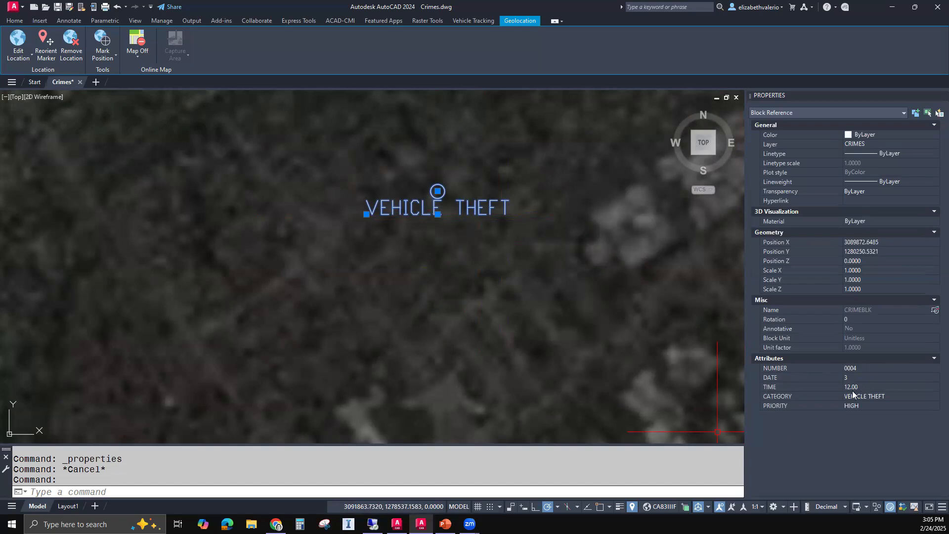
{"action": "mouse_move", "coordinate": [772, 399]}
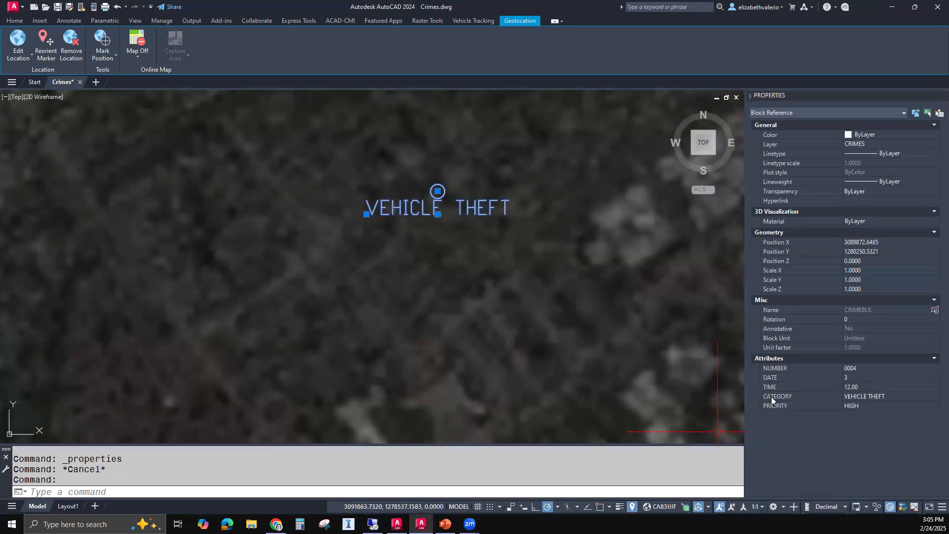
{"action": "mouse_move", "coordinate": [888, 401]}
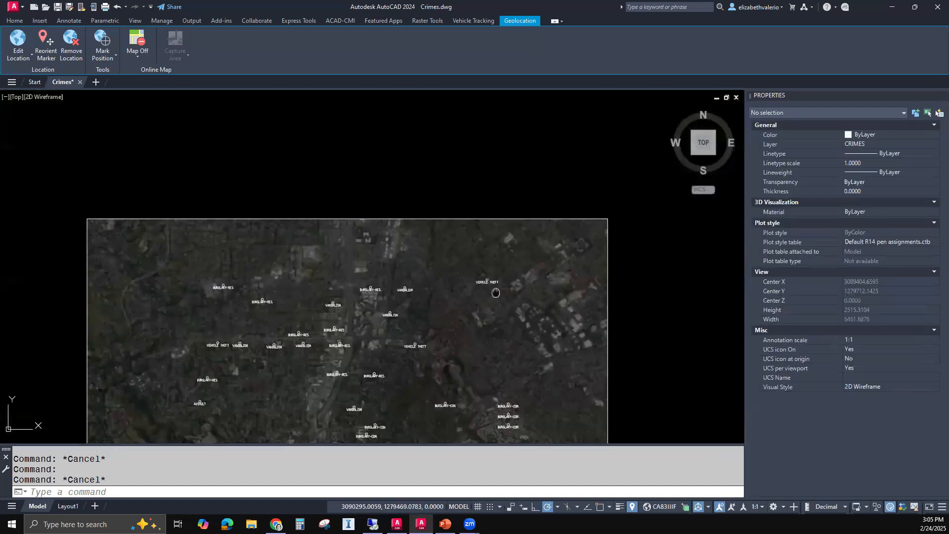
{"action": "scroll", "scroll_direction": "down", "scroll_amount": 3}
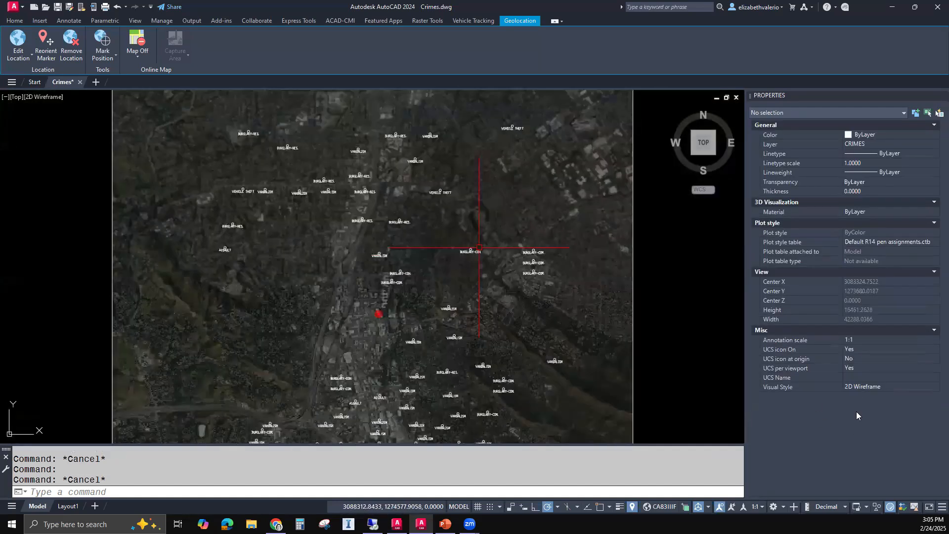
{"action": "left_click", "coordinate": [466, 251]}
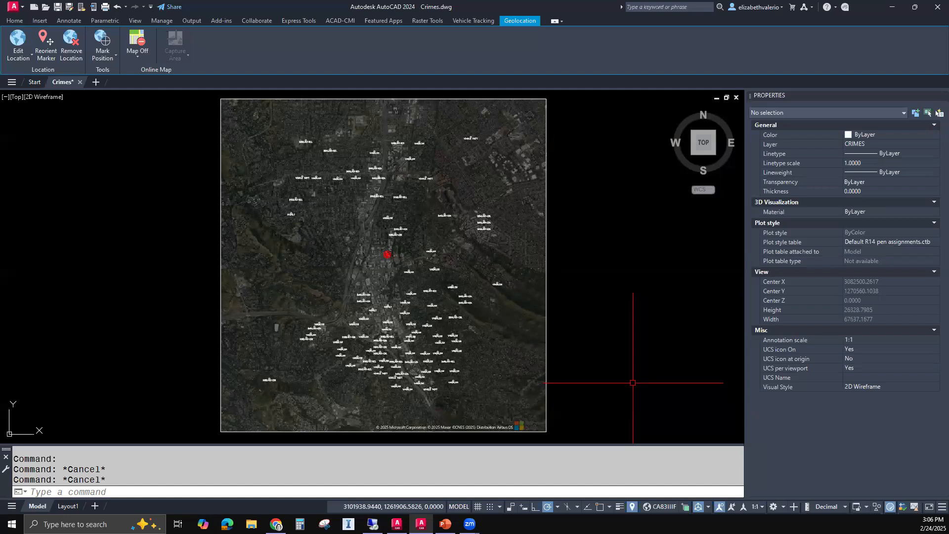
{"action": "mouse_move", "coordinate": [512, 264]}
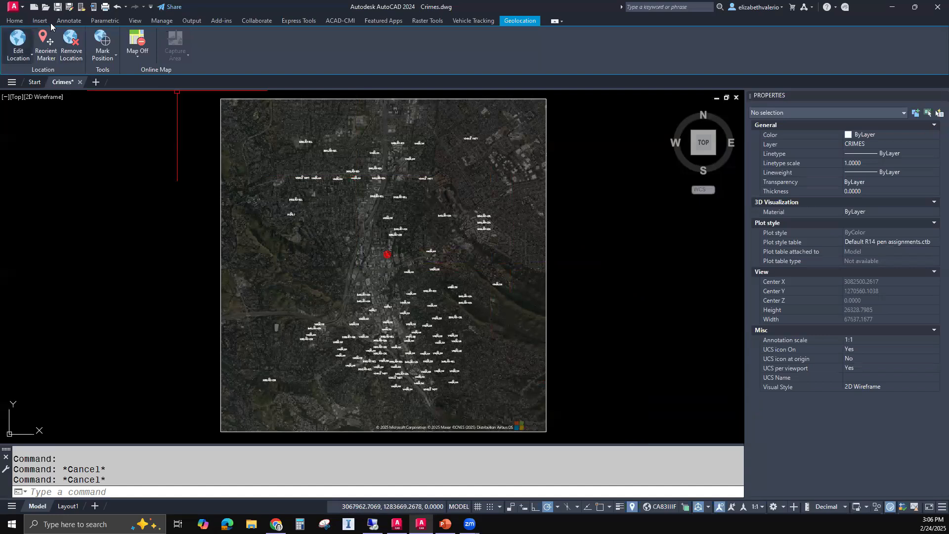
- Start inserting a table built from object data in the drawing (Data Extraction)
{"action": "left_click", "coordinate": [69, 20]}
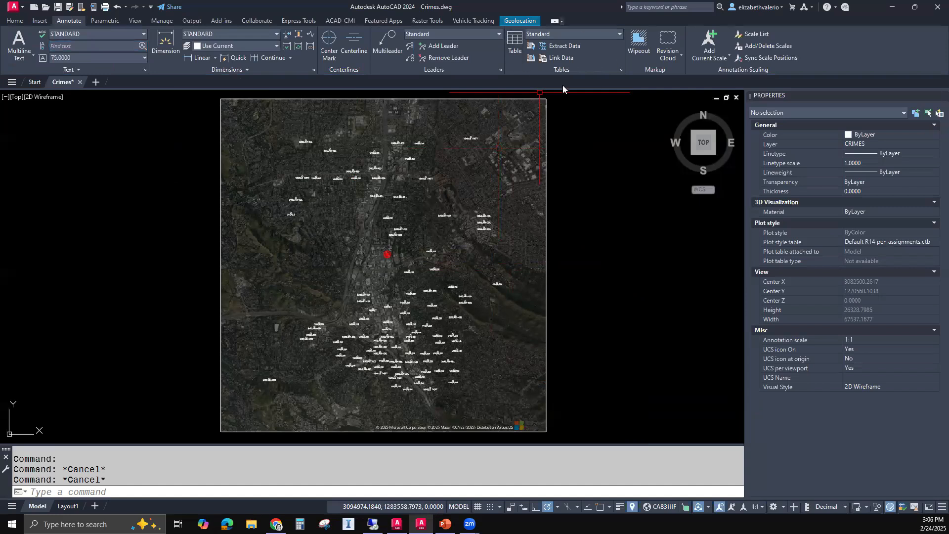
{"action": "mouse_move", "coordinate": [520, 49]}
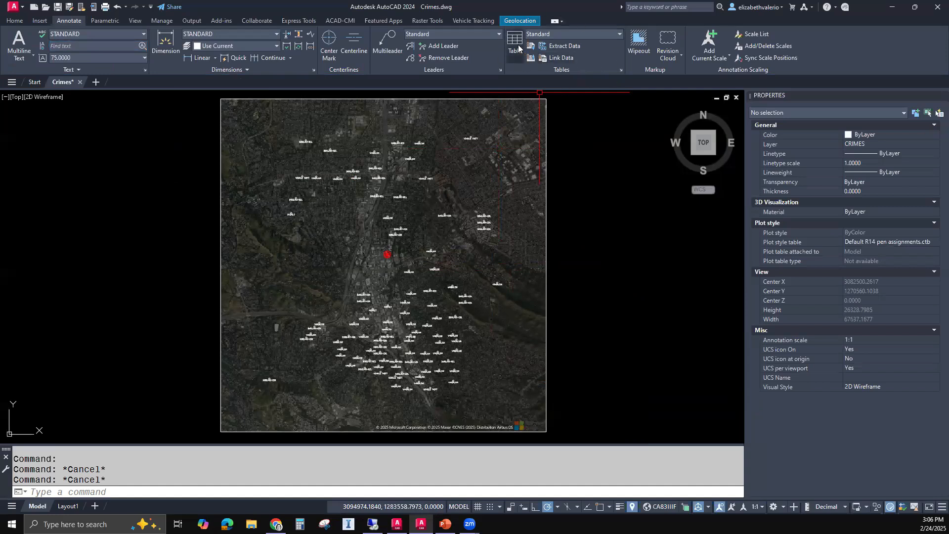
{"action": "mouse_move", "coordinate": [514, 45]}
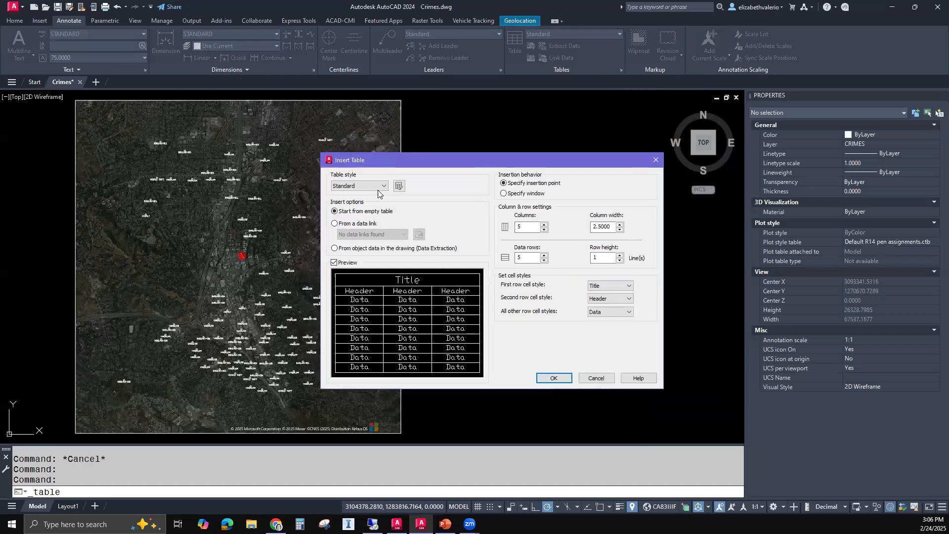
{"action": "mouse_move", "coordinate": [356, 239]}
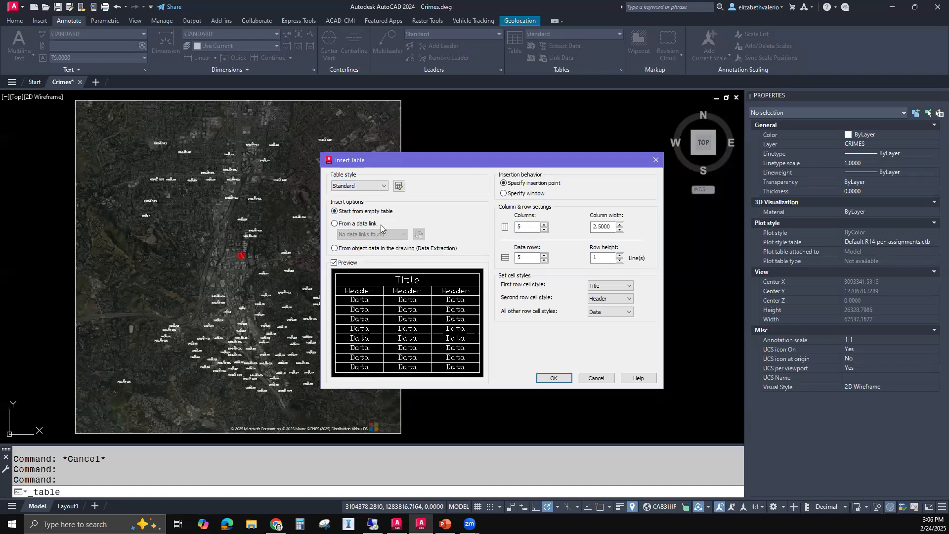
{"action": "mouse_move", "coordinate": [399, 248]}
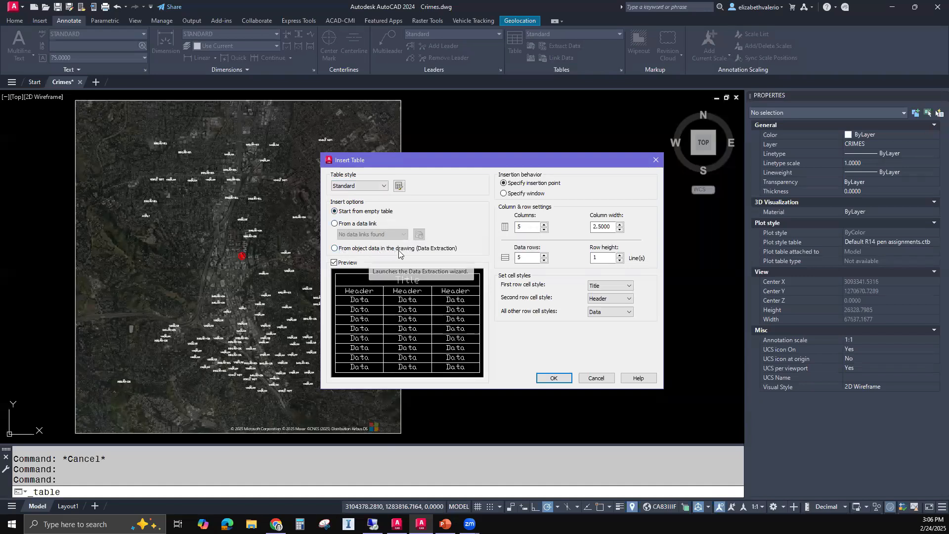
{"action": "mouse_move", "coordinate": [433, 241]}
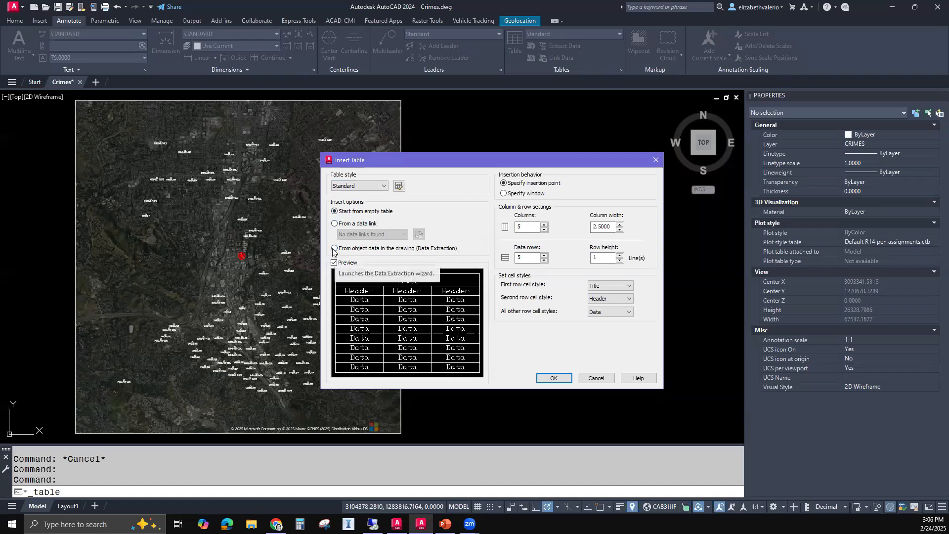
{"action": "left_click", "coordinate": [334, 248]}
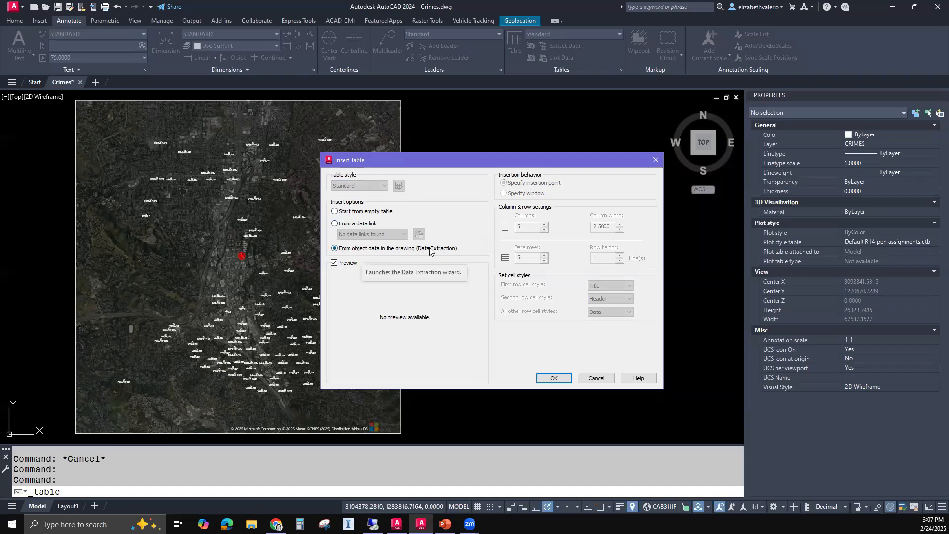
{"action": "mouse_move", "coordinate": [550, 347]}
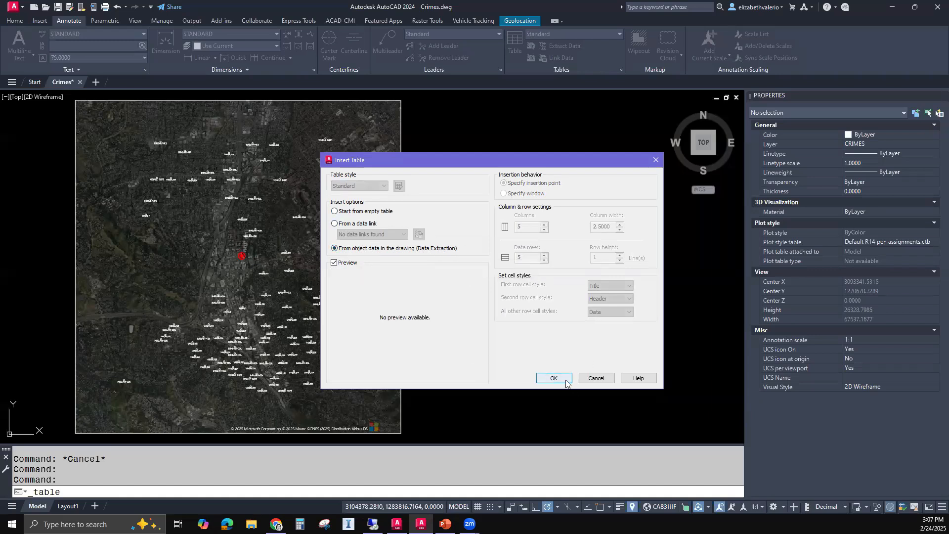
- Create a new data extraction and save it as 'Crimes' on the Desktop
{"action": "left_click", "coordinate": [553, 377]}
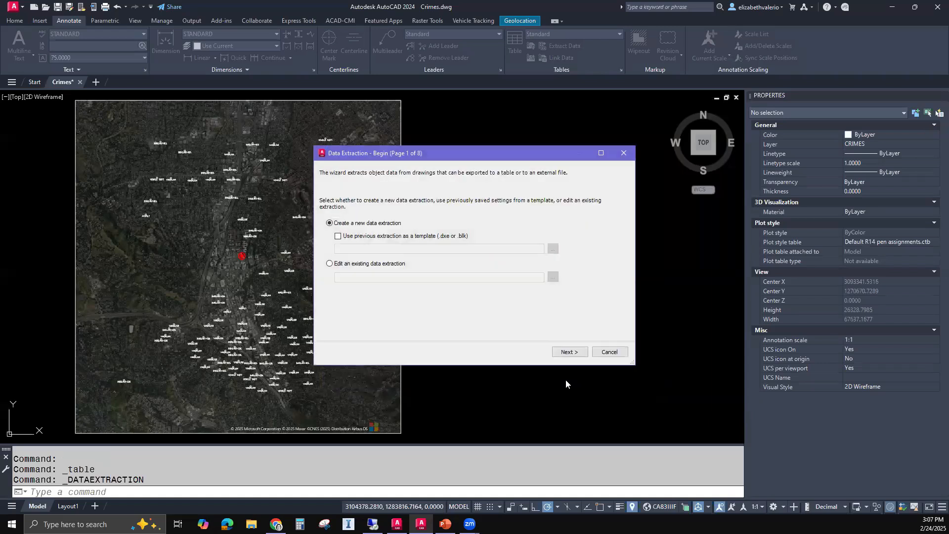
{"action": "mouse_move", "coordinate": [366, 234]}
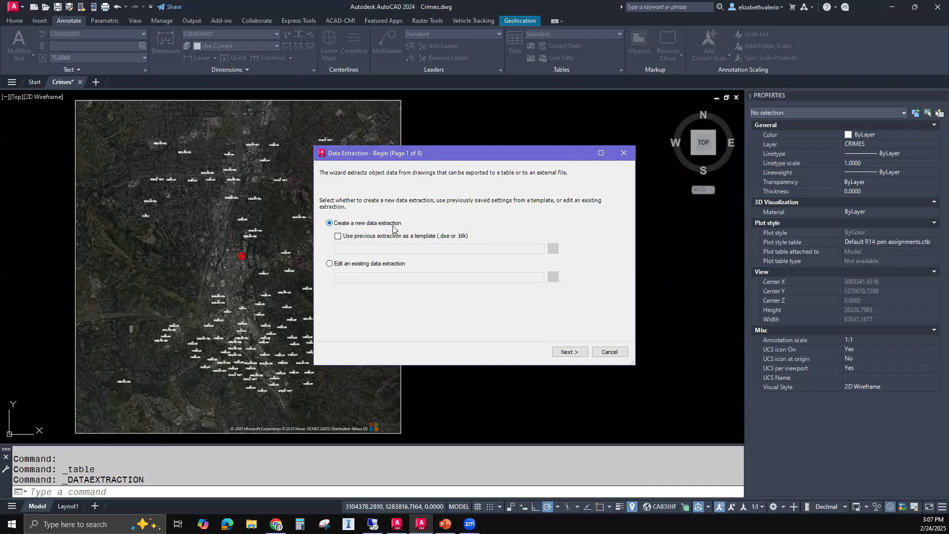
{"action": "mouse_move", "coordinate": [396, 267]}
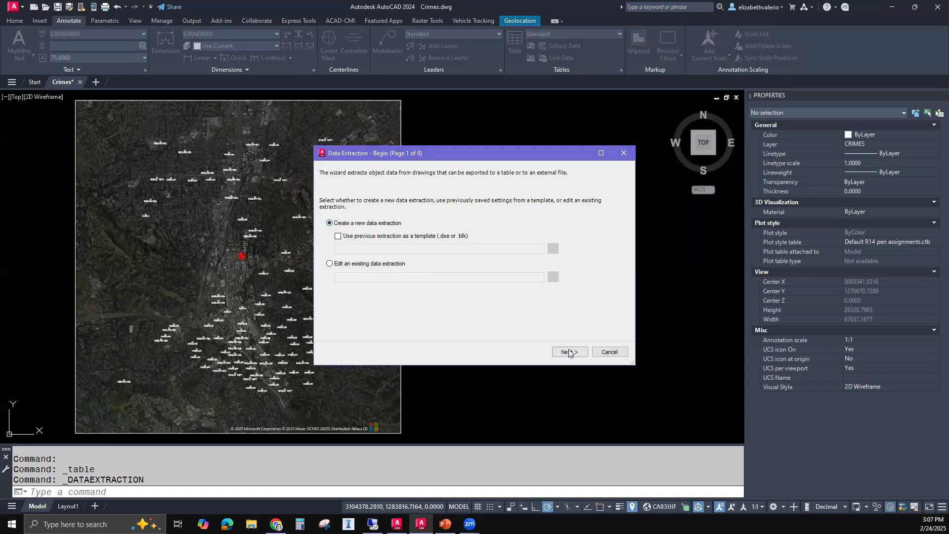
{"action": "left_click", "coordinate": [568, 351]}
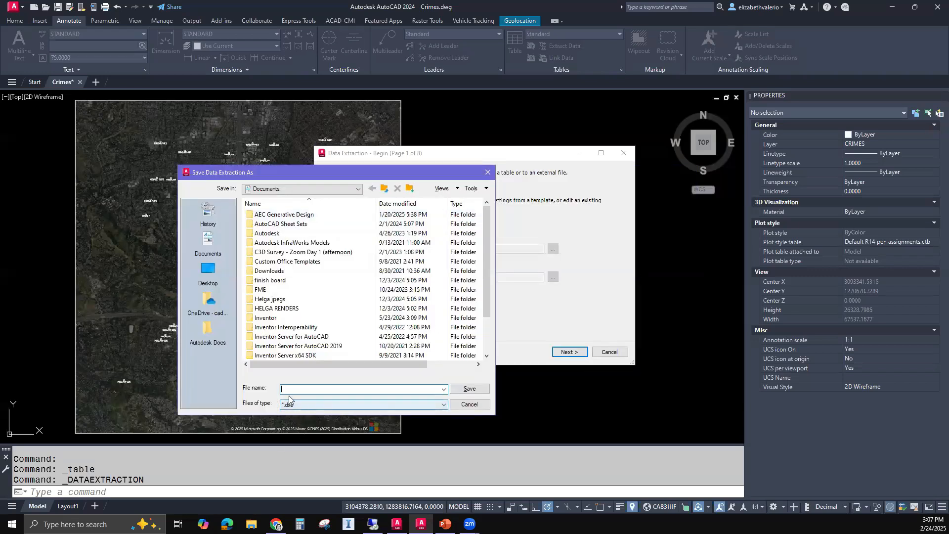
{"action": "left_click", "coordinate": [207, 271]}
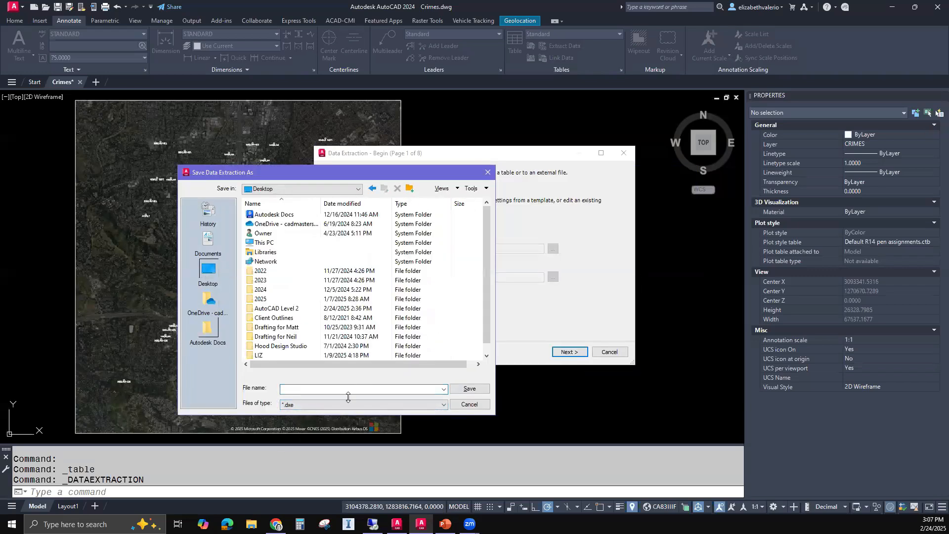
{"action": "left_click", "coordinate": [360, 388]}
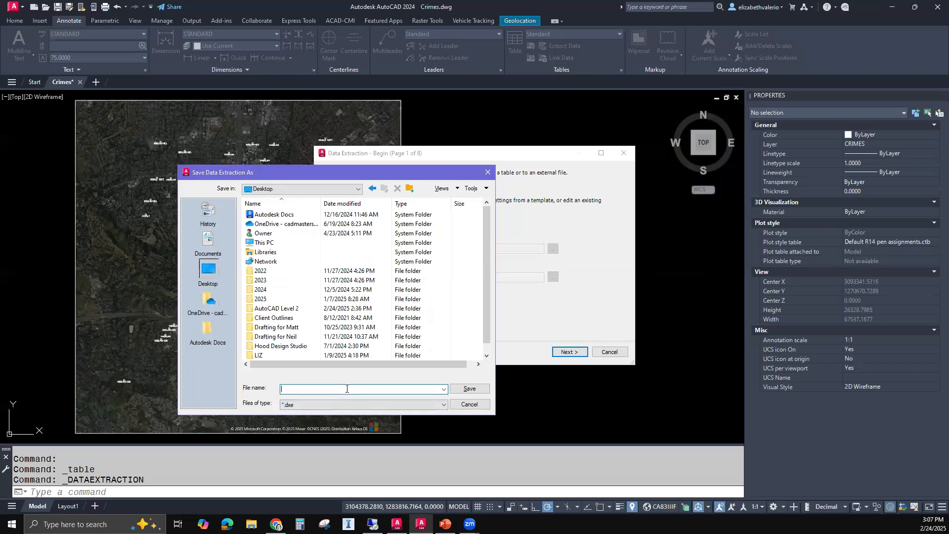
{"action": "type", "text": "Crimes"}
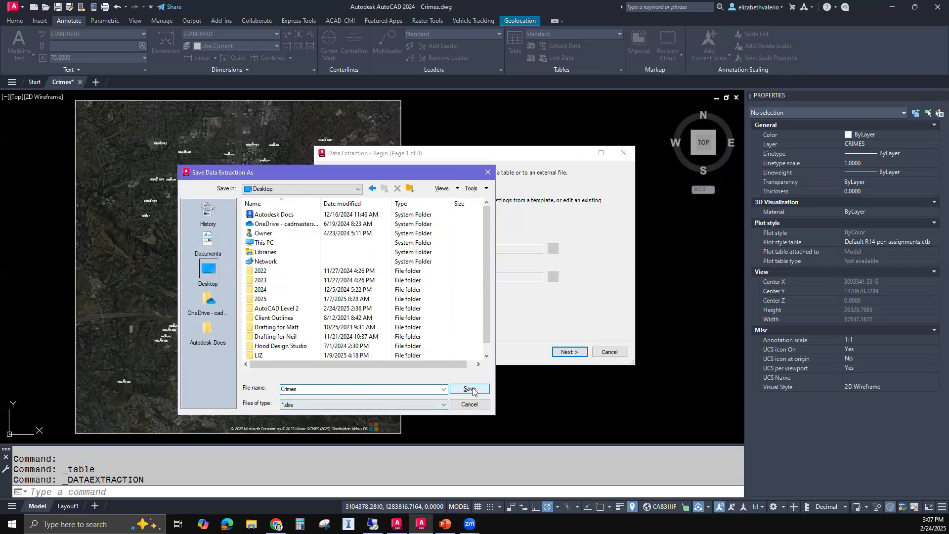
{"action": "left_click", "coordinate": [470, 388]}
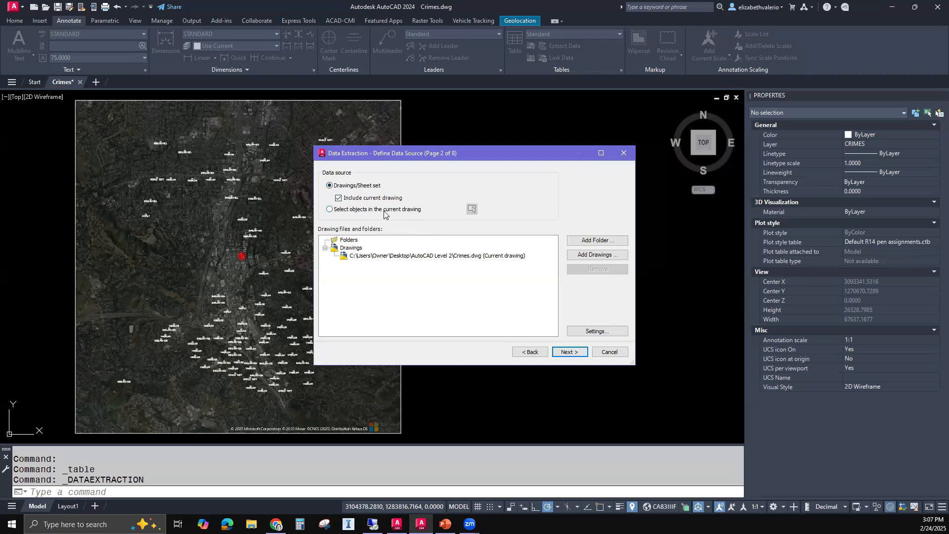
- Use objects from the current drawing as the source, window-selecting the 100 crime blocks
{"action": "left_click", "coordinate": [329, 208]}
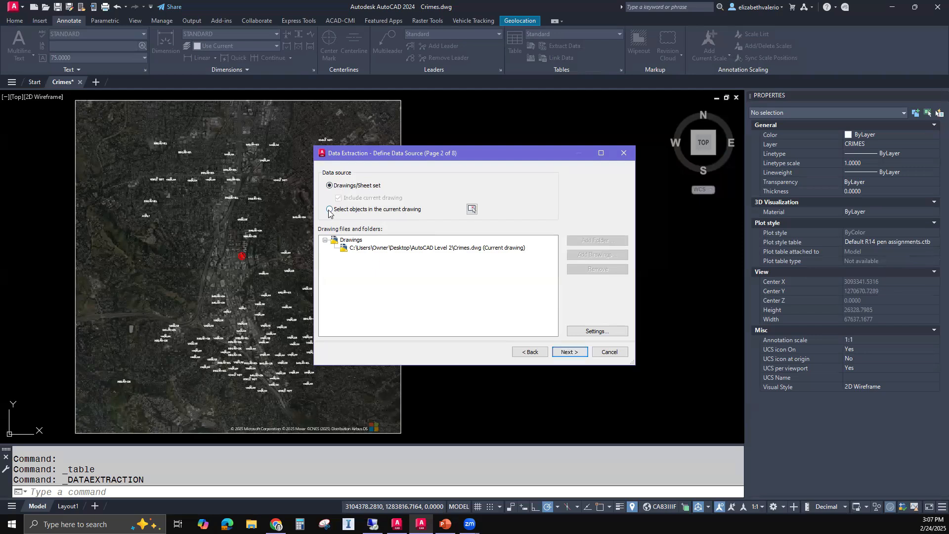
{"action": "left_click", "coordinate": [329, 208]}
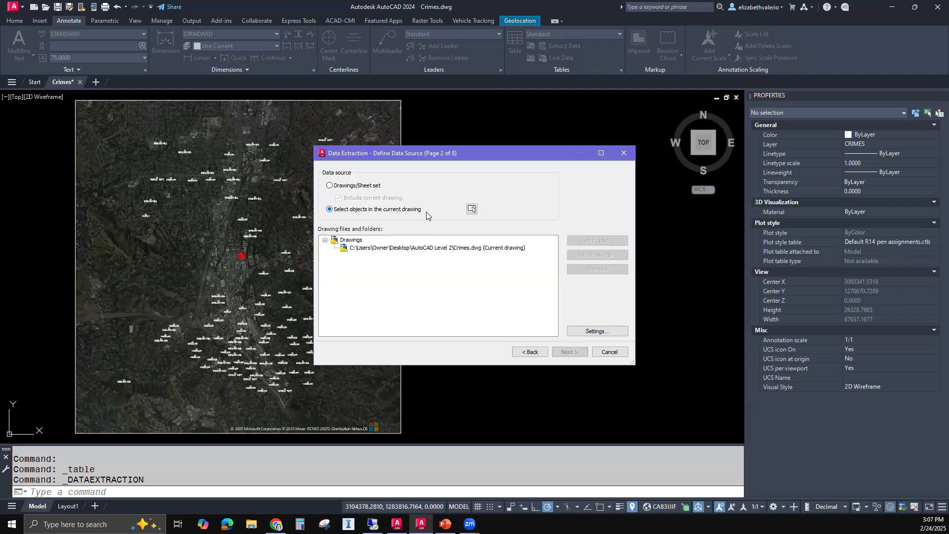
{"action": "mouse_move", "coordinate": [477, 207]}
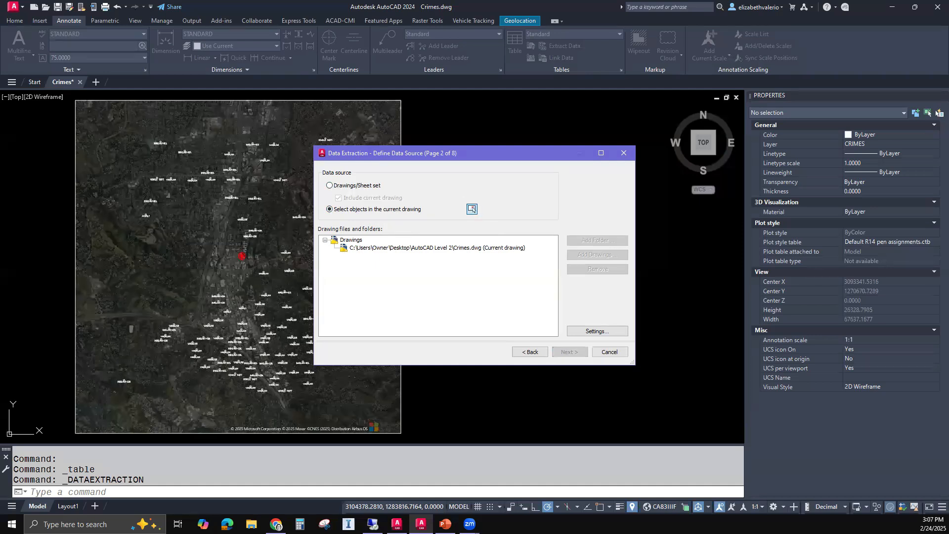
{"action": "left_click", "coordinate": [472, 209]}
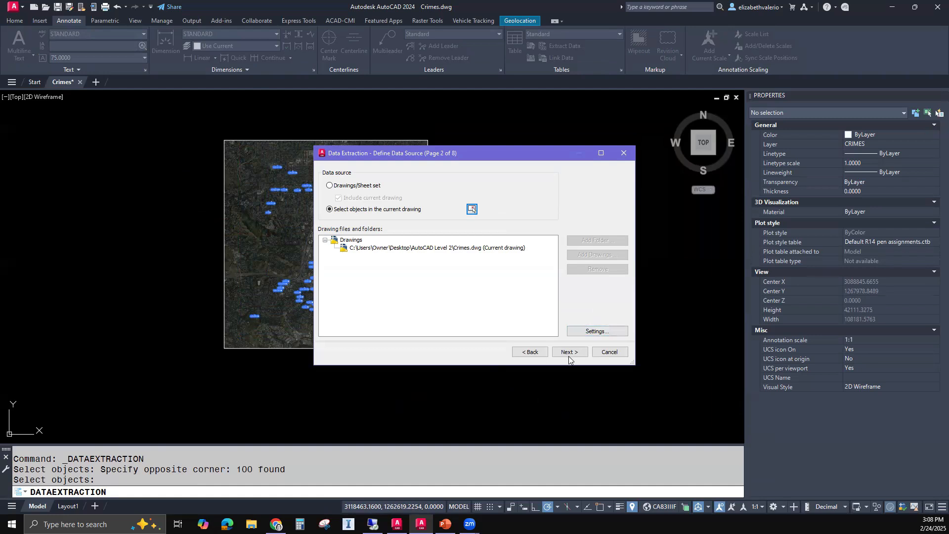
- Review the extractable object types: Attribute Definition, Circle and CRIMEBLK, all included
{"action": "left_click", "coordinate": [568, 351]}
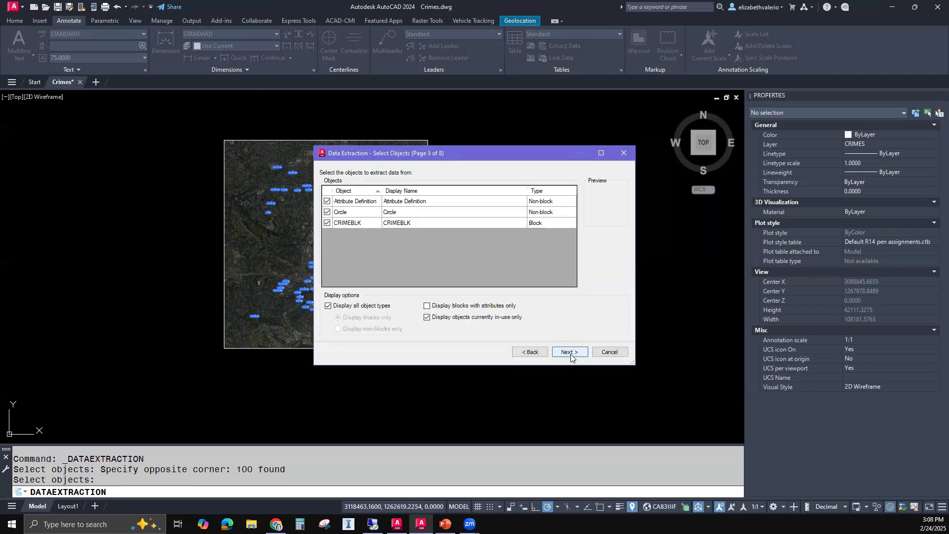
{"action": "mouse_move", "coordinate": [559, 333]}
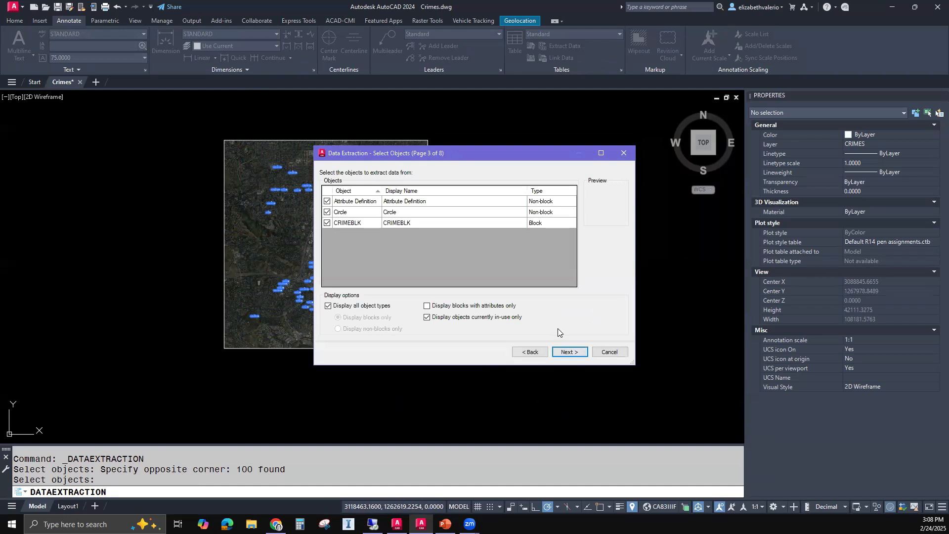
{"action": "mouse_move", "coordinate": [922, 195]}
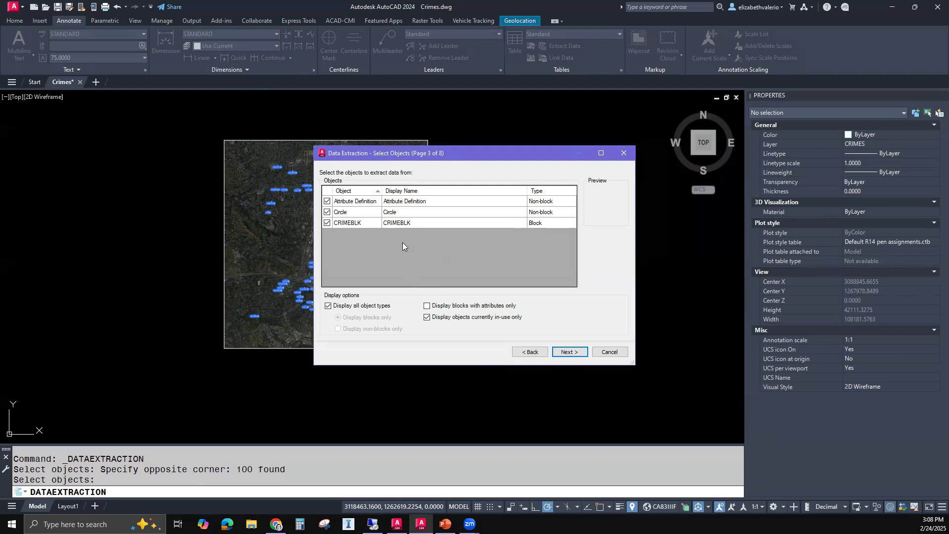
{"action": "mouse_move", "coordinate": [310, 186]}
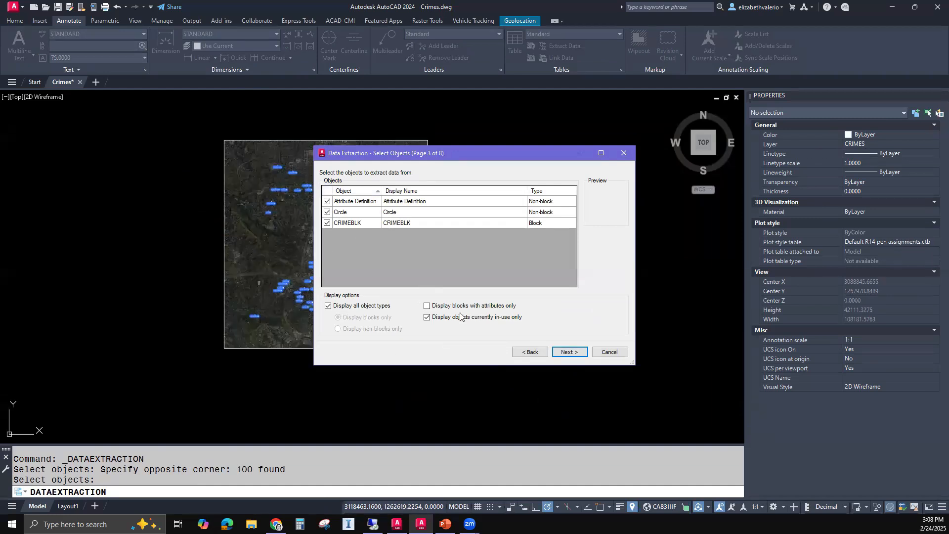
{"action": "mouse_move", "coordinate": [568, 351]}
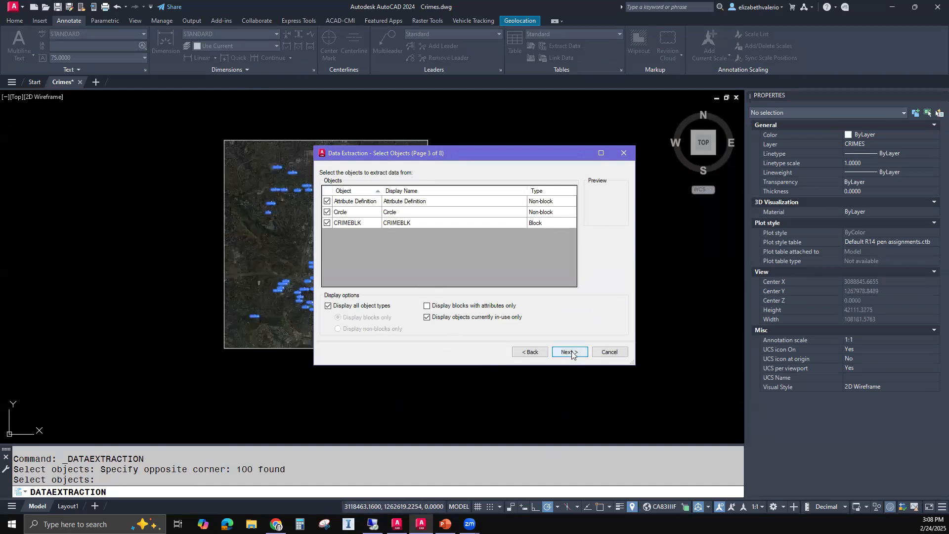
- Browse the found properties and inspect the General and Geometry category filters
{"action": "left_click", "coordinate": [568, 352]}
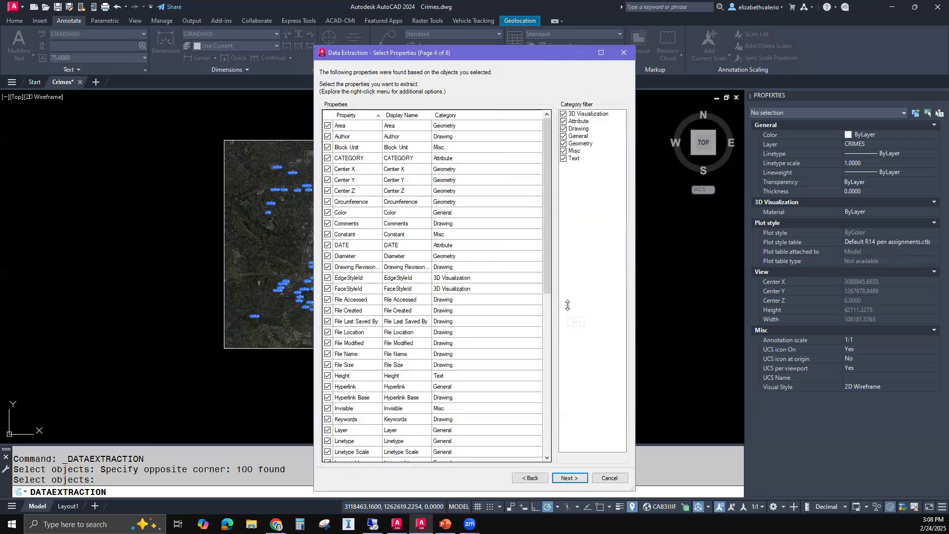
{"action": "scroll", "scroll_direction": "down", "scroll_amount": 3}
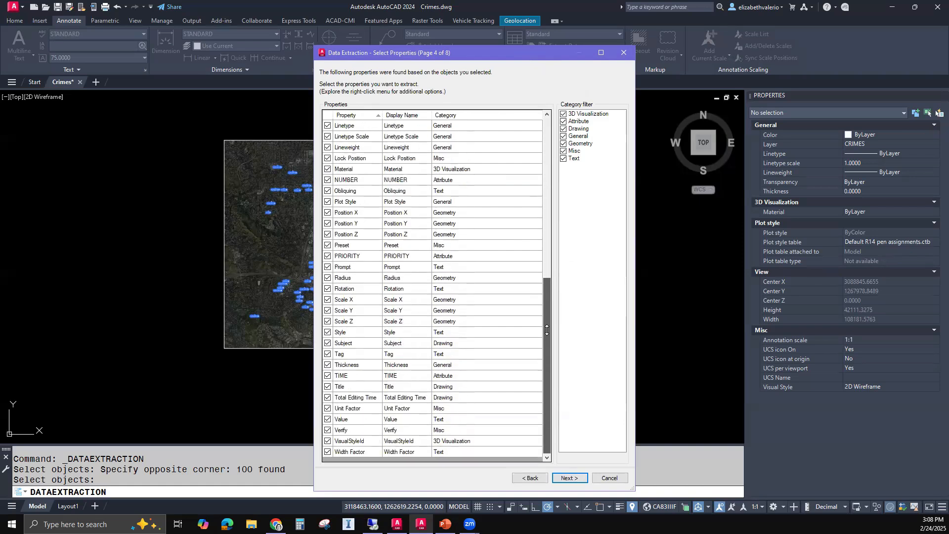
{"action": "scroll", "scroll_direction": "up", "scroll_amount": 3}
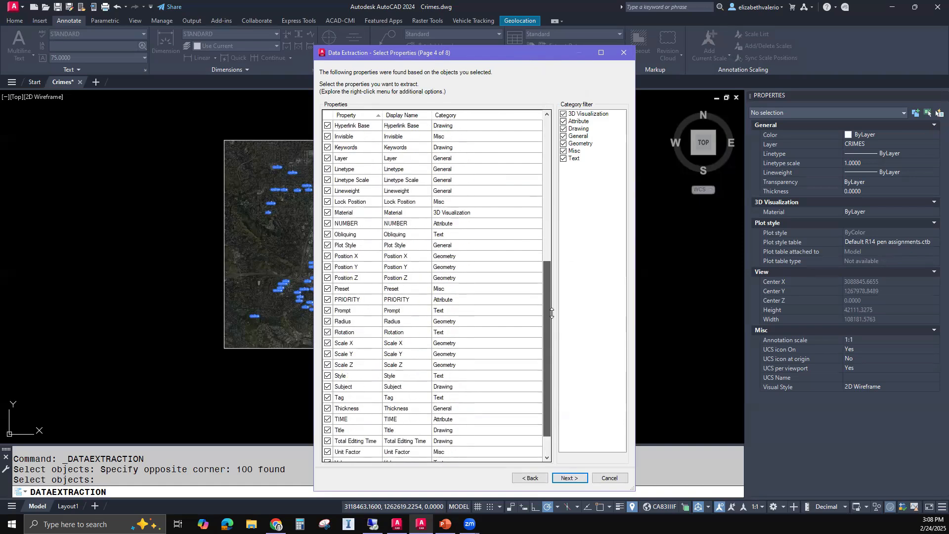
{"action": "scroll", "scroll_direction": "up", "scroll_amount": 3}
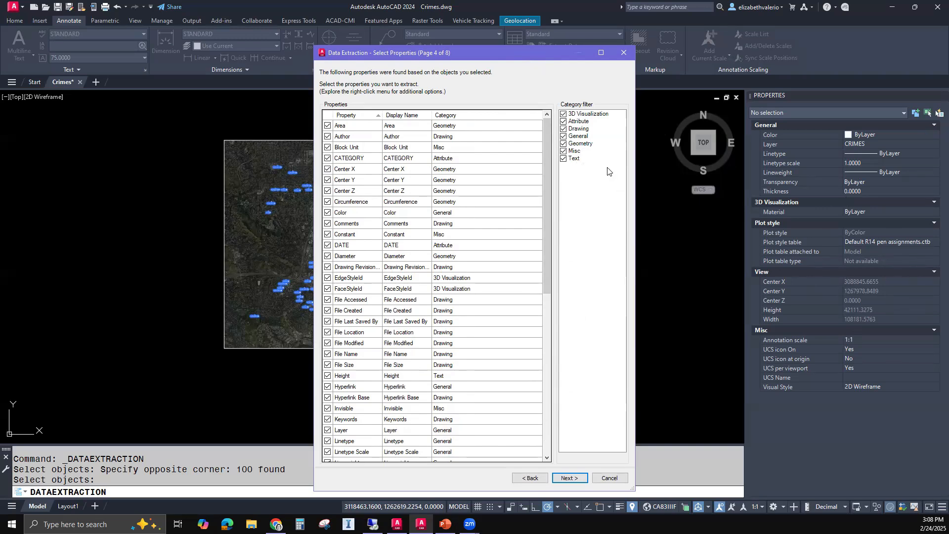
{"action": "left_click", "coordinate": [579, 135]}
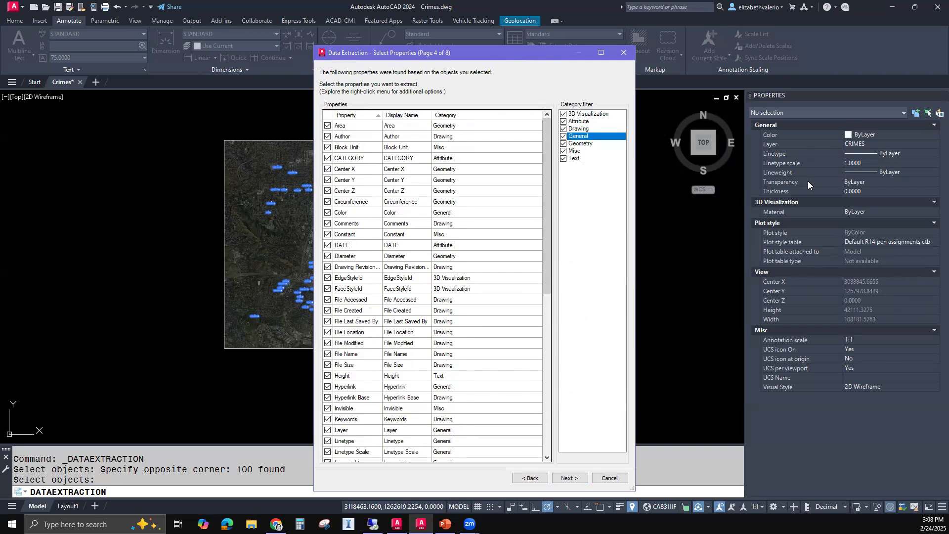
{"action": "mouse_move", "coordinate": [574, 206]}
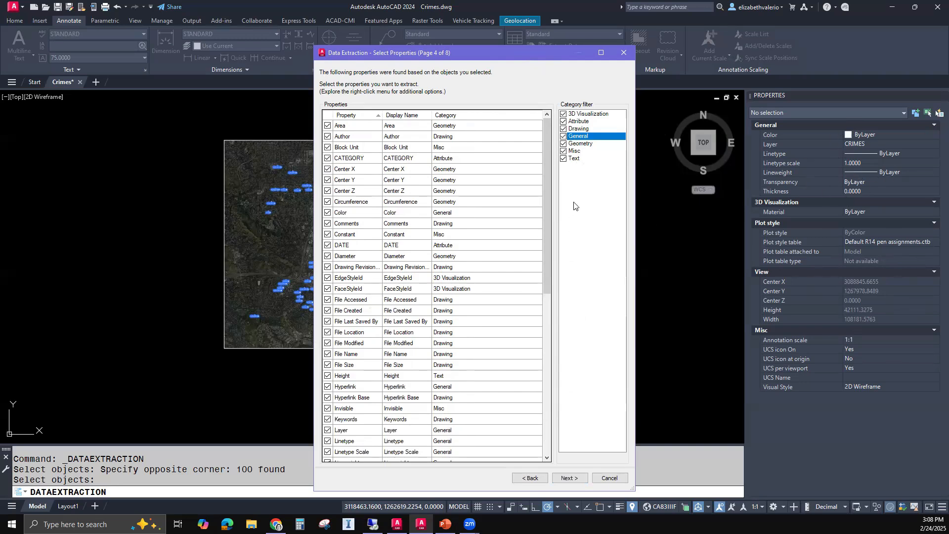
{"action": "left_click", "coordinate": [562, 143]}
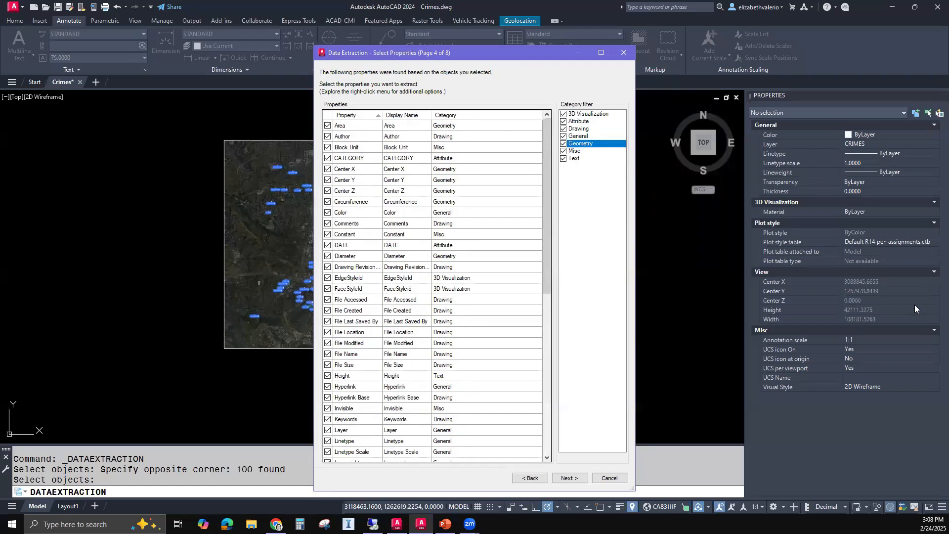
{"action": "mouse_move", "coordinate": [912, 311]}
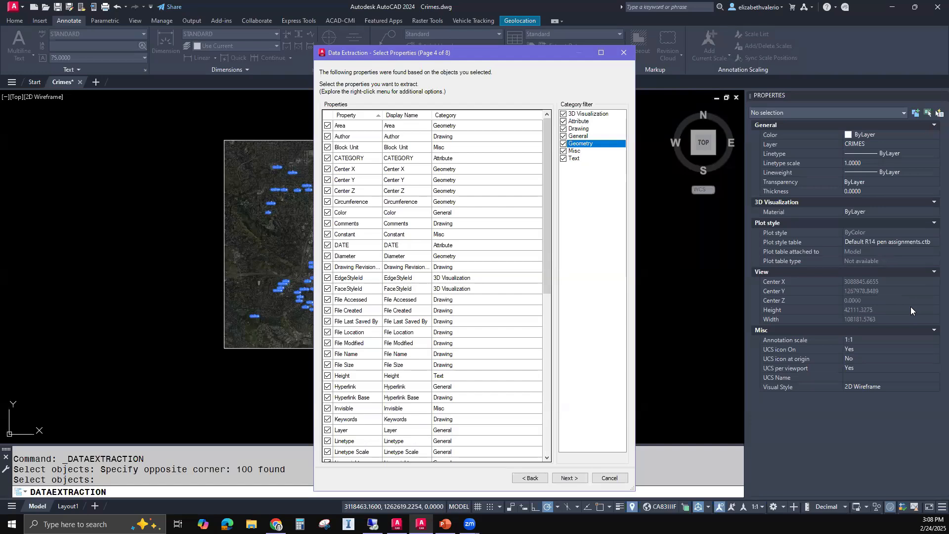
{"action": "mouse_move", "coordinate": [587, 207]}
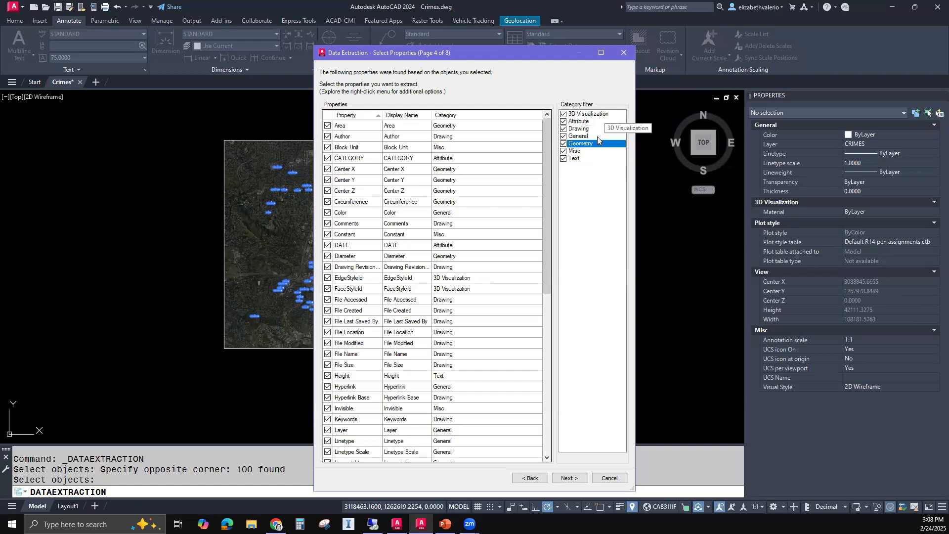
{"action": "mouse_move", "coordinate": [605, 208]}
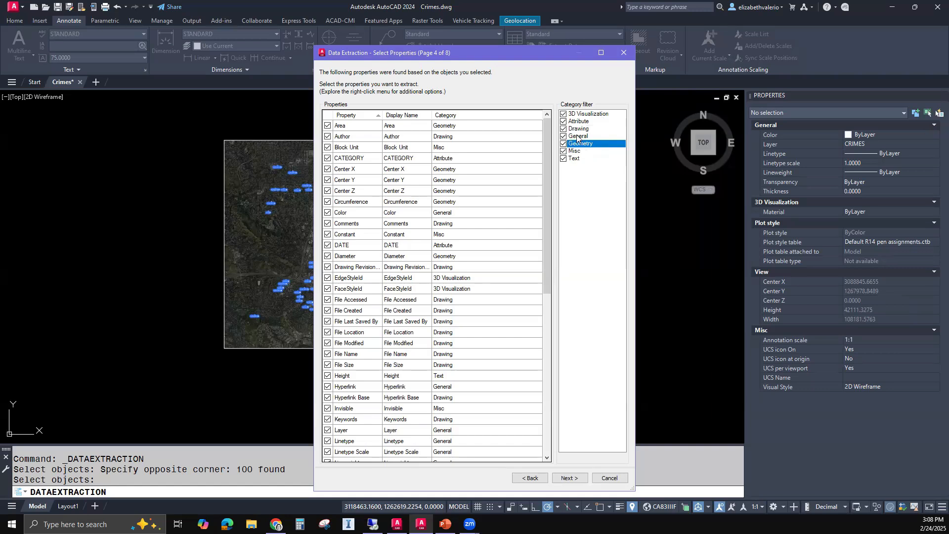
- Filter properties to the Attribute category, keeping CATEGORY, DATE, NUMBER, PRIORITY and TIME
{"action": "left_click", "coordinate": [578, 129]}
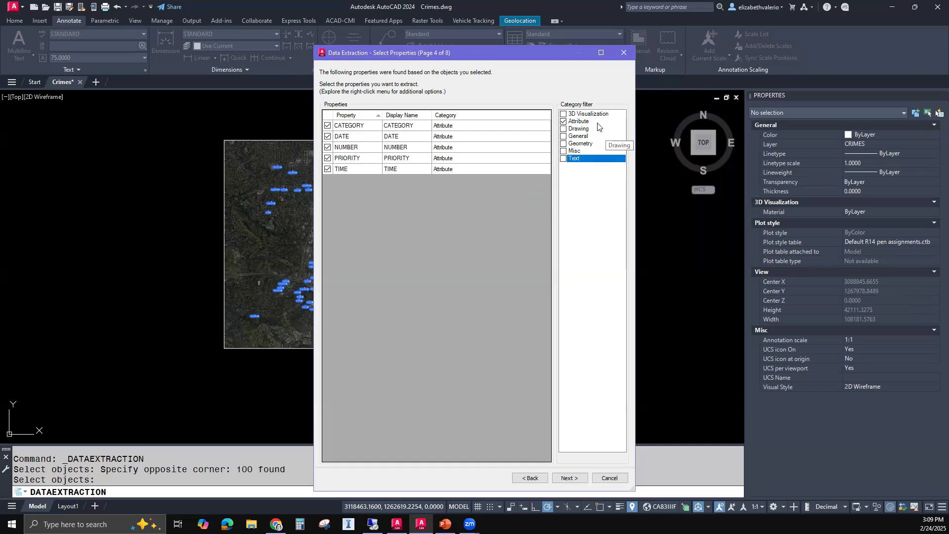
{"action": "mouse_move", "coordinate": [379, 221]}
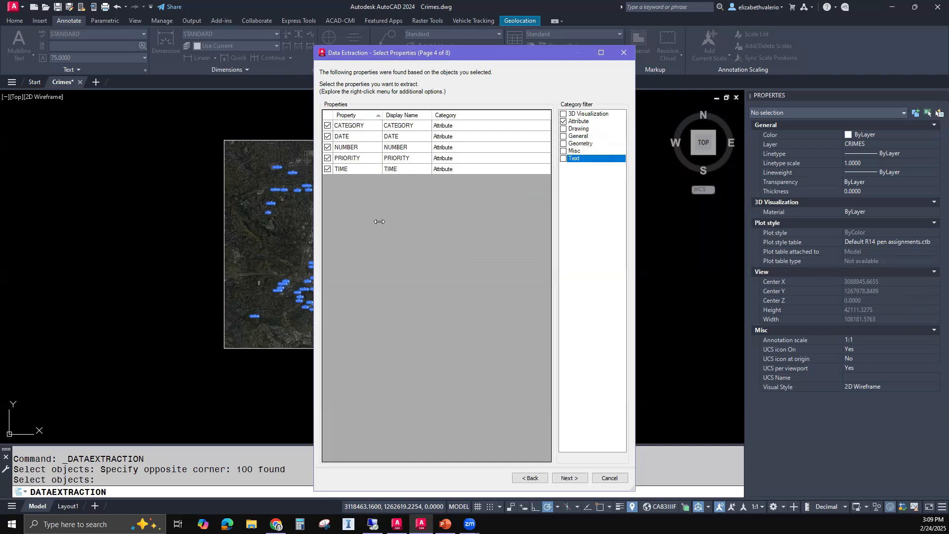
{"action": "mouse_move", "coordinate": [350, 162]}
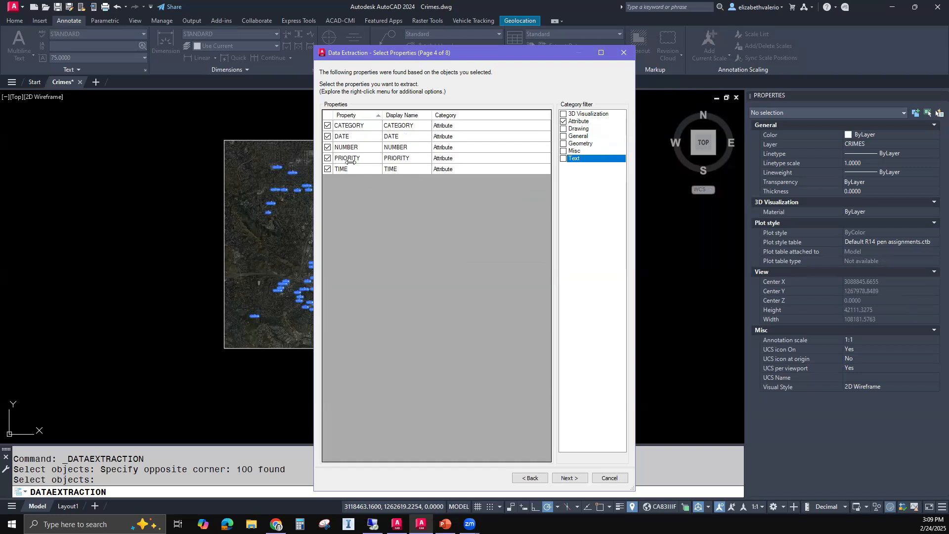
{"action": "mouse_move", "coordinate": [372, 140]}
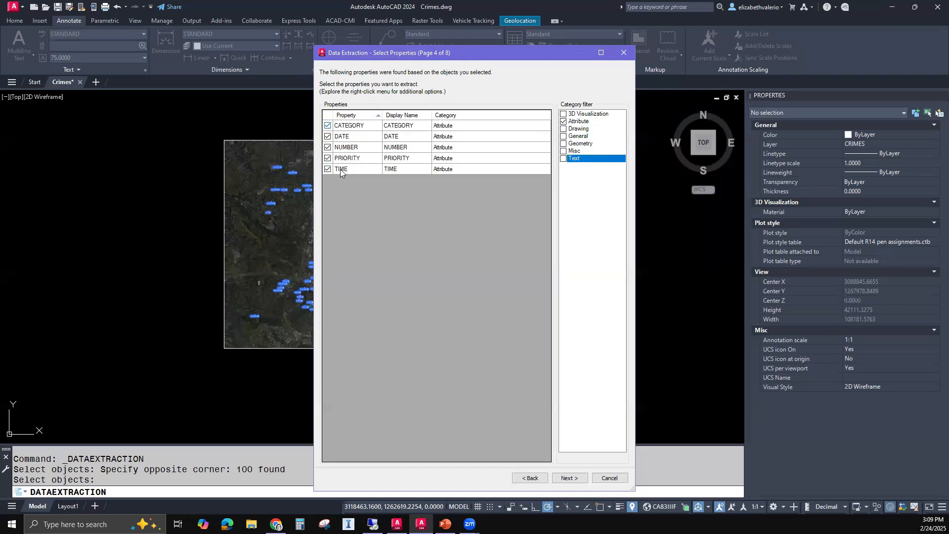
{"action": "mouse_move", "coordinate": [517, 69]}
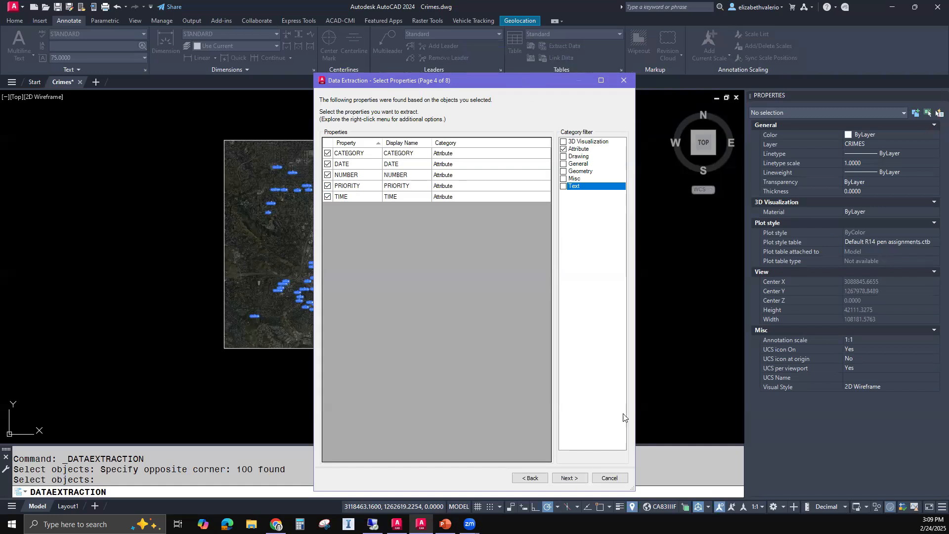
- Preview the crime records on the Refine Data page and view the Count column options
{"action": "left_click", "coordinate": [568, 477]}
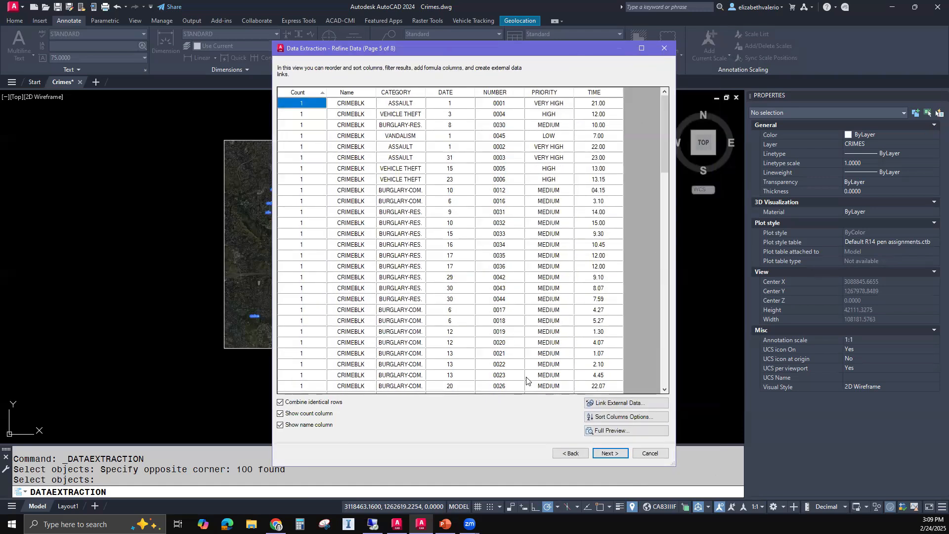
{"action": "mouse_move", "coordinate": [539, 319]}
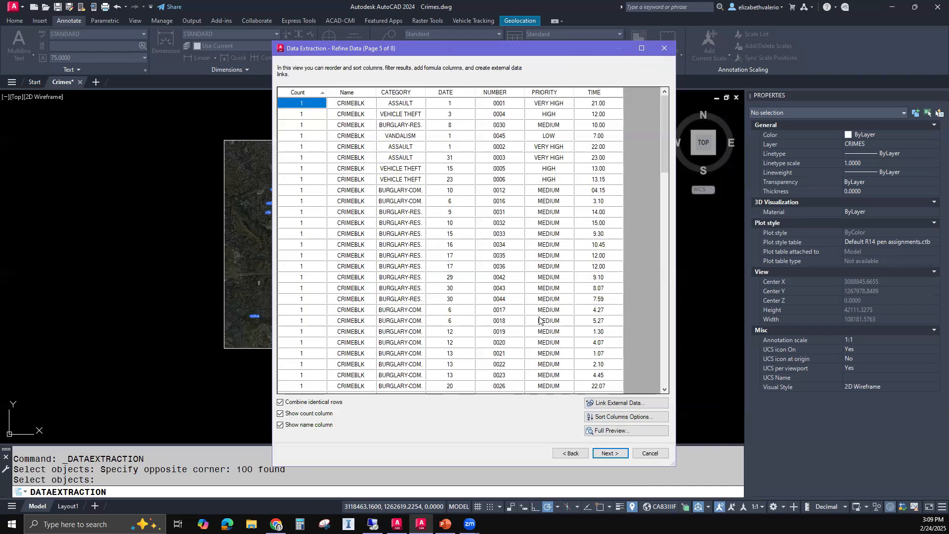
{"action": "mouse_move", "coordinate": [404, 176]}
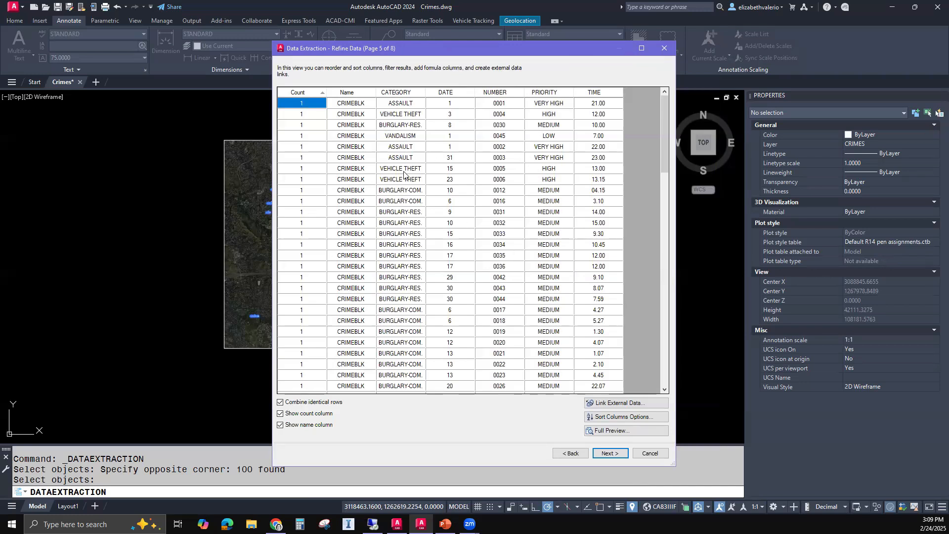
{"action": "mouse_move", "coordinate": [534, 284]}
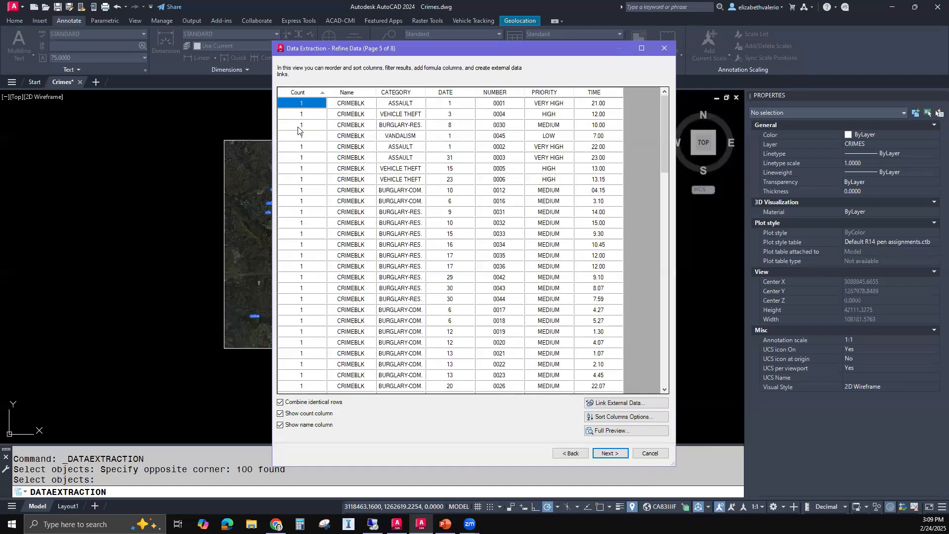
{"action": "left_click", "coordinate": [298, 92]}
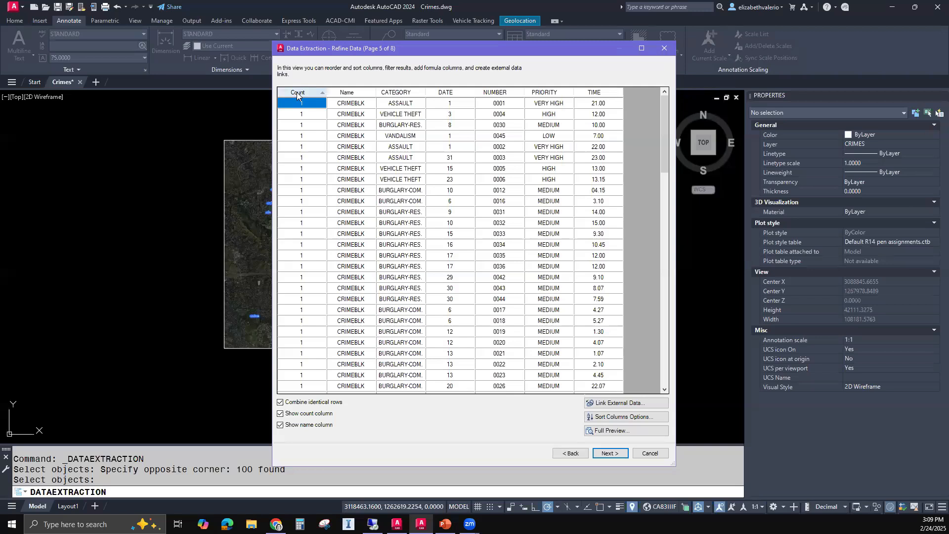
{"action": "right_click", "coordinate": [298, 92]}
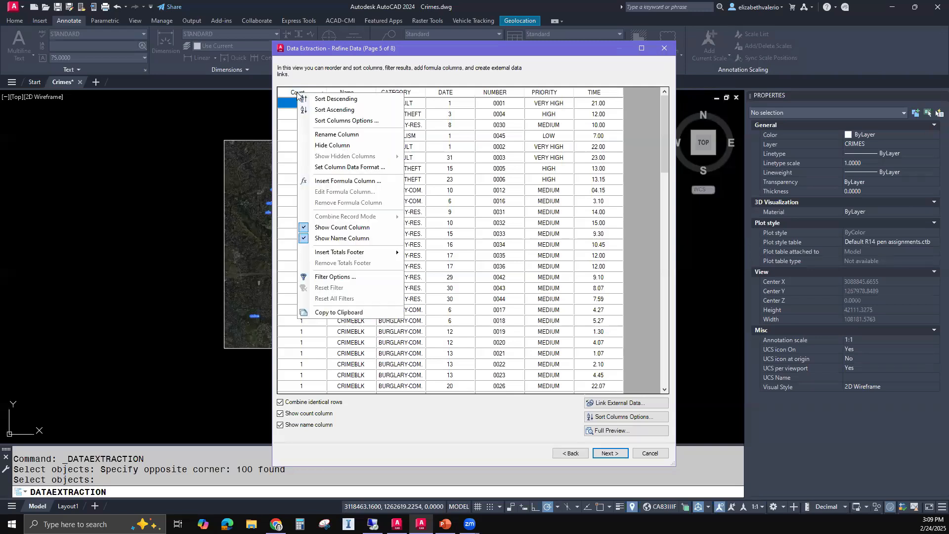
{"action": "mouse_move", "coordinate": [337, 144]}
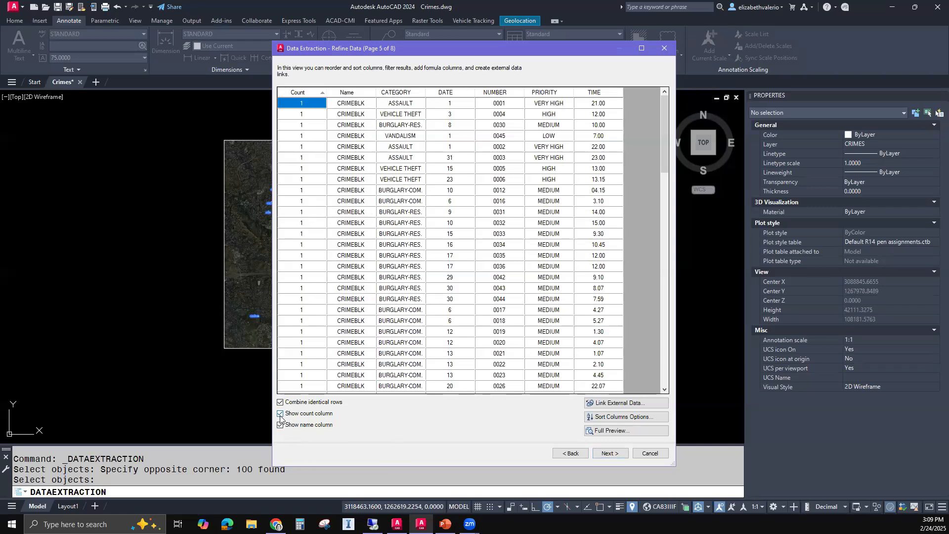
- Turn off the count and name columns in the extraction preview
{"action": "left_click", "coordinate": [281, 412]}
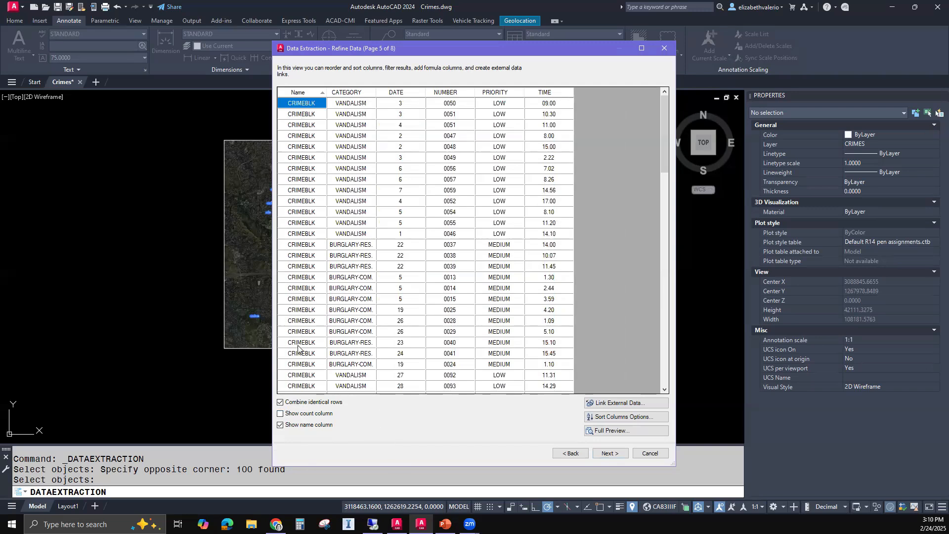
{"action": "mouse_move", "coordinate": [299, 118]}
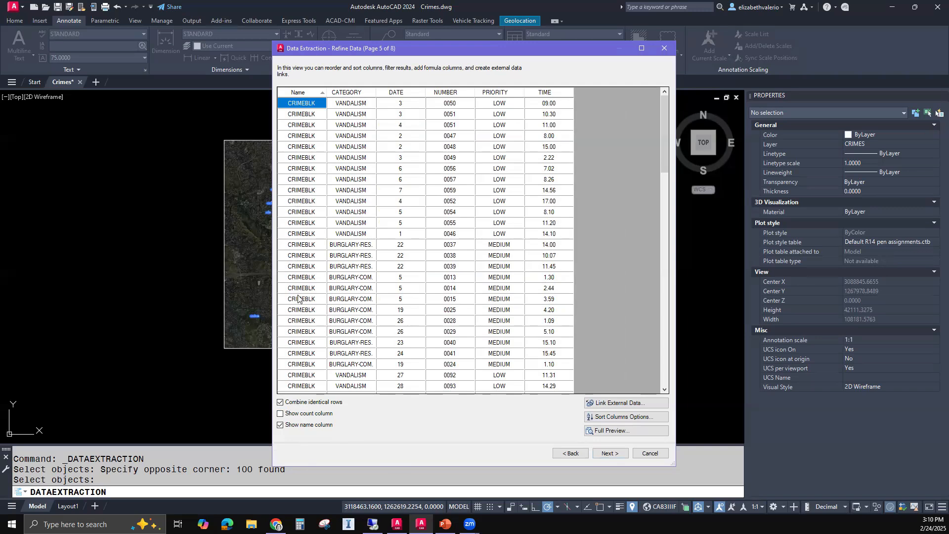
{"action": "mouse_move", "coordinate": [311, 318]}
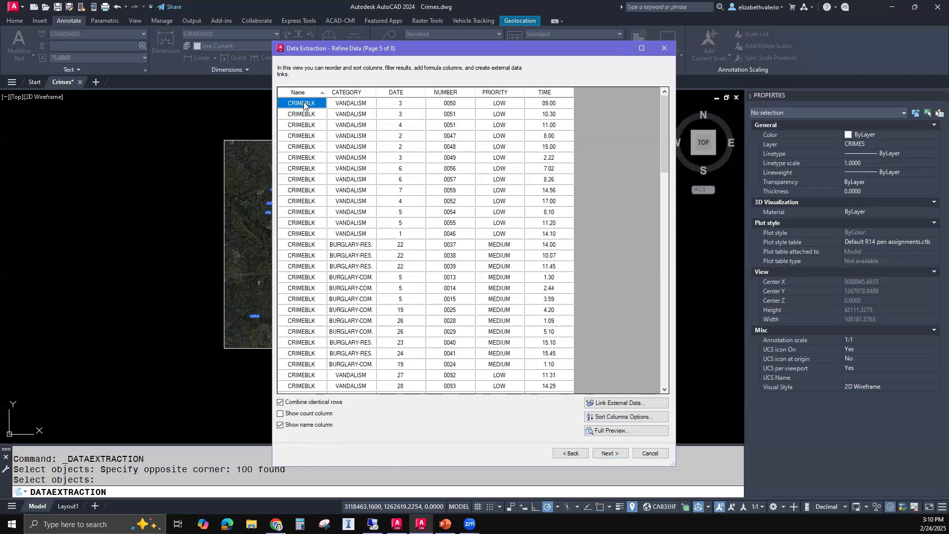
{"action": "right_click", "coordinate": [297, 92]}
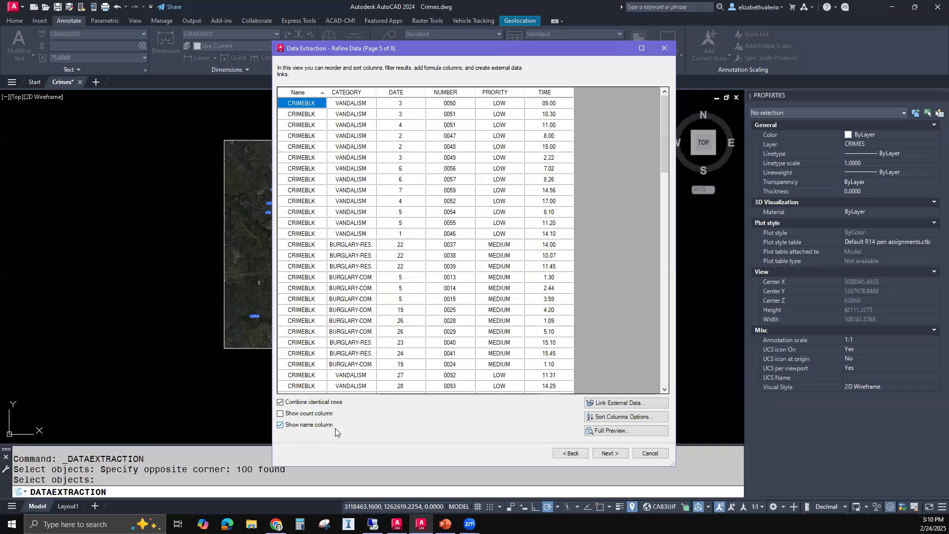
{"action": "left_click", "coordinate": [280, 424]}
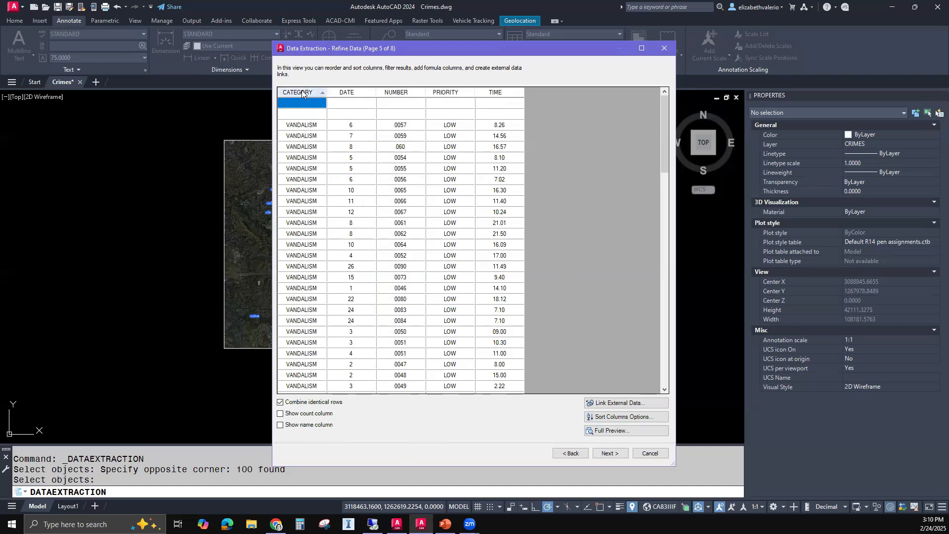
{"action": "mouse_move", "coordinate": [510, 92]}
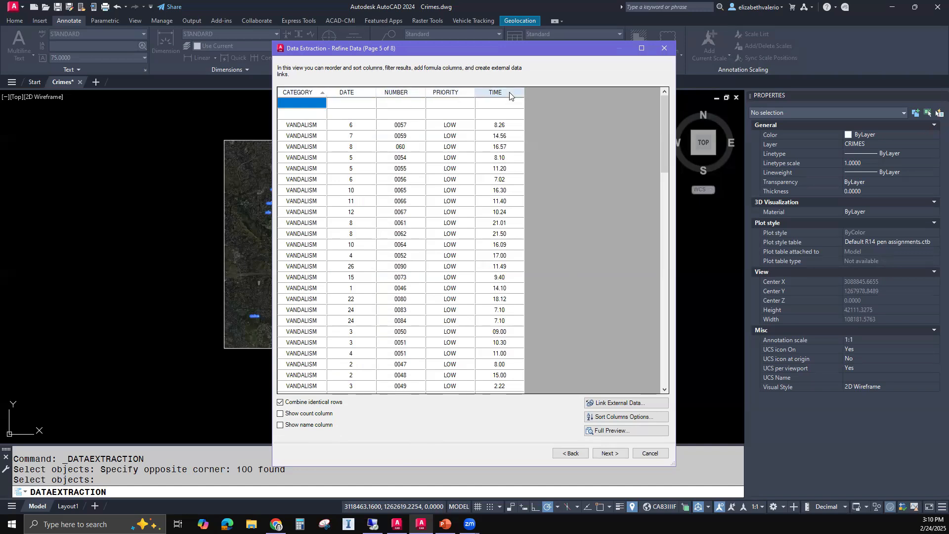
{"action": "mouse_move", "coordinate": [593, 213]}
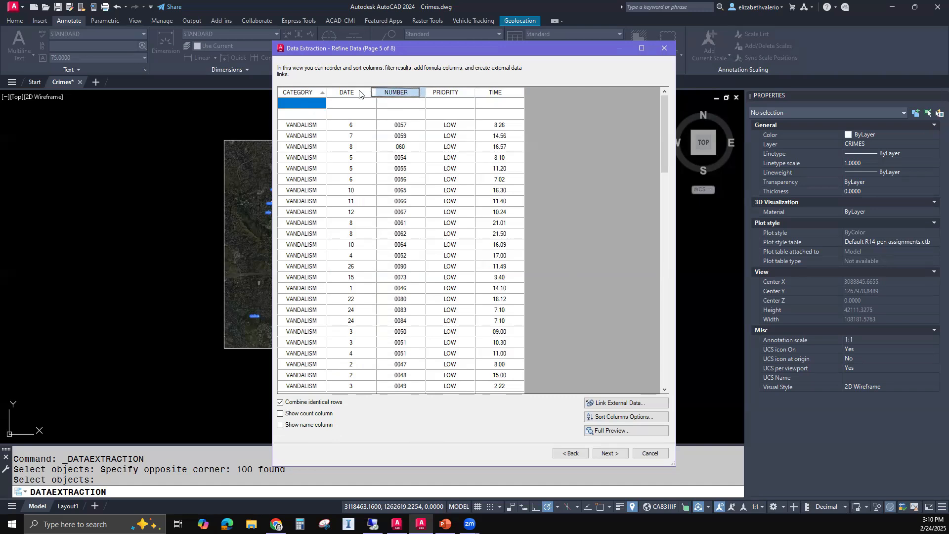
- Move NUMBER to the front, sort records by it, and place DATE and TIME next
{"action": "left_click_drag", "start_coordinate": [395, 92], "coordinate": [297, 92]}
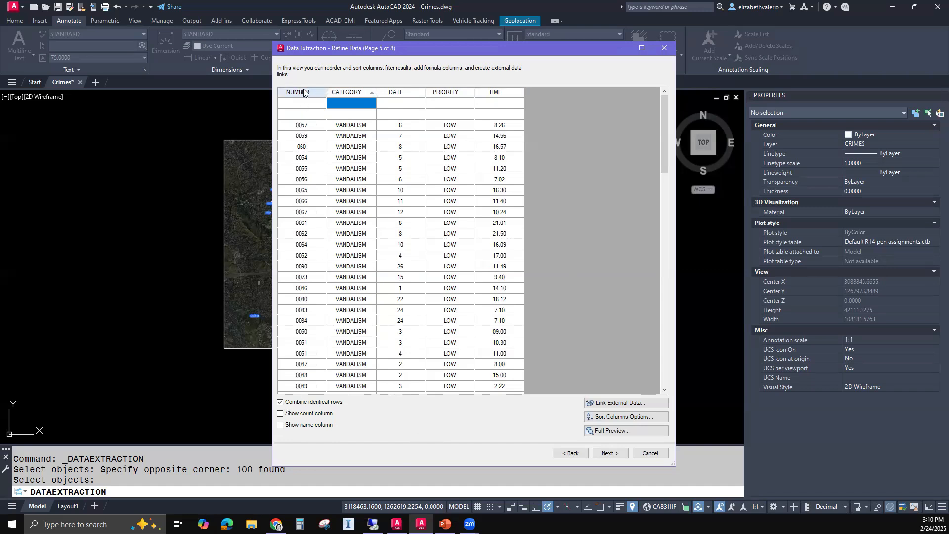
{"action": "left_click", "coordinate": [297, 92]}
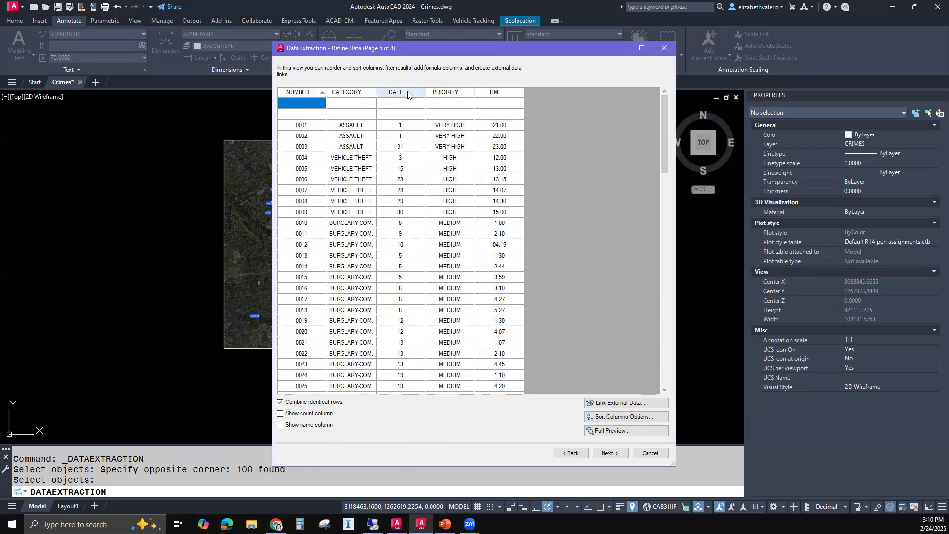
{"action": "left_click_drag", "start_coordinate": [396, 92], "coordinate": [346, 92]}
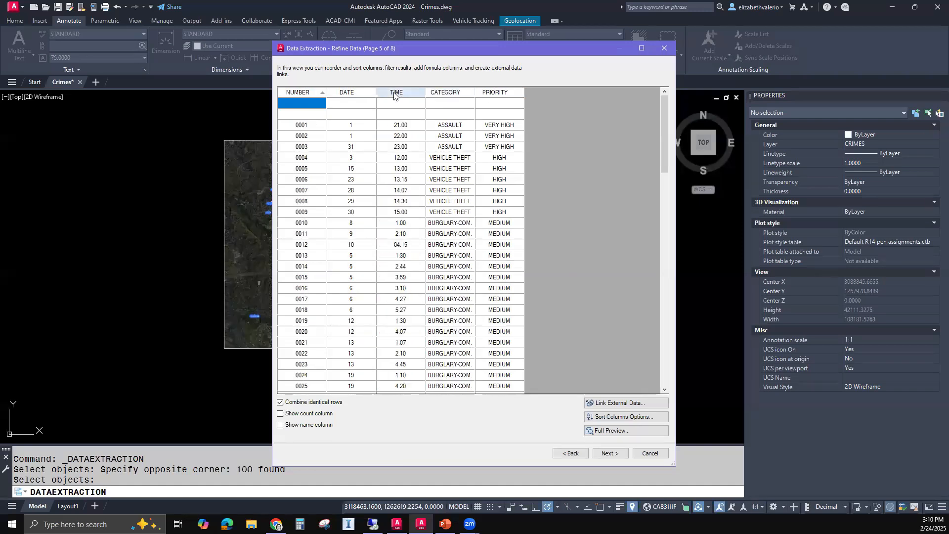
{"action": "mouse_move", "coordinate": [477, 178]}
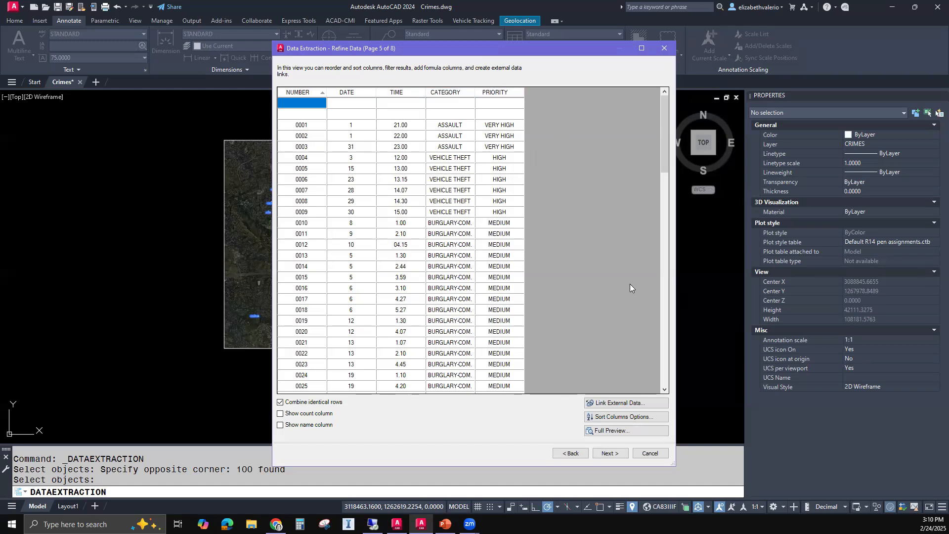
{"action": "mouse_move", "coordinate": [504, 240]}
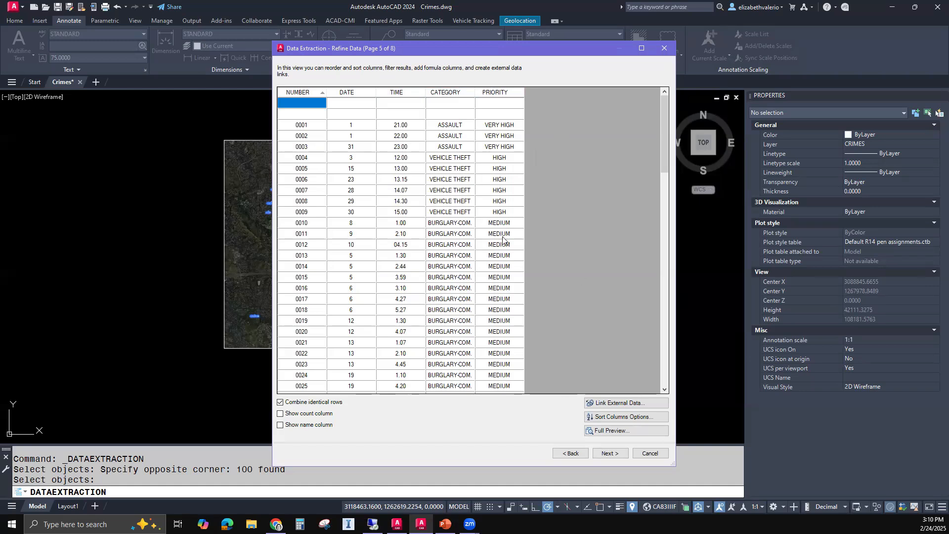
{"action": "mouse_move", "coordinate": [304, 126]}
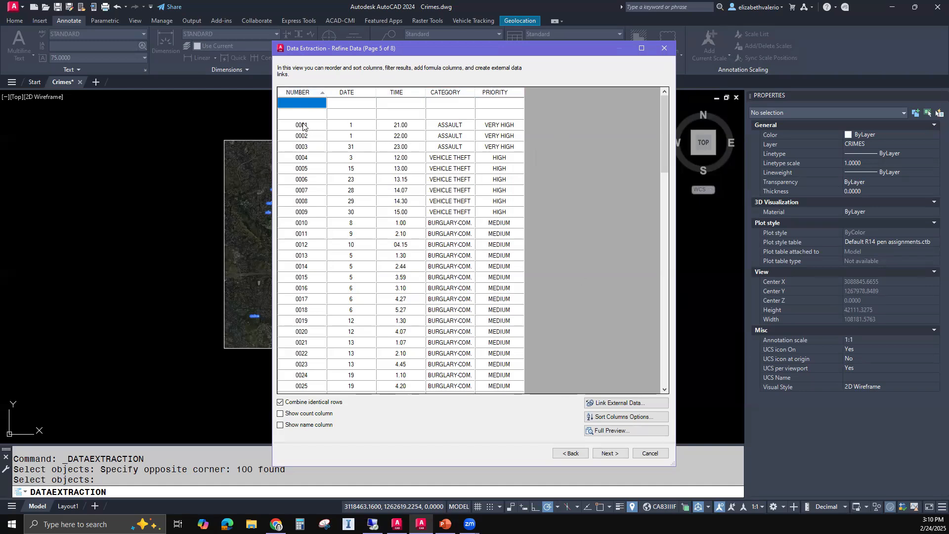
{"action": "mouse_move", "coordinate": [315, 136]}
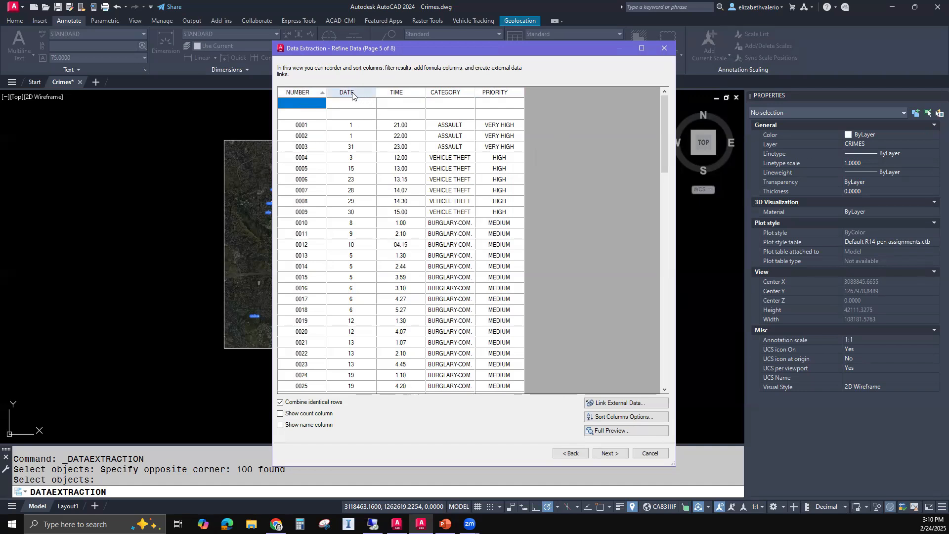
- Try sorting records by DATE and PRIORITY, then sort them ascending by NUMBER
{"action": "left_click", "coordinate": [345, 92]}
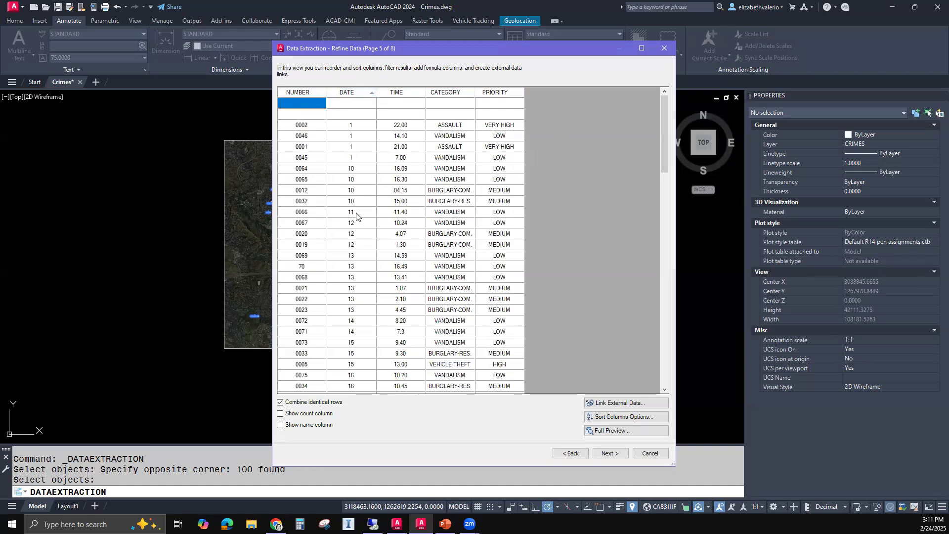
{"action": "mouse_move", "coordinate": [356, 134]}
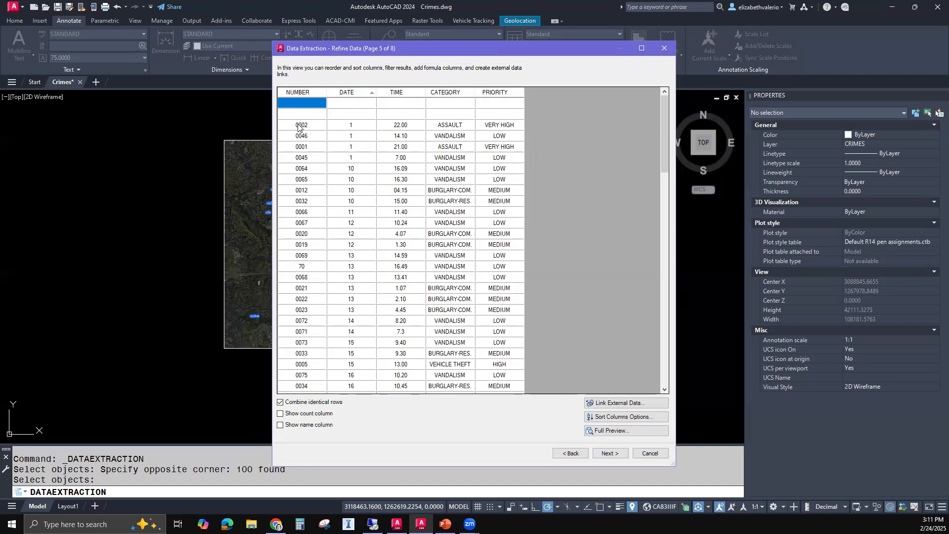
{"action": "mouse_move", "coordinate": [302, 91]}
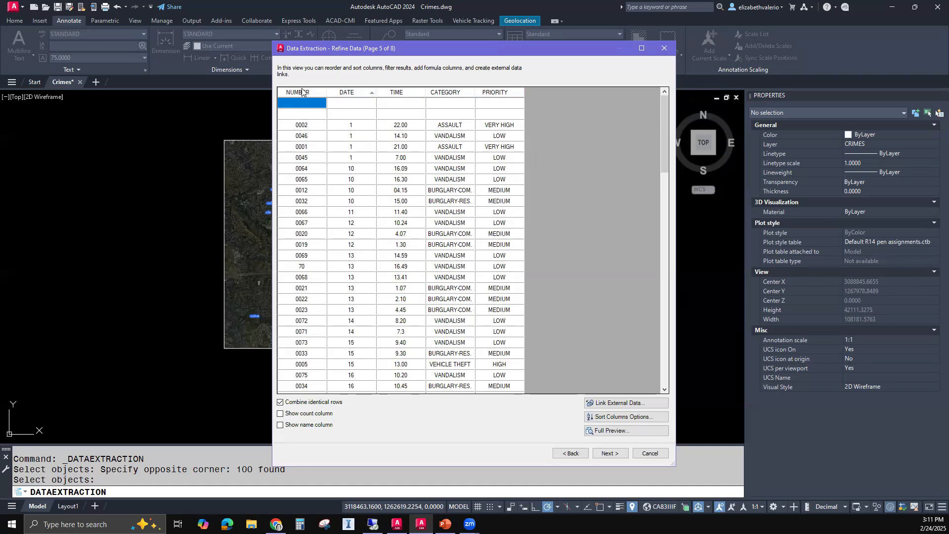
{"action": "left_click", "coordinate": [297, 92]}
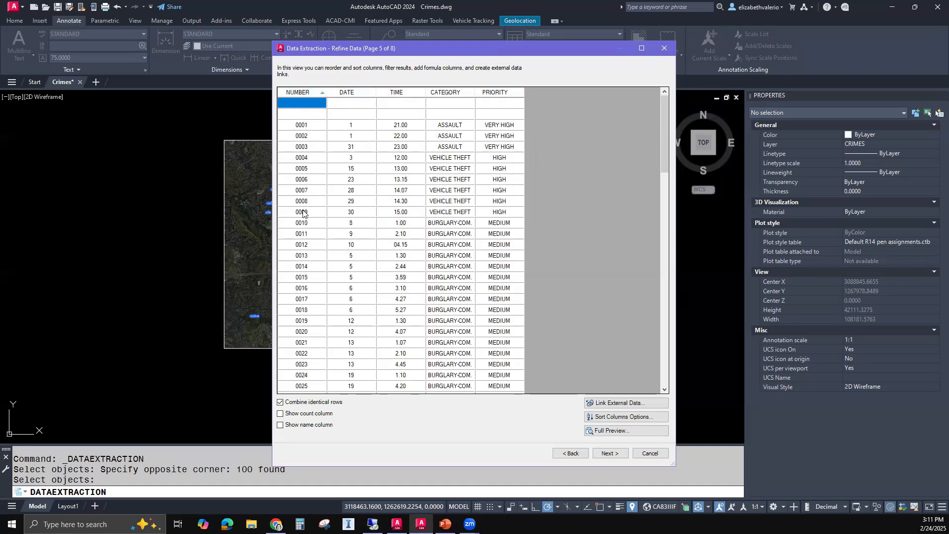
{"action": "mouse_move", "coordinate": [308, 179]}
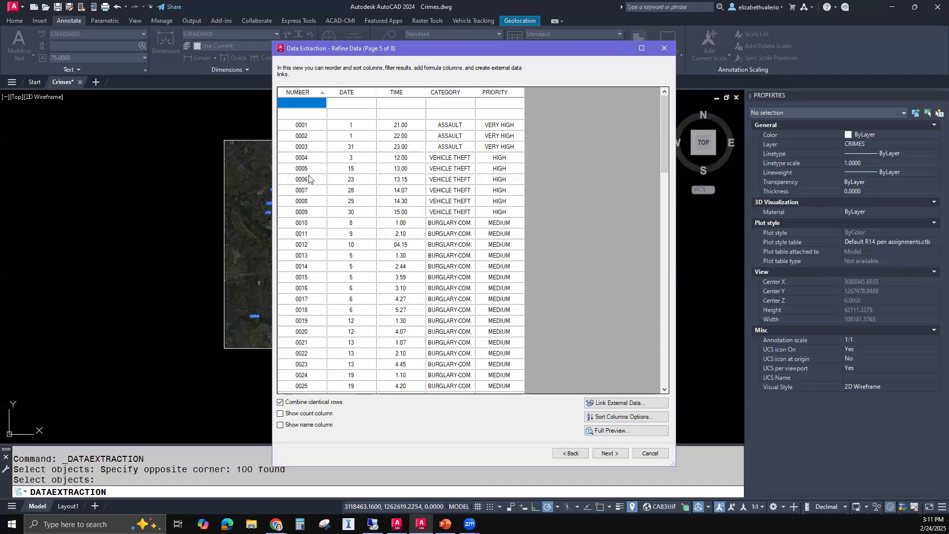
{"action": "mouse_move", "coordinate": [539, 146]}
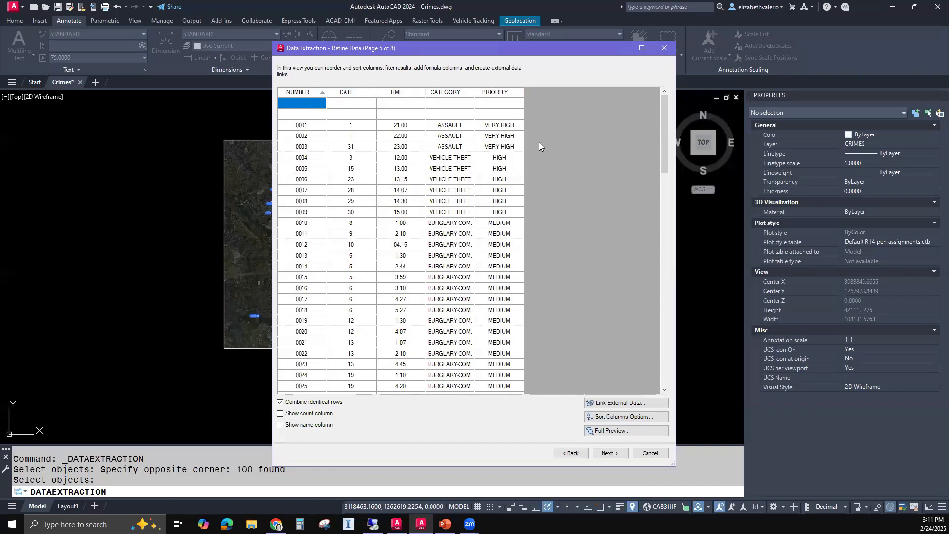
{"action": "left_click", "coordinate": [495, 92]}
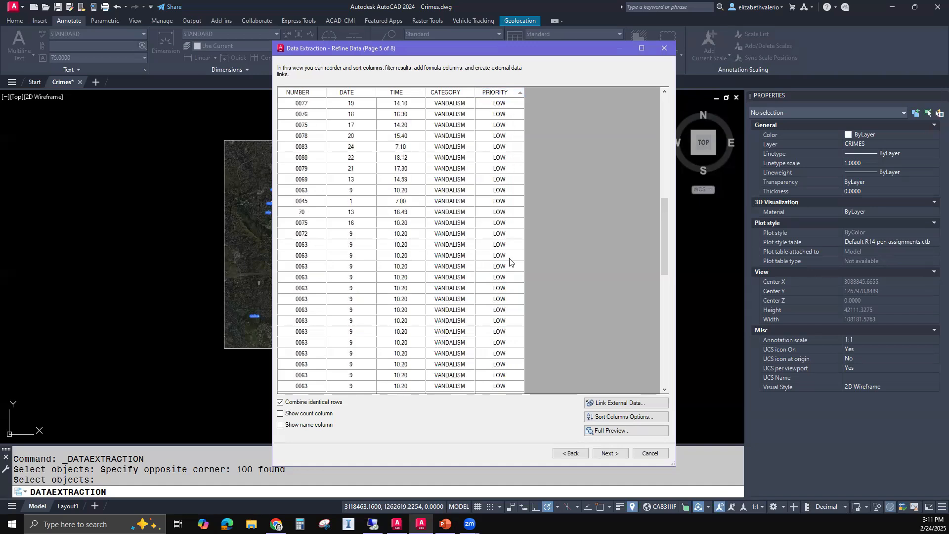
{"action": "scroll", "scroll_direction": "down", "scroll_amount": 3}
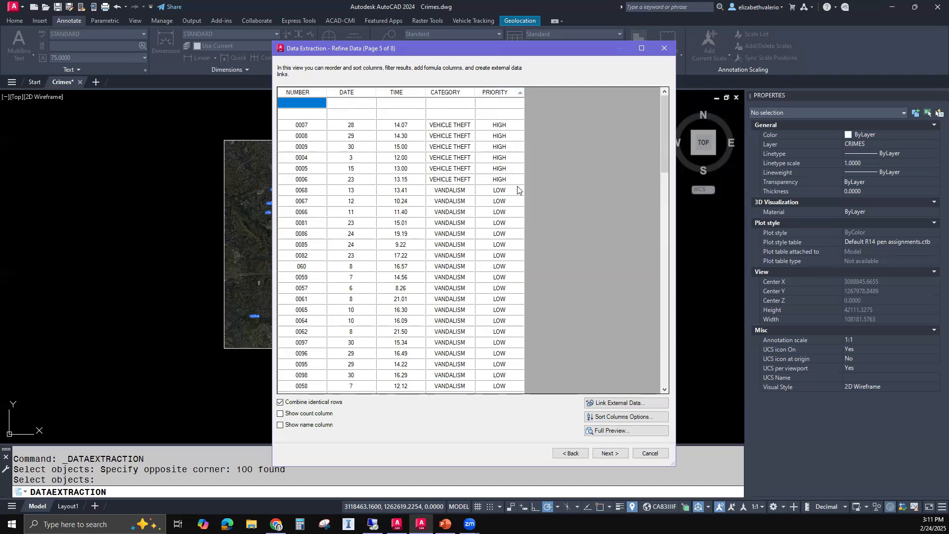
{"action": "mouse_move", "coordinate": [515, 261]}
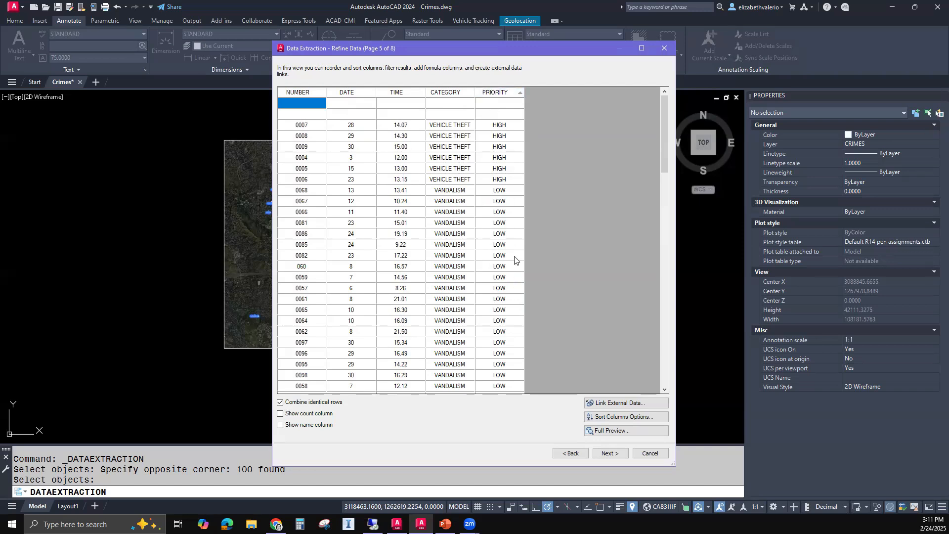
{"action": "mouse_move", "coordinate": [490, 136]}
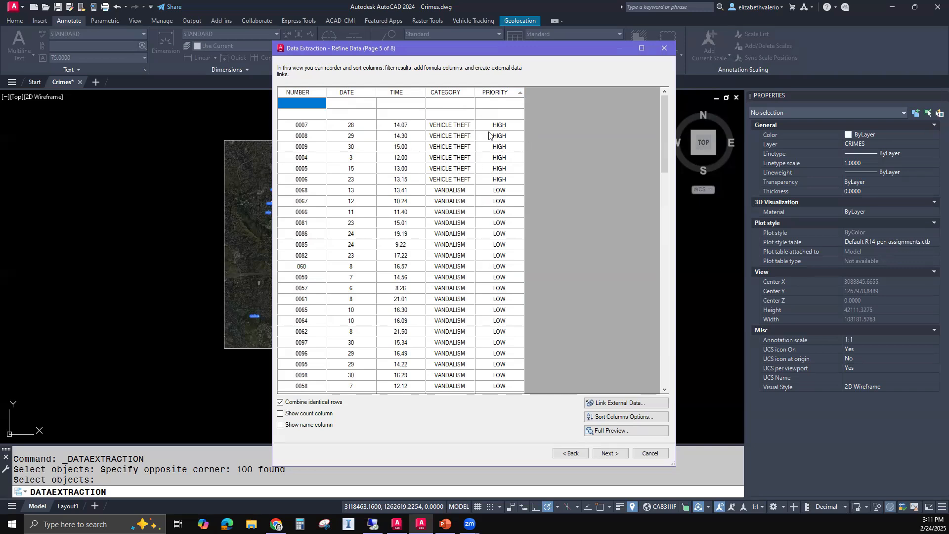
{"action": "mouse_move", "coordinate": [526, 283]}
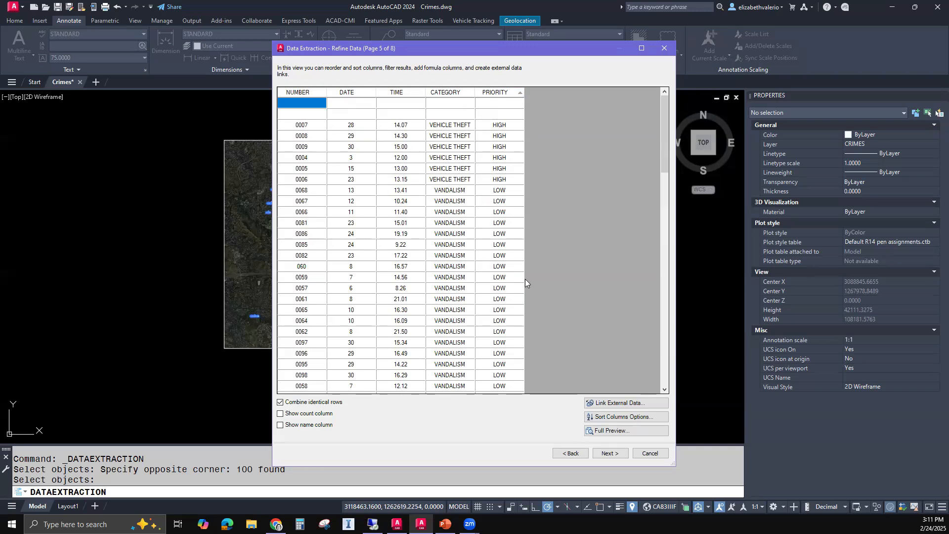
{"action": "mouse_move", "coordinate": [525, 241]}
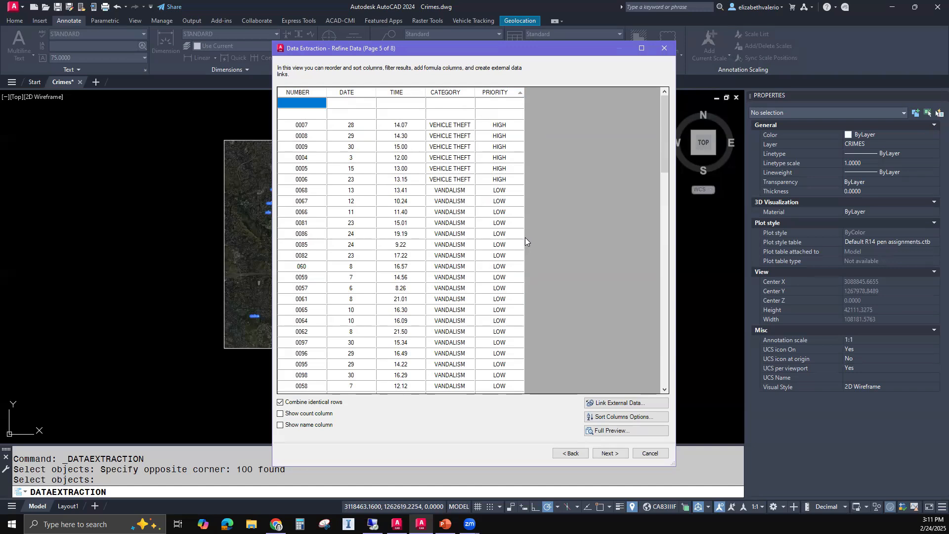
{"action": "mouse_move", "coordinate": [513, 139]}
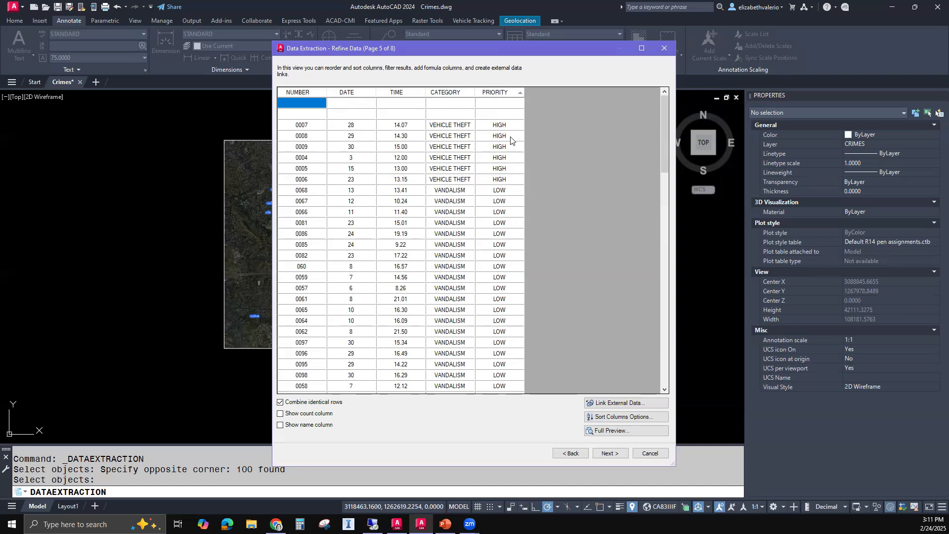
{"action": "mouse_move", "coordinate": [506, 126]}
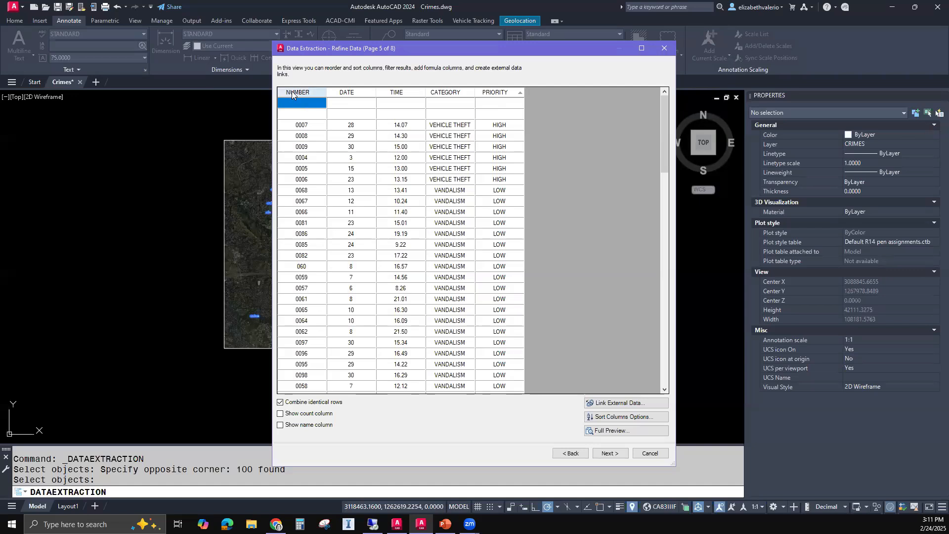
{"action": "left_click", "coordinate": [297, 92]}
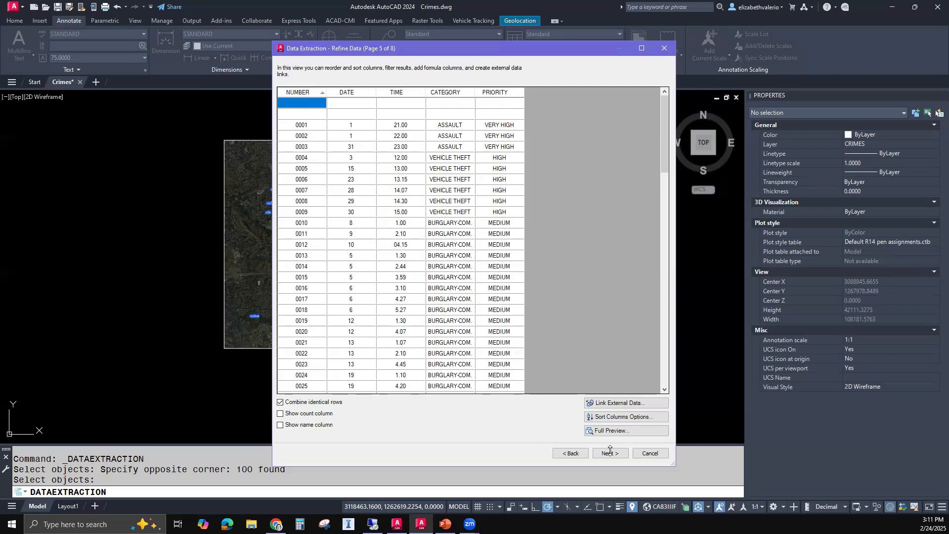
{"action": "left_click", "coordinate": [609, 452]}
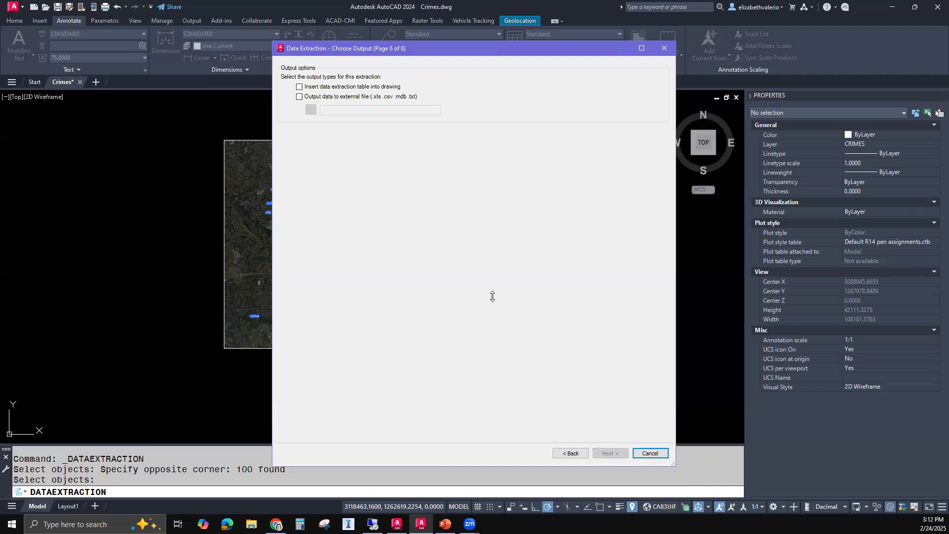
{"action": "mouse_move", "coordinate": [480, 129]}
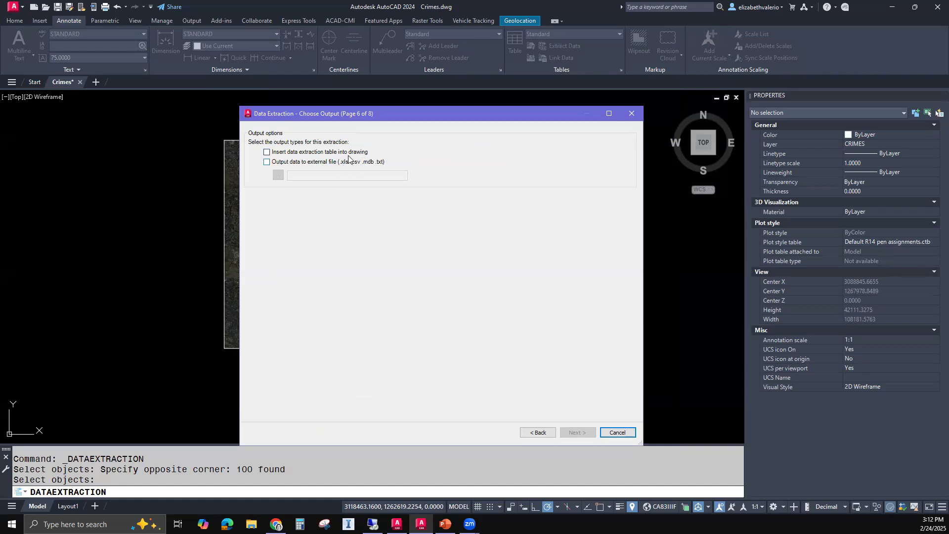
{"action": "mouse_move", "coordinate": [366, 167]}
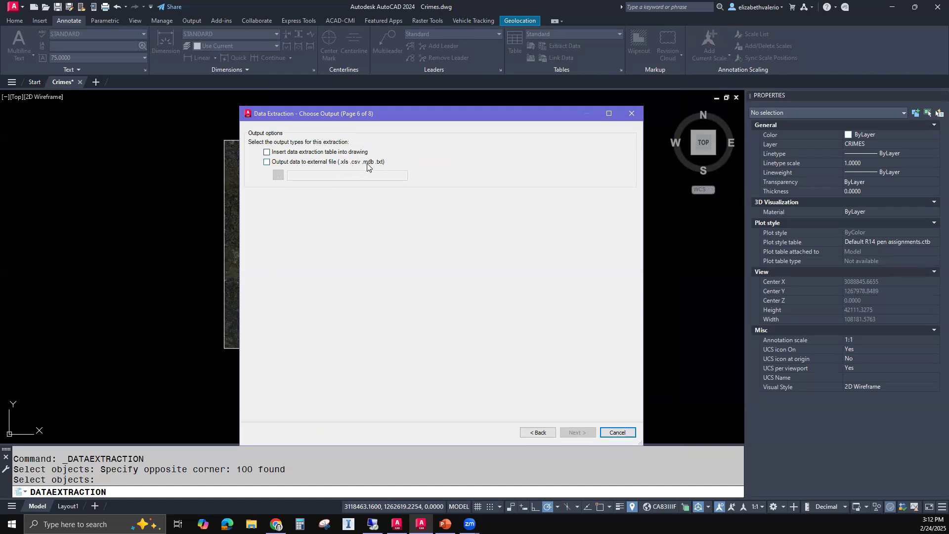
{"action": "mouse_move", "coordinate": [484, 129]}
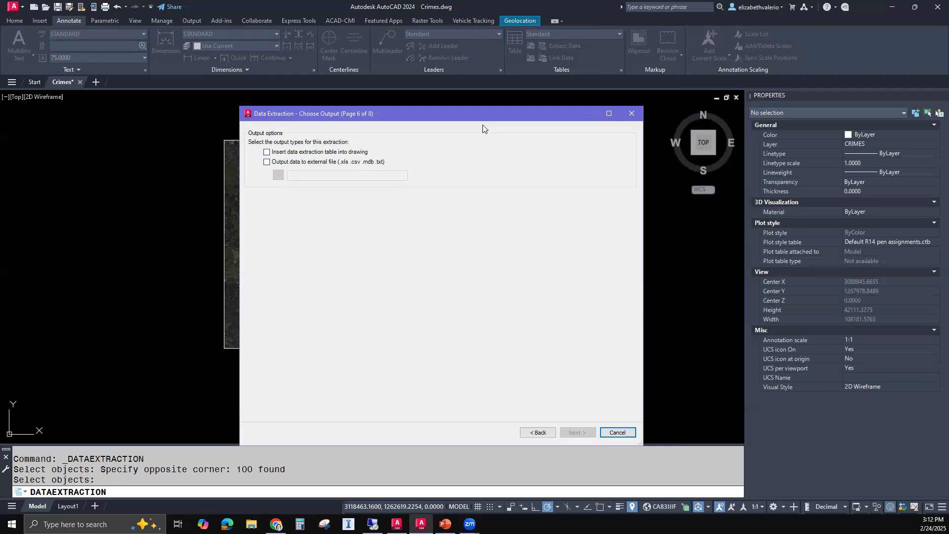
{"action": "mouse_move", "coordinate": [485, 116]}
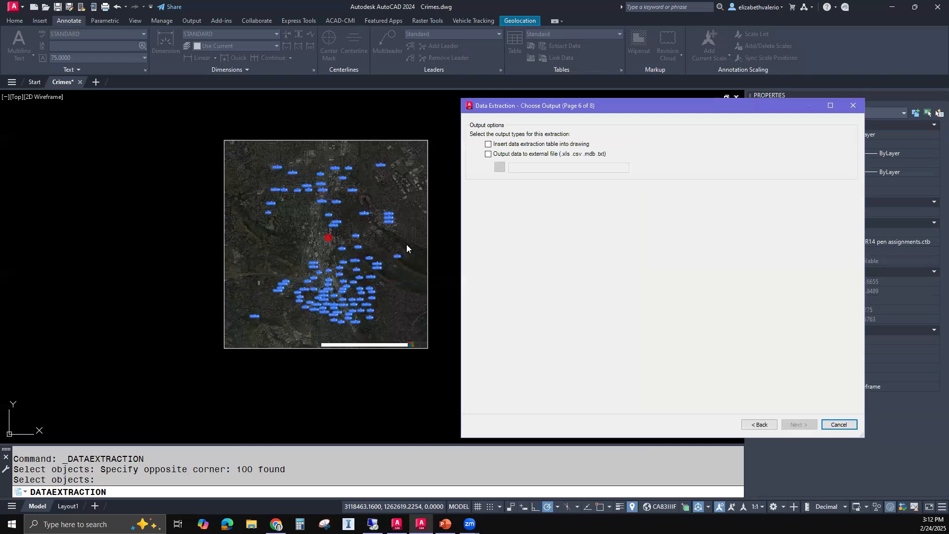
{"action": "mouse_move", "coordinate": [332, 309]}
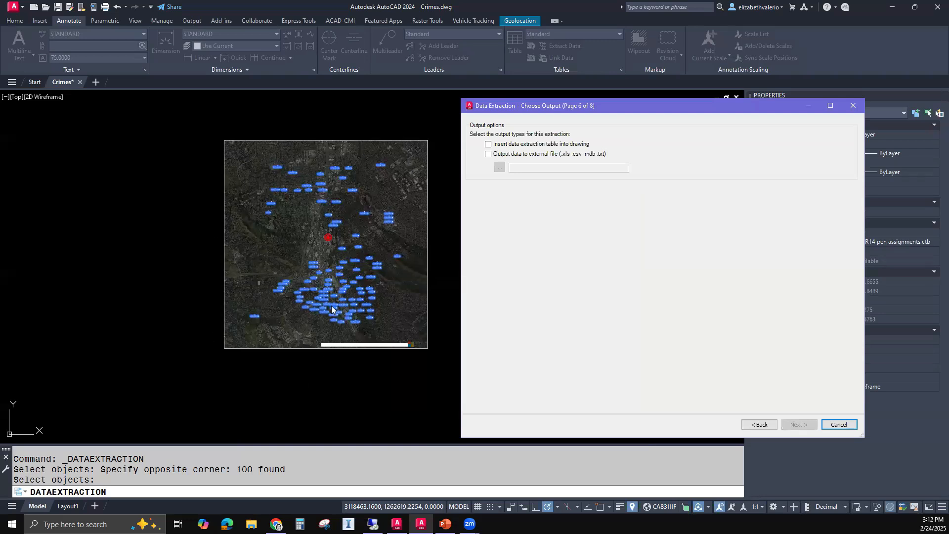
{"action": "mouse_move", "coordinate": [431, 243]}
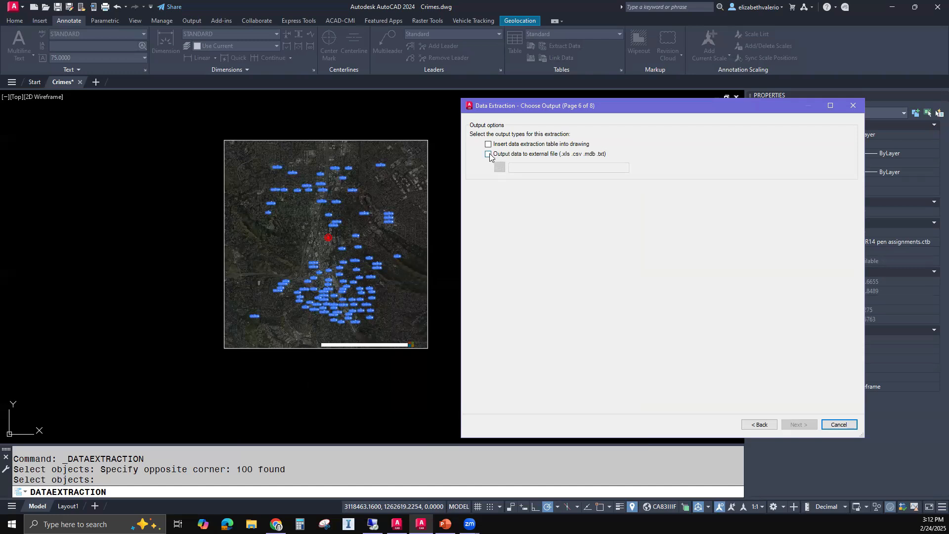
{"action": "mouse_move", "coordinate": [525, 156]}
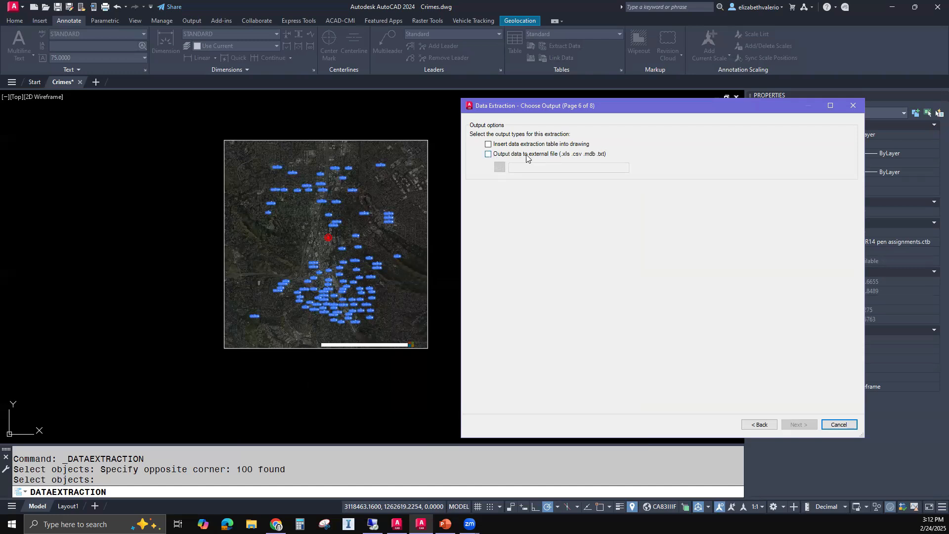
{"action": "mouse_move", "coordinate": [573, 156]}
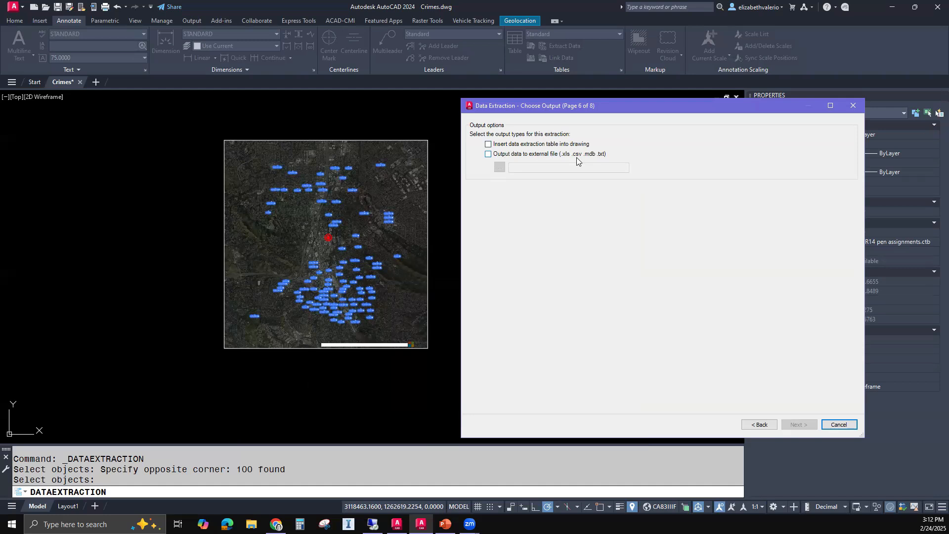
{"action": "mouse_move", "coordinate": [590, 160]}
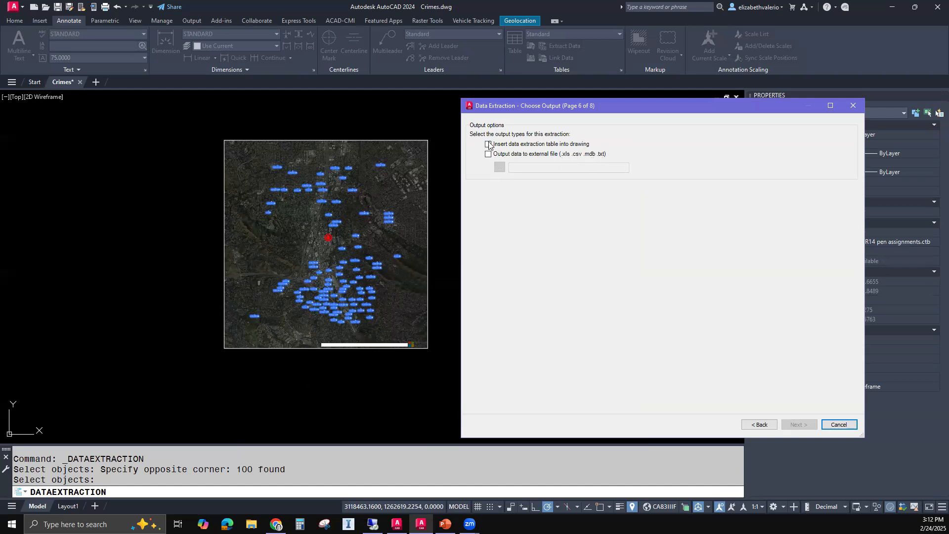
- Choose 'Insert data extraction table into drawing' as the extraction output
{"action": "left_click", "coordinate": [488, 144]}
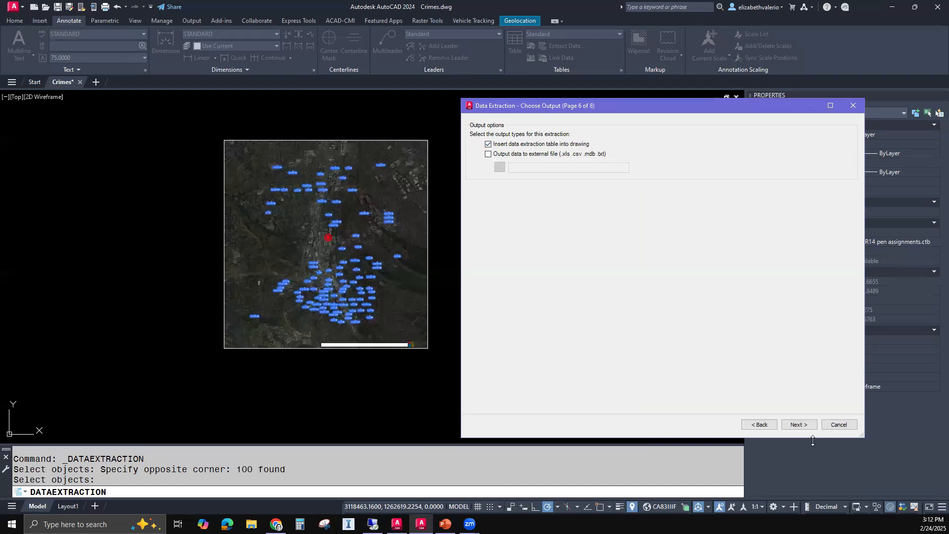
{"action": "left_click", "coordinate": [798, 424]}
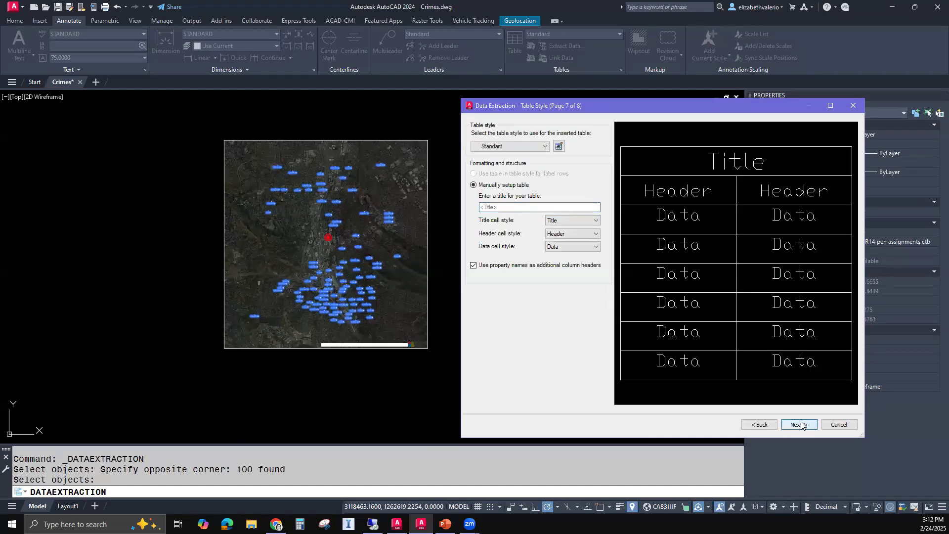
{"action": "mouse_move", "coordinate": [801, 475]}
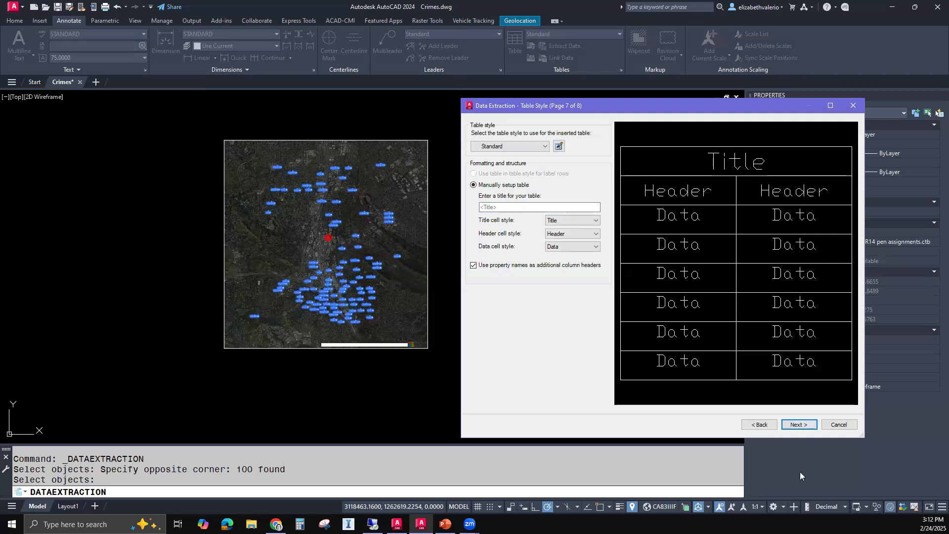
- Accept the table style settings and finish the data extraction wizard
{"action": "left_click", "coordinate": [798, 424]}
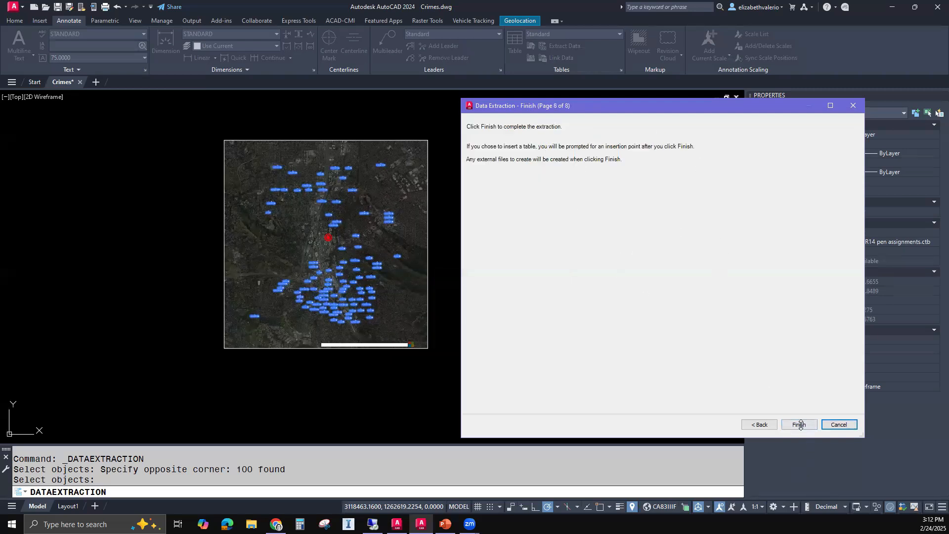
{"action": "left_click", "coordinate": [798, 424]}
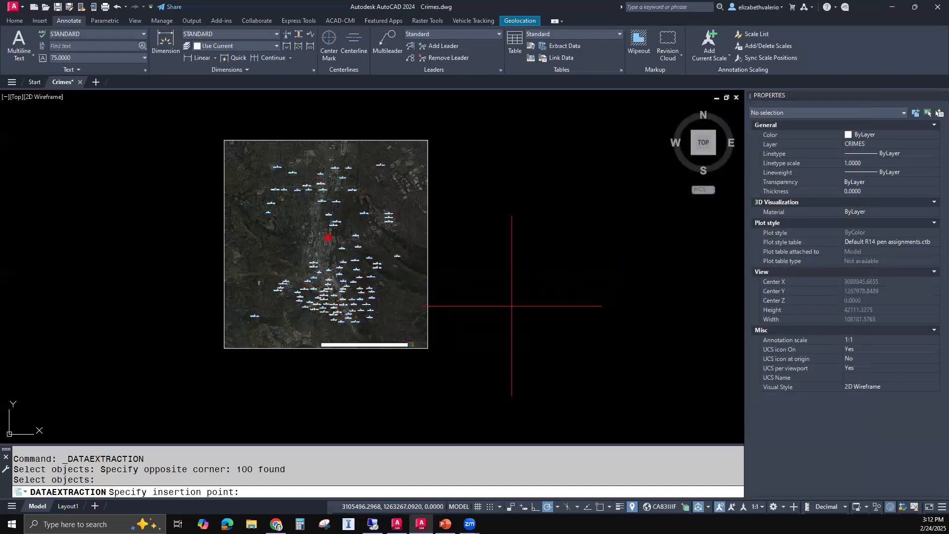
{"action": "mouse_move", "coordinate": [512, 168]}
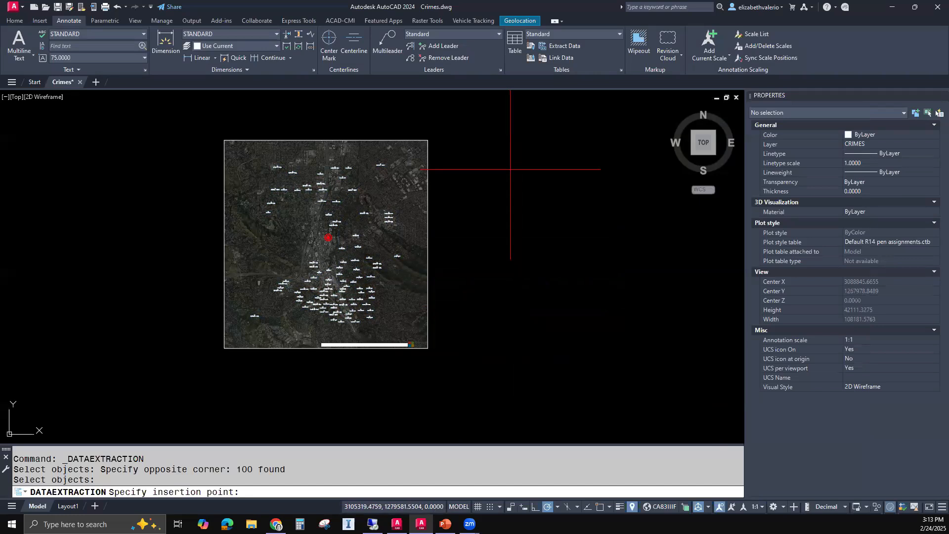
{"action": "mouse_move", "coordinate": [487, 221]}
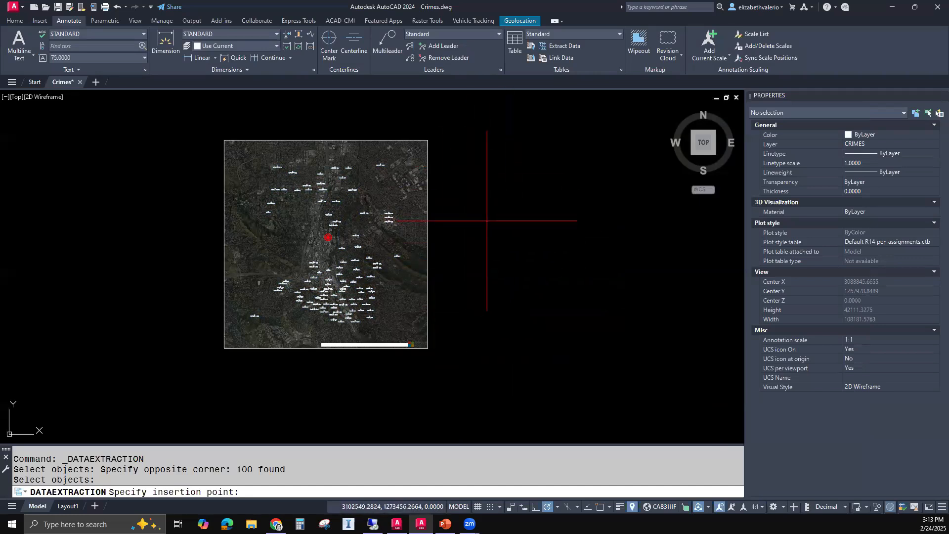
{"action": "mouse_move", "coordinate": [505, 210]}
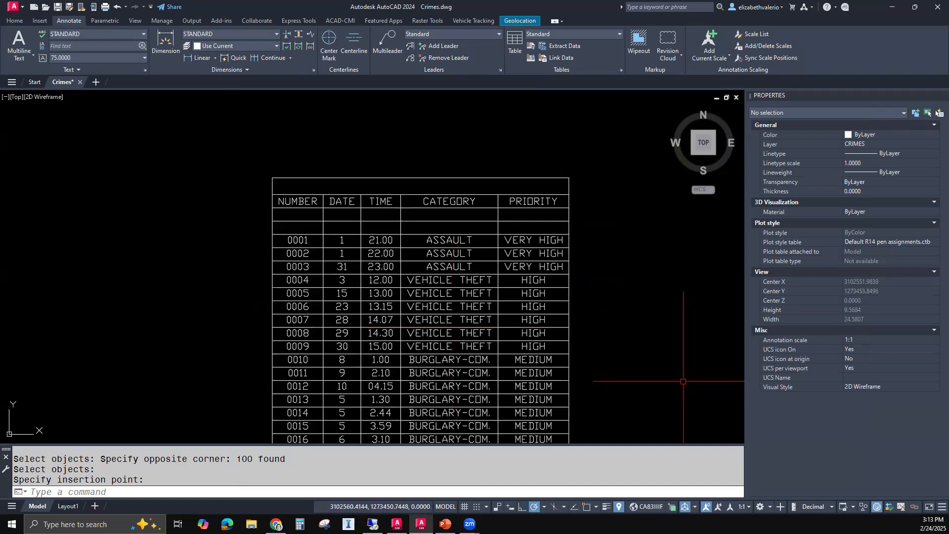
{"action": "mouse_move", "coordinate": [459, 188]}
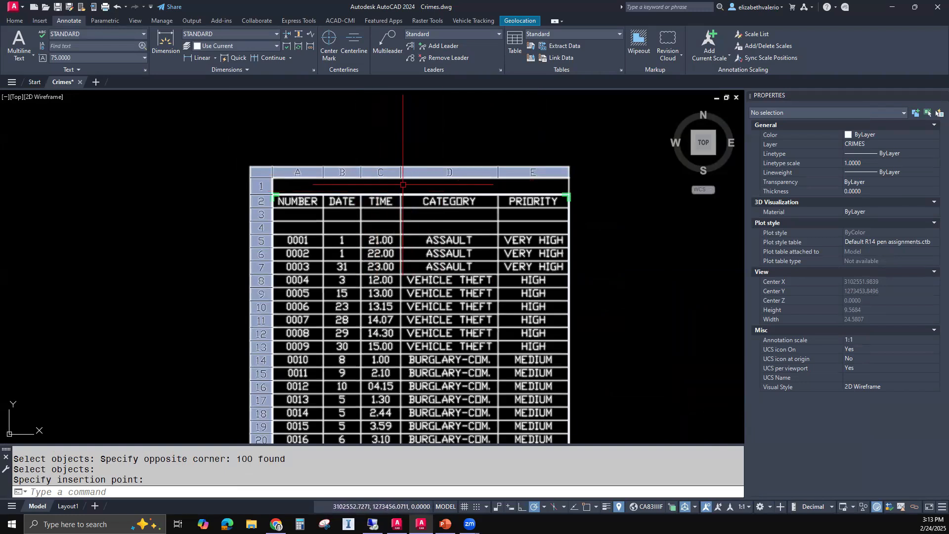
{"action": "mouse_move", "coordinate": [304, 221]}
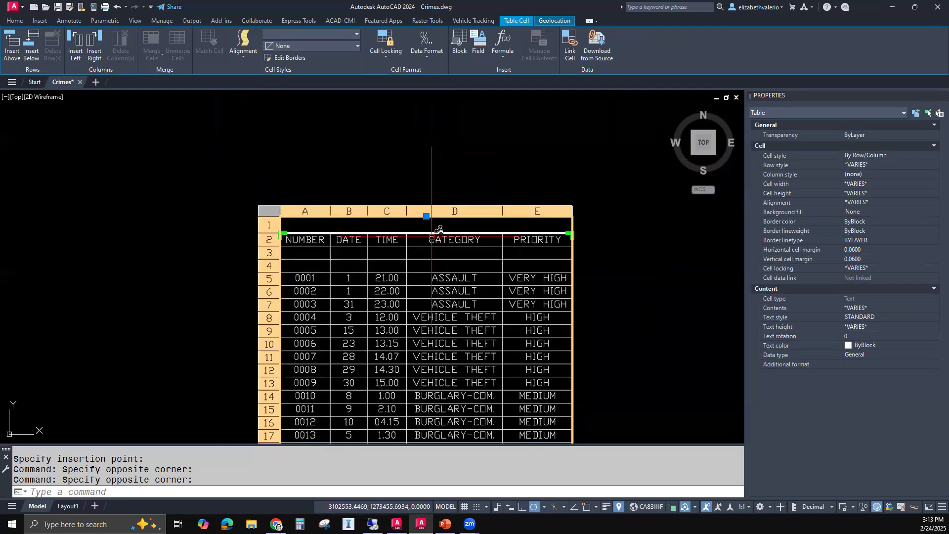
{"action": "mouse_move", "coordinate": [385, 98]}
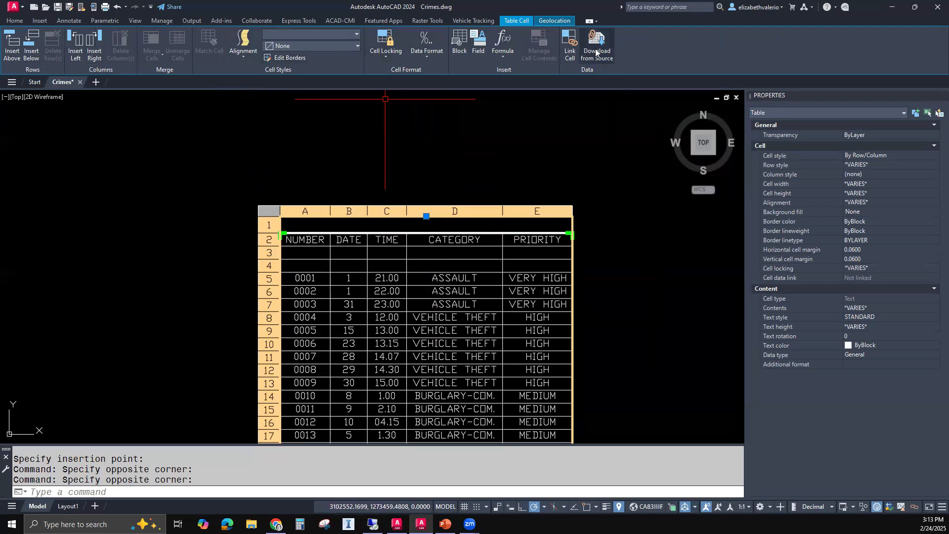
{"action": "mouse_move", "coordinate": [359, 263]}
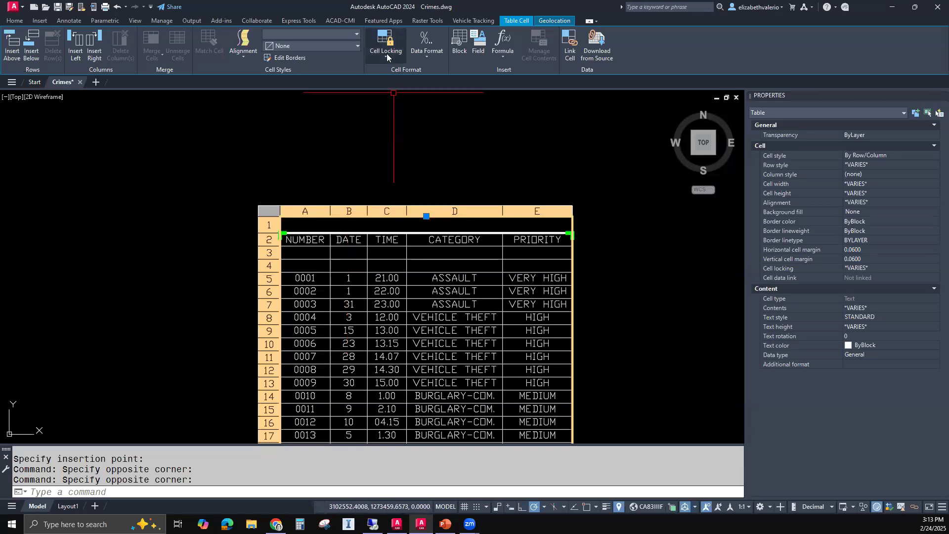
{"action": "left_click", "coordinate": [385, 46]}
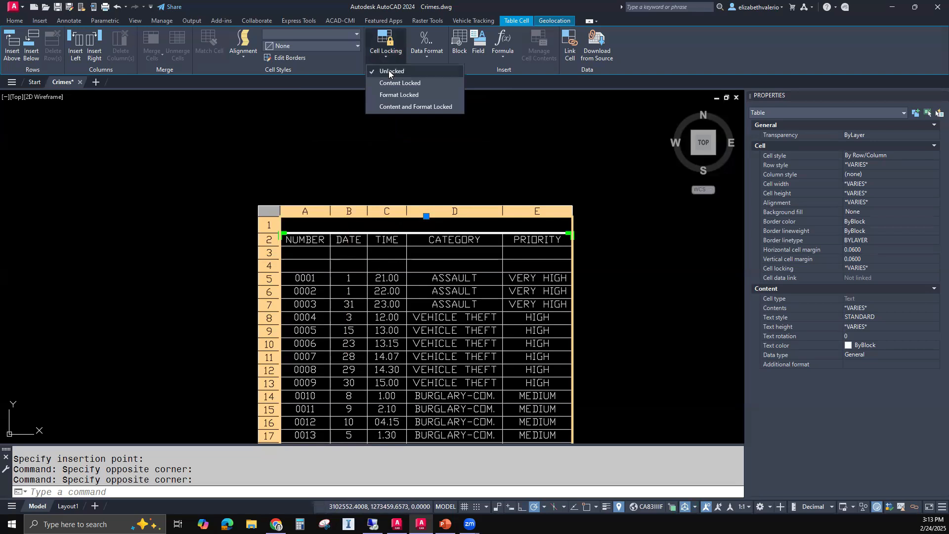
{"action": "left_click", "coordinate": [390, 71]}
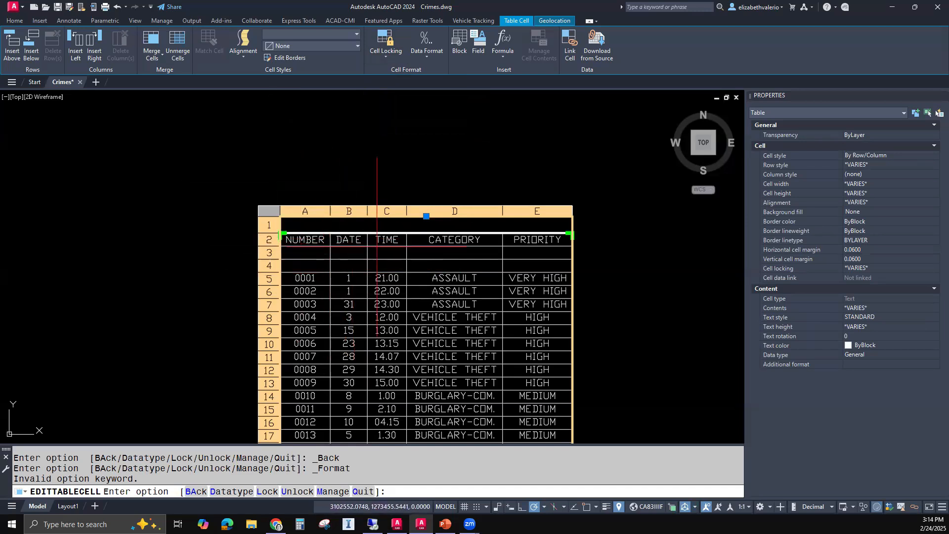
{"action": "key", "text": "Escape"}
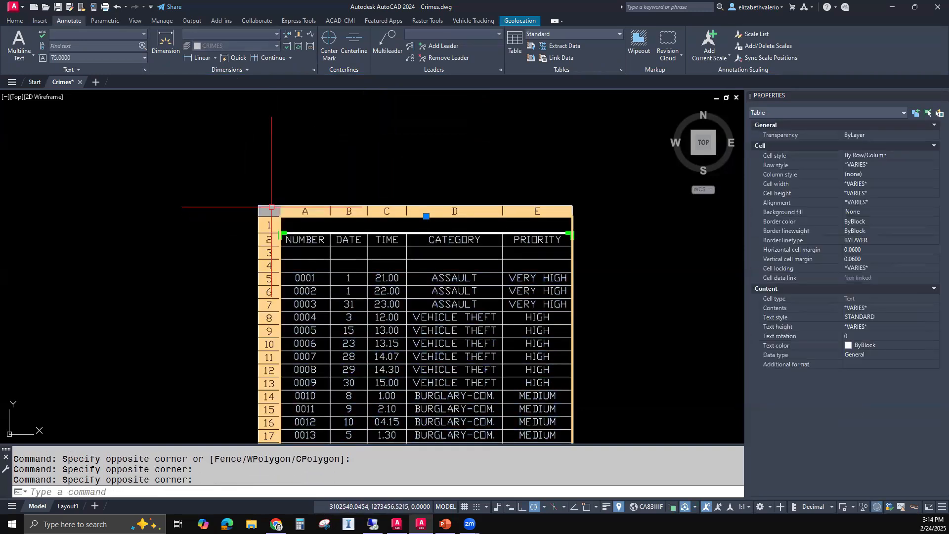
- Delete the blank first row above the NUMBER, DATE, TIME, CATEGORY, PRIORITY headers
{"action": "left_click", "coordinate": [386, 225]}
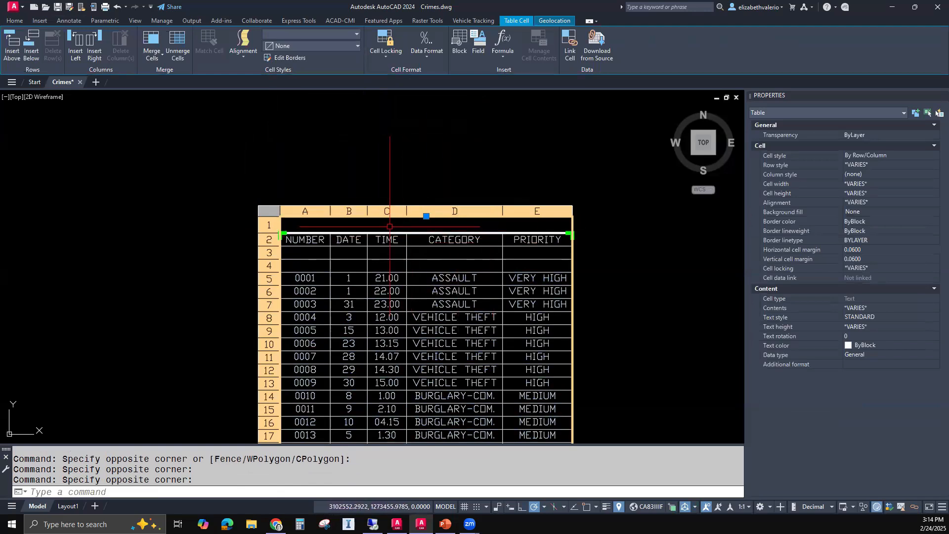
{"action": "mouse_move", "coordinate": [390, 224]}
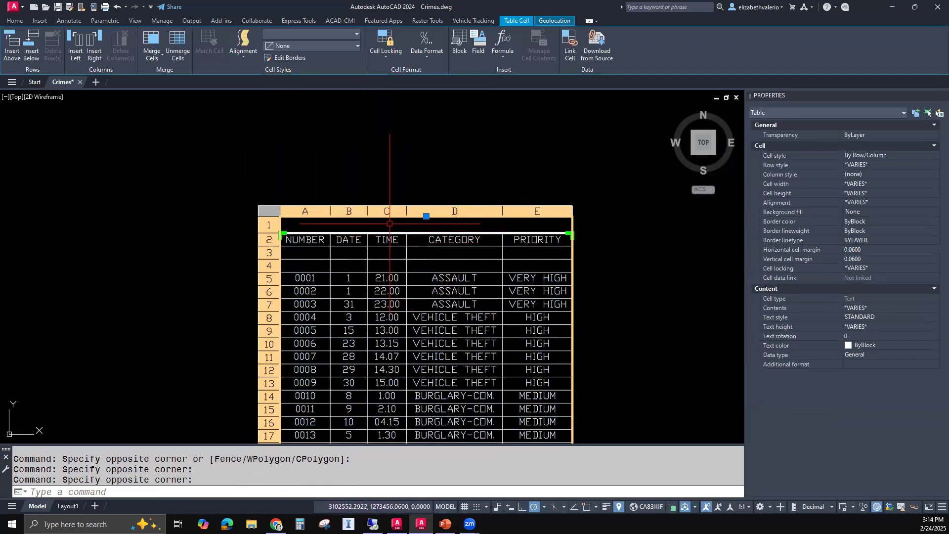
{"action": "left_click", "coordinate": [305, 224]}
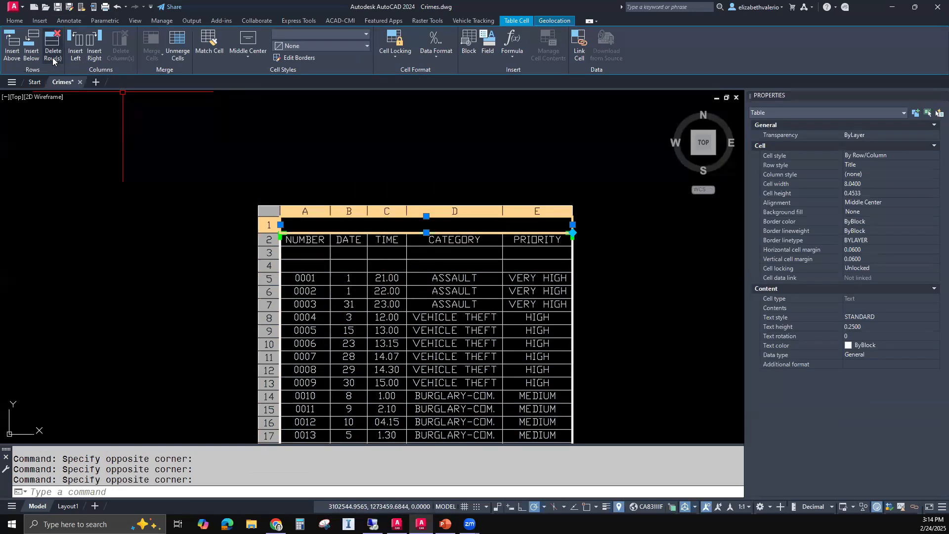
{"action": "left_click", "coordinate": [53, 42]}
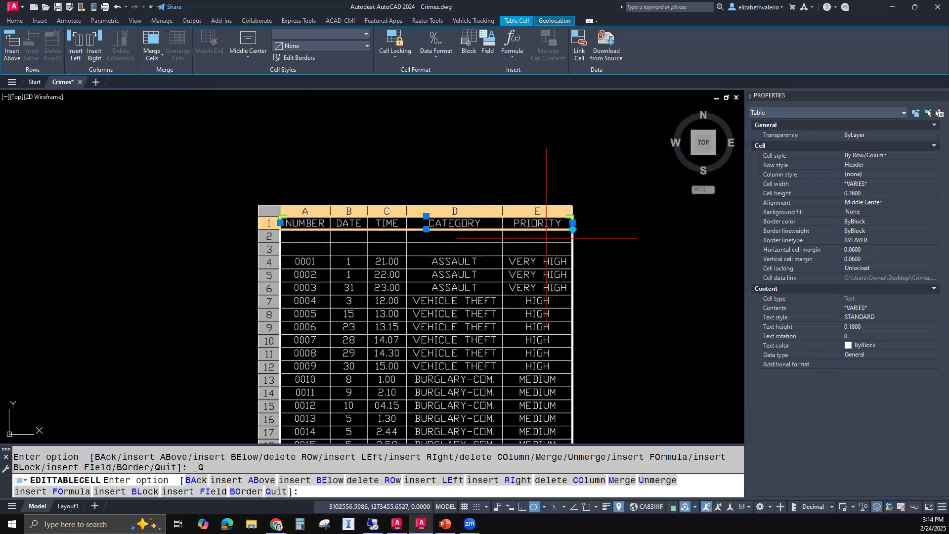
{"action": "mouse_move", "coordinate": [299, 248]}
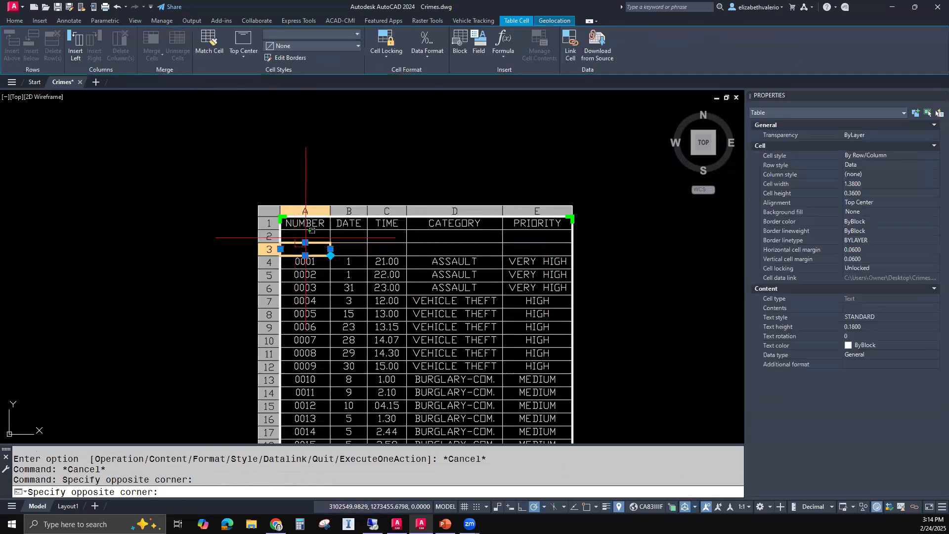
{"action": "mouse_move", "coordinate": [548, 236]}
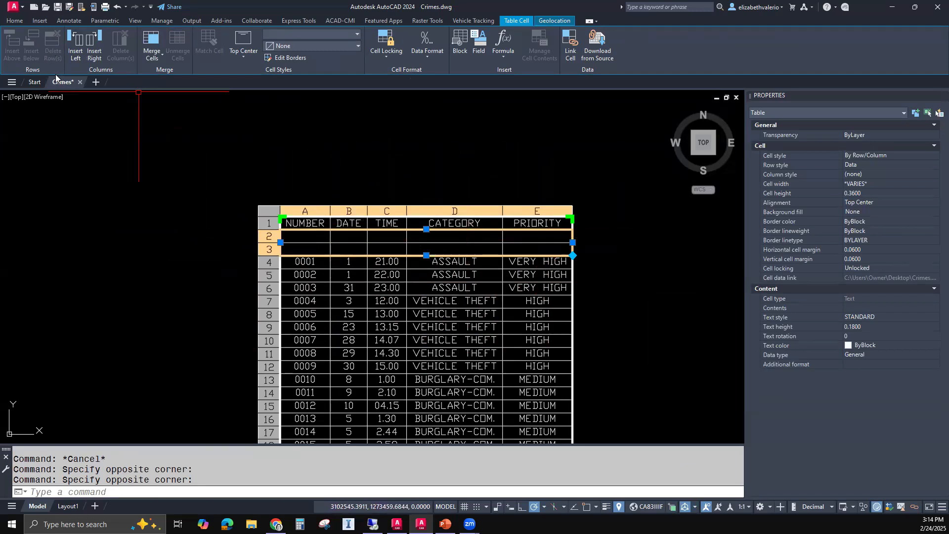
{"action": "mouse_move", "coordinate": [502, 290]}
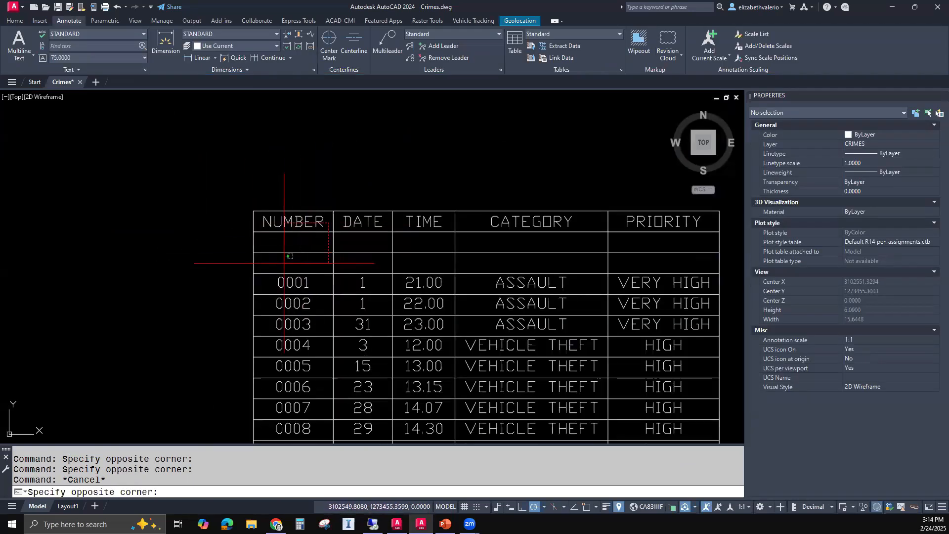
- Merge the NUMBER and DATE header cells across rows 1–3 with Merge All
{"action": "left_click", "coordinate": [291, 256]}
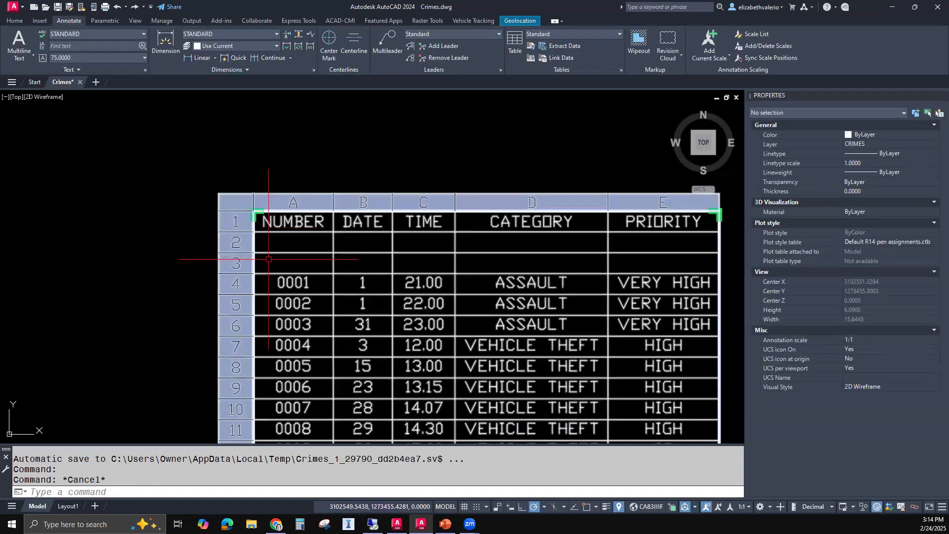
{"action": "left_click", "coordinate": [293, 242]}
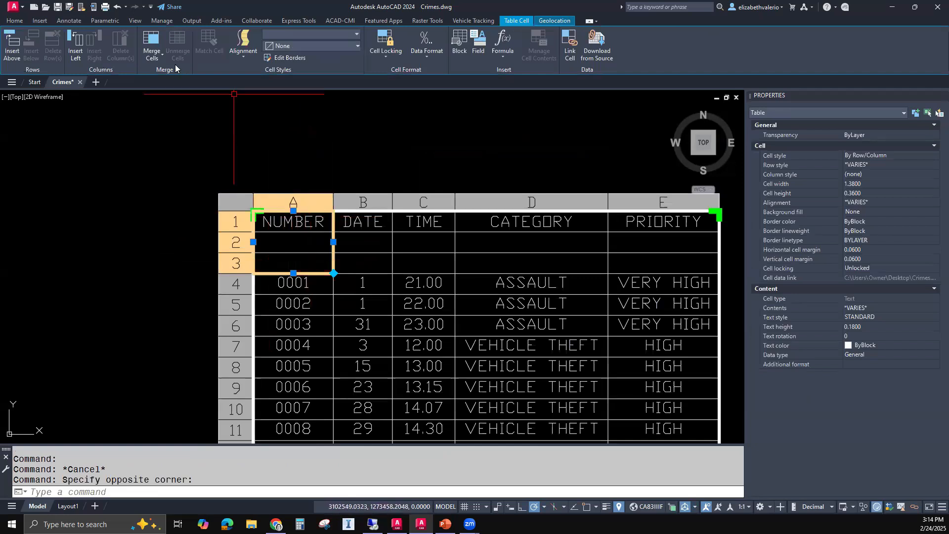
{"action": "left_click", "coordinate": [151, 44]}
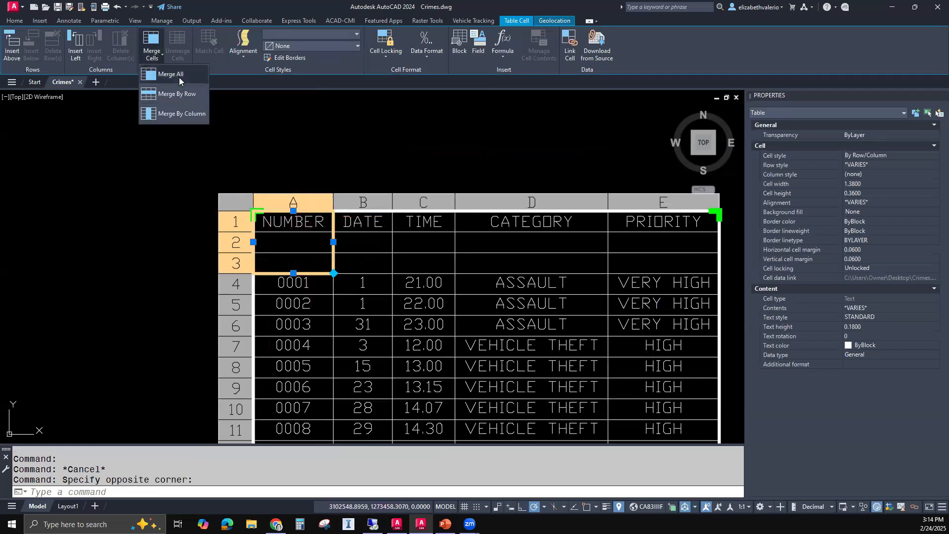
{"action": "left_click", "coordinate": [169, 74]}
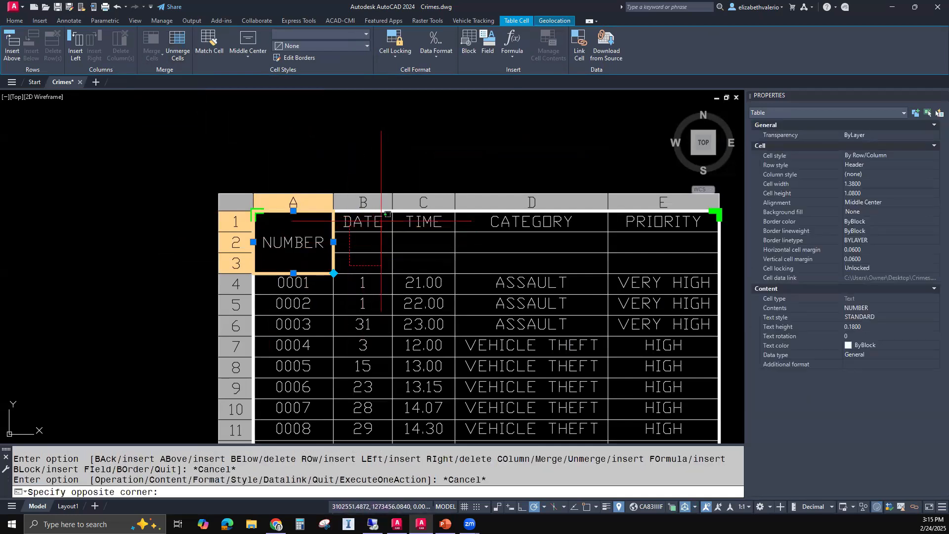
{"action": "left_click", "coordinate": [151, 43]}
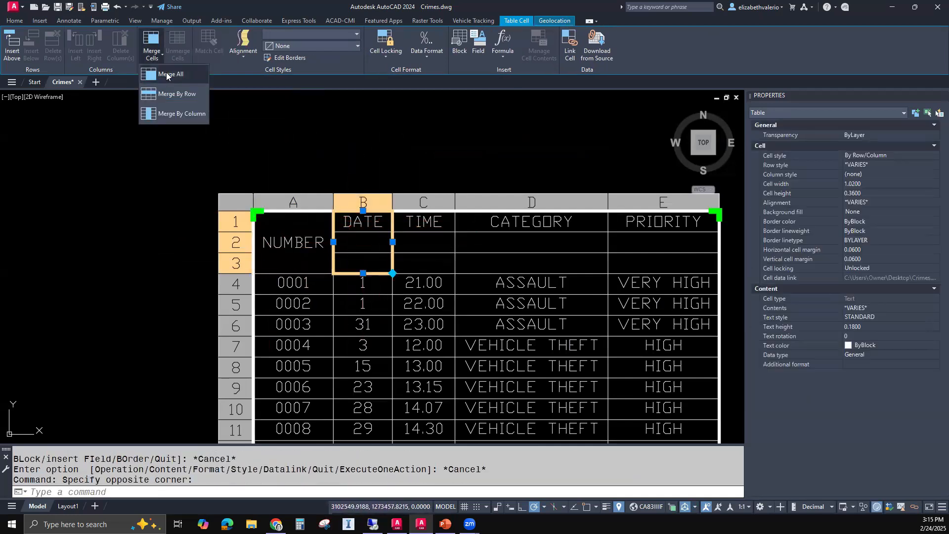
{"action": "left_click", "coordinate": [172, 74]}
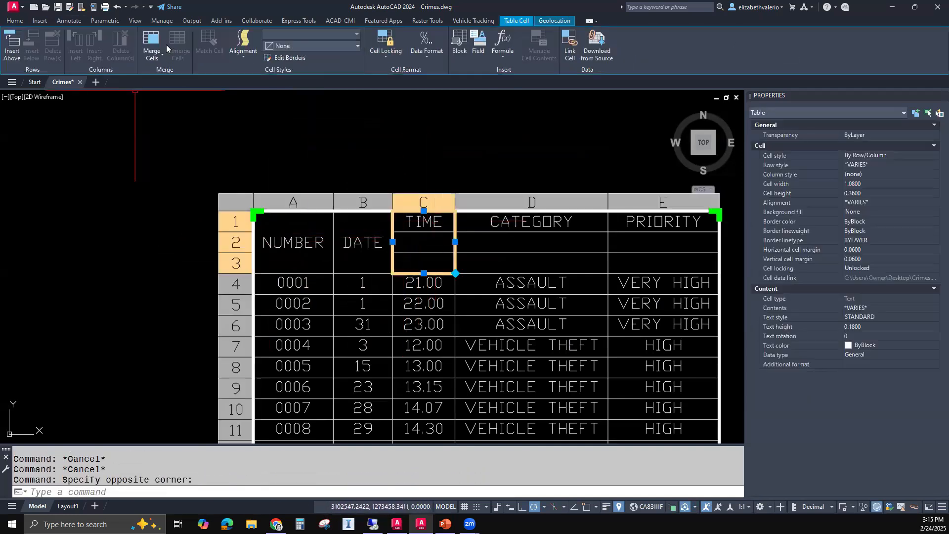
- Begin merging the TIME and PRIORITY header cells, clearing the selection each time
{"action": "left_click", "coordinate": [151, 46]}
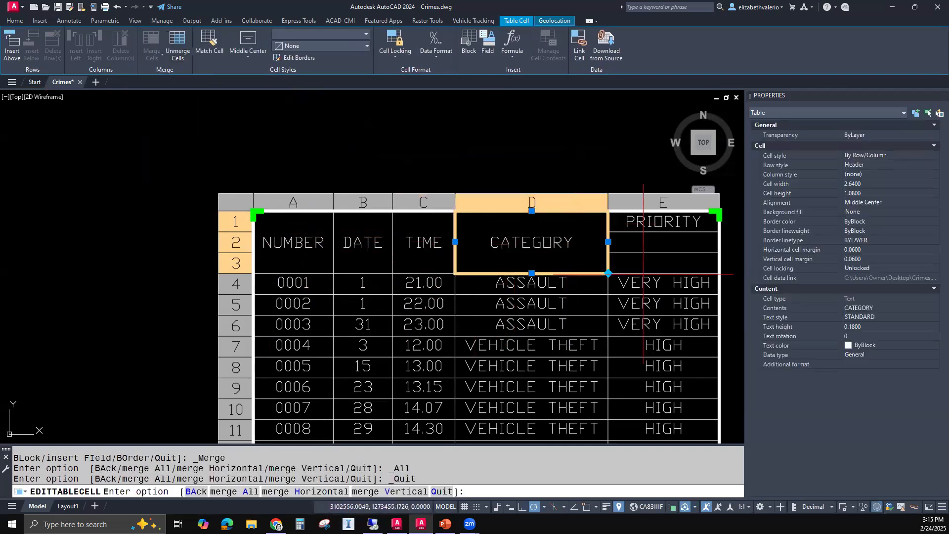
{"action": "key", "text": "Escape"}
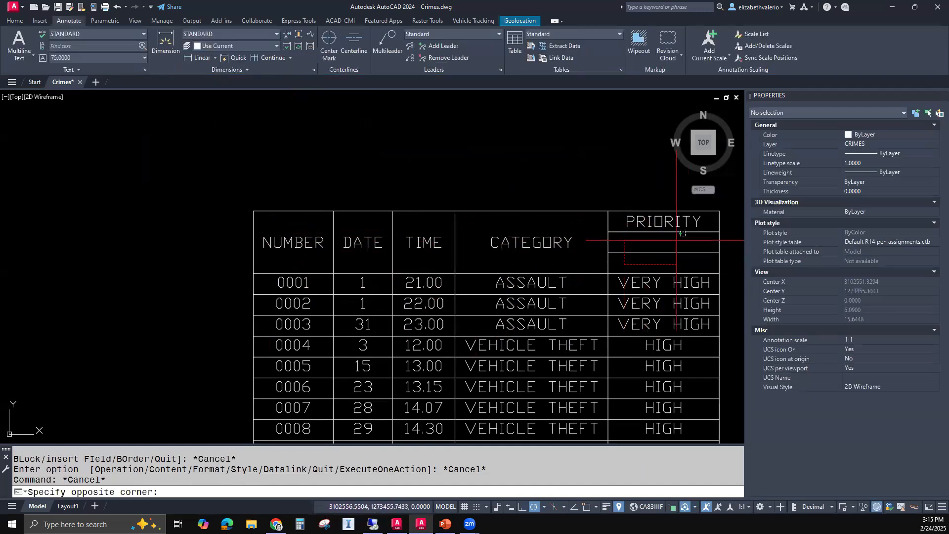
{"action": "left_click", "coordinate": [662, 242]}
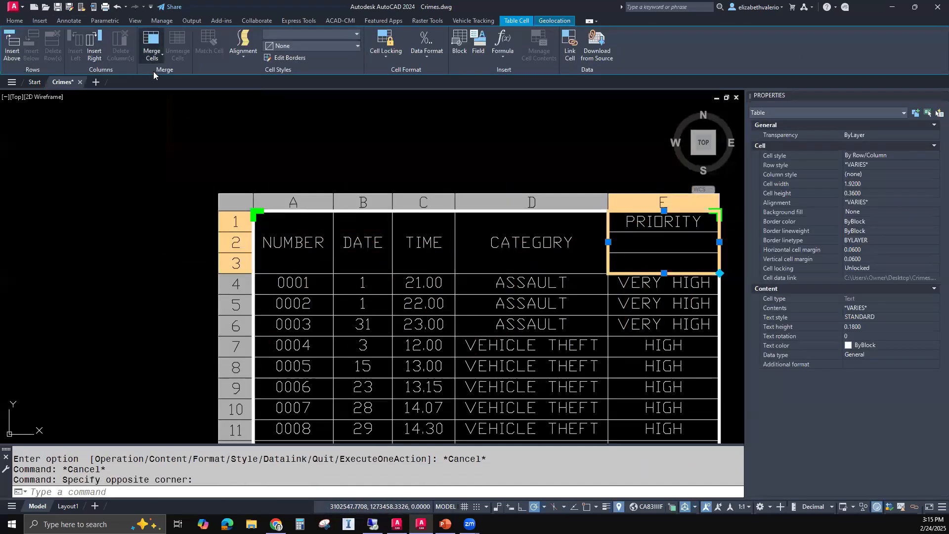
{"action": "key", "text": "Escape"}
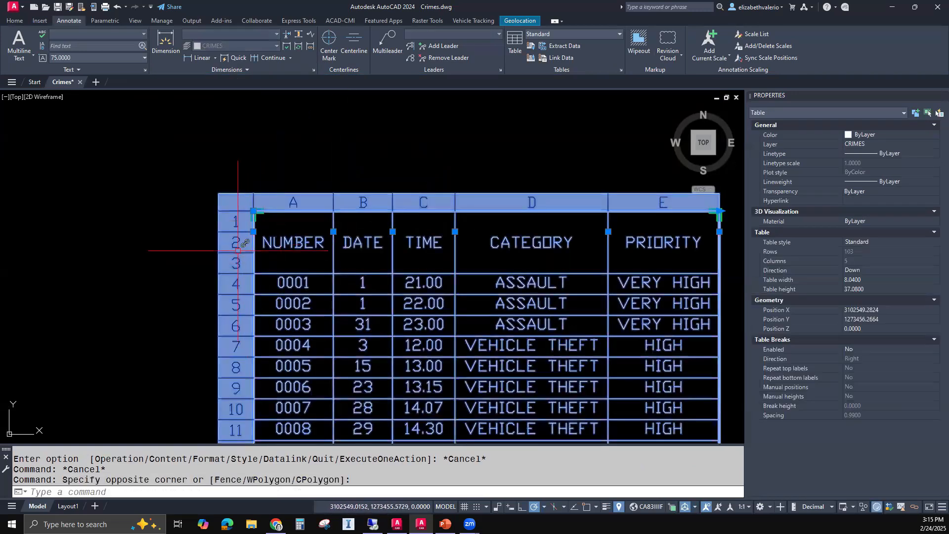
- Shrink the merged header rows to a compact band and save the drawing
{"action": "left_click", "coordinate": [662, 242]}
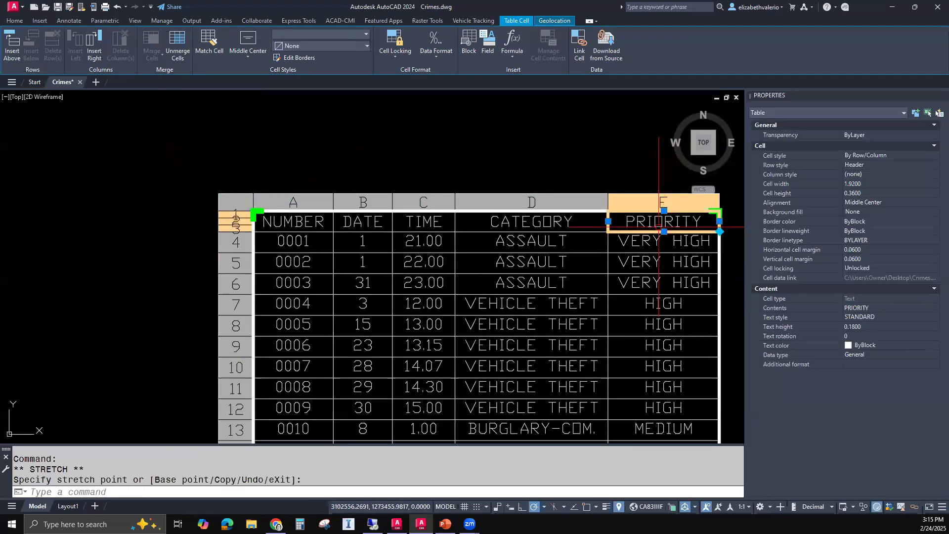
{"action": "mouse_move", "coordinate": [254, 215]}
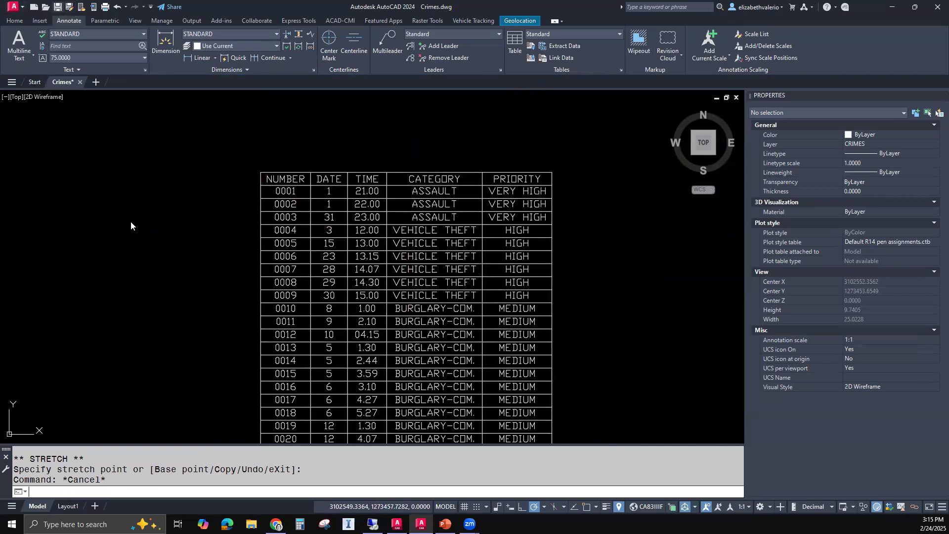
{"action": "key", "text": "ctrl+s"}
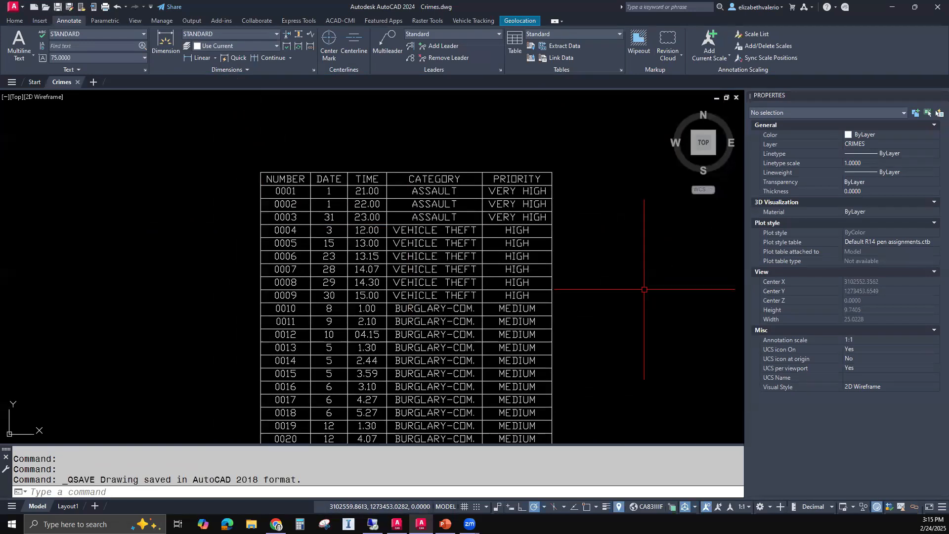
{"action": "mouse_move", "coordinate": [237, 224]}
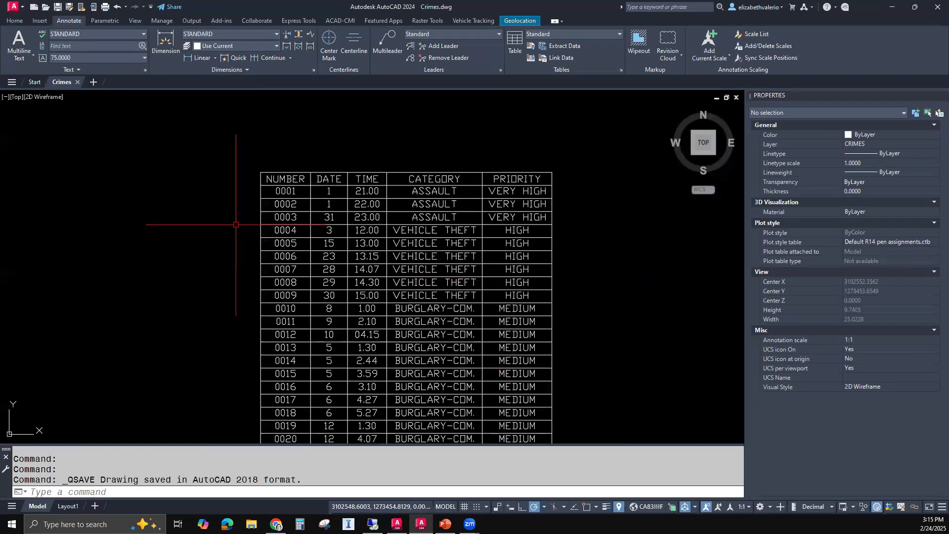
- Zoom in to review the compact-header crime table
{"action": "scroll", "scroll_direction": "up", "scroll_amount": 3}
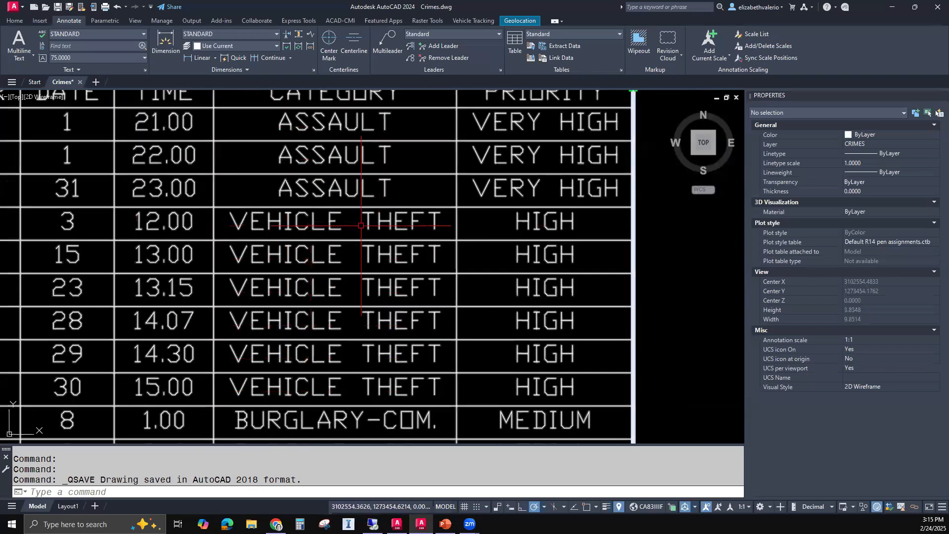
{"action": "mouse_move", "coordinate": [528, 220]}
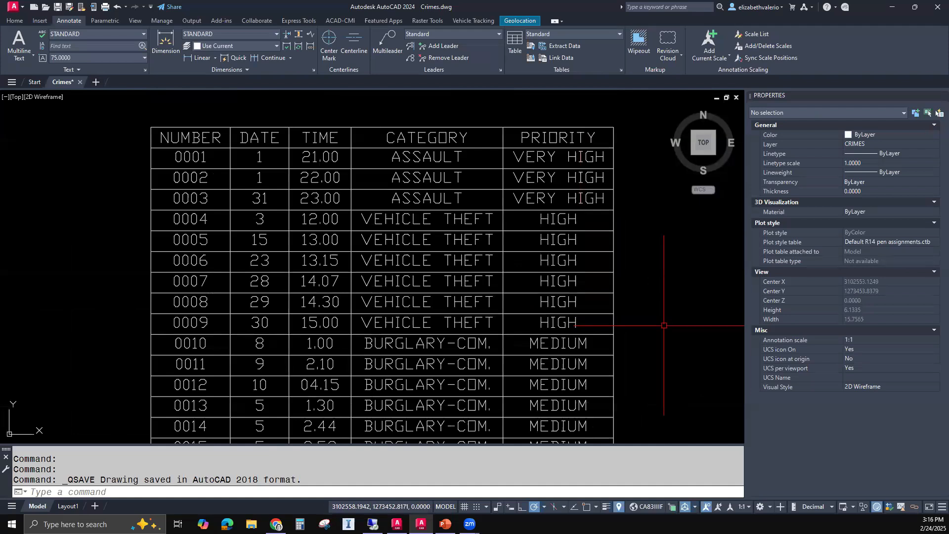
{"action": "mouse_move", "coordinate": [739, 398]}
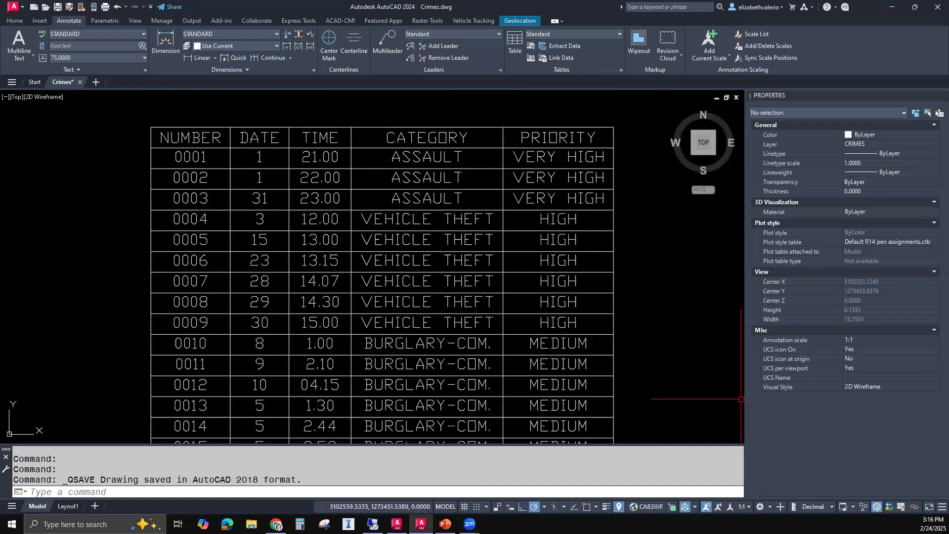
{"action": "mouse_move", "coordinate": [671, 348]}
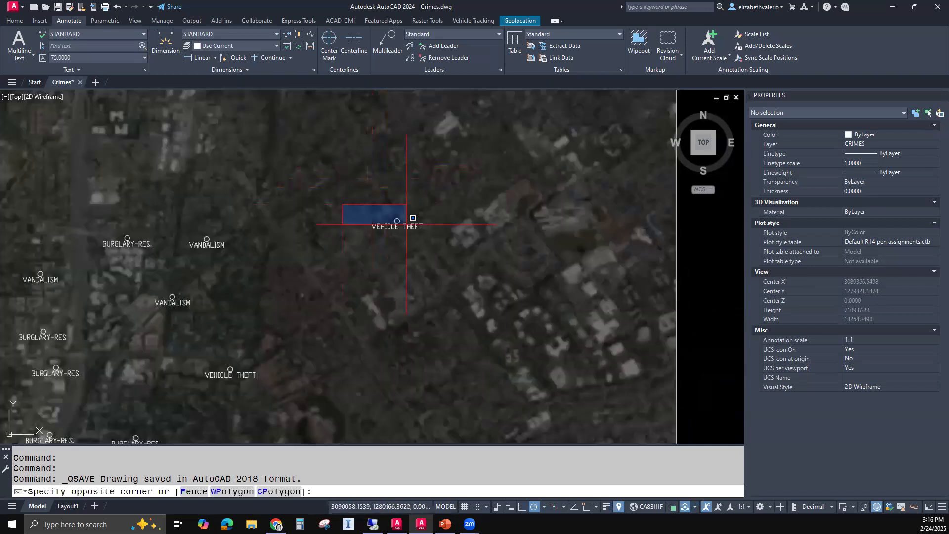
- Change the crime 0004 vehicle theft block's PRIORITY attribute from HIGH to SOLVED
{"action": "left_click", "coordinate": [388, 226]}
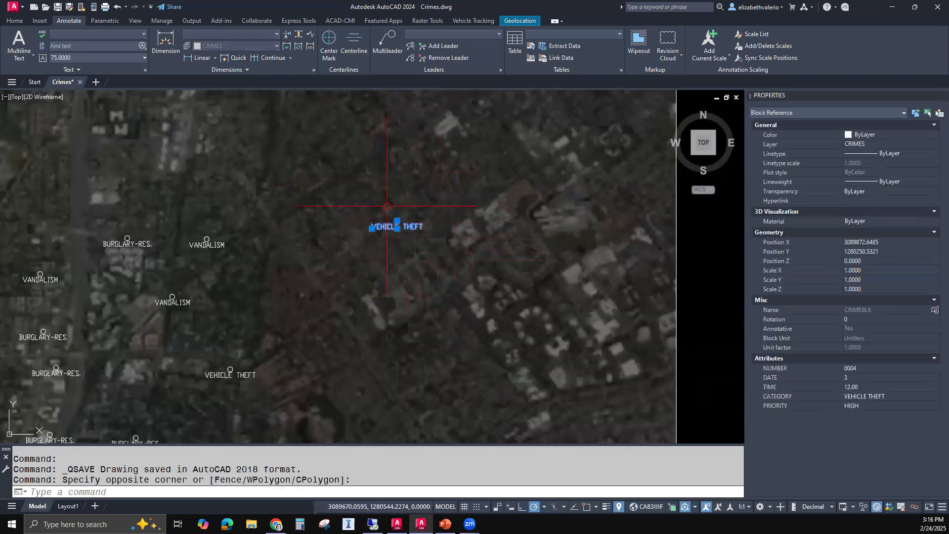
{"action": "mouse_move", "coordinate": [725, 340]}
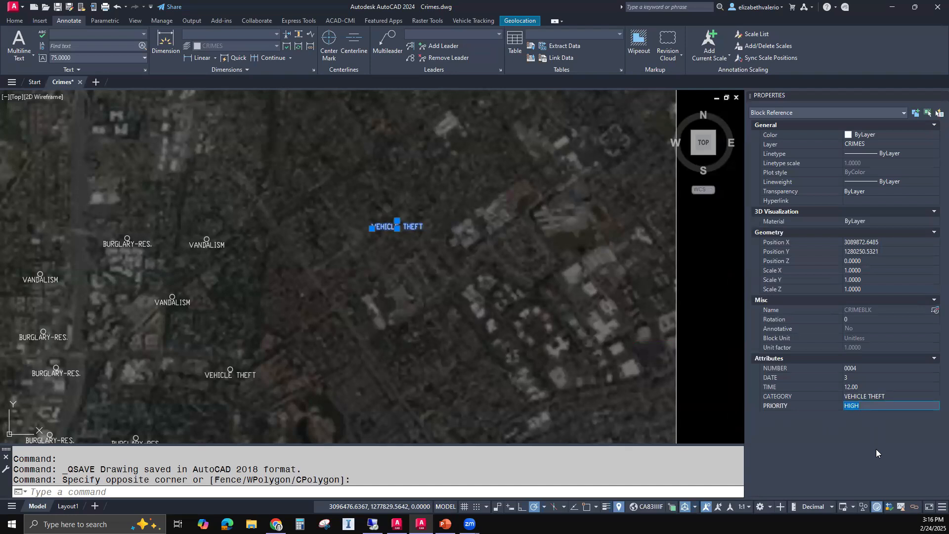
{"action": "type", "text": "solve"}
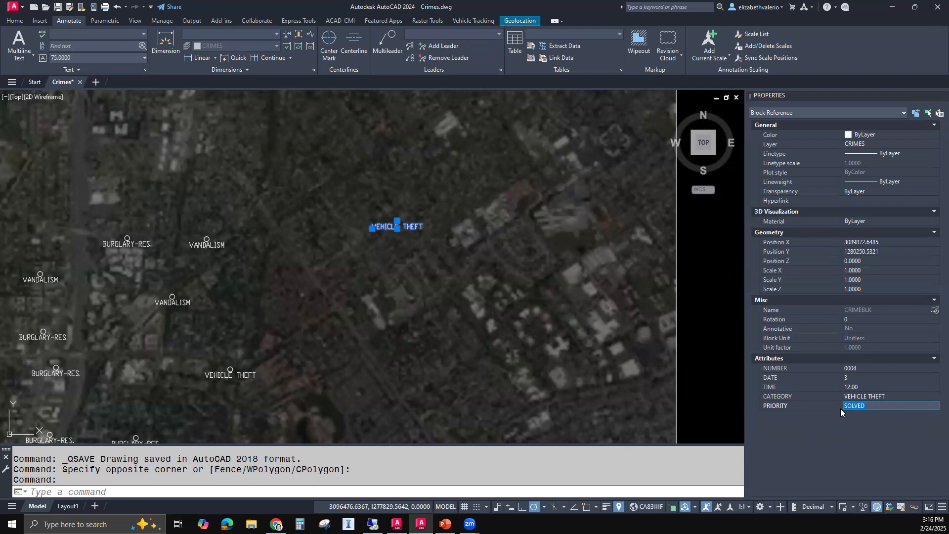
{"action": "mouse_move", "coordinate": [629, 296]}
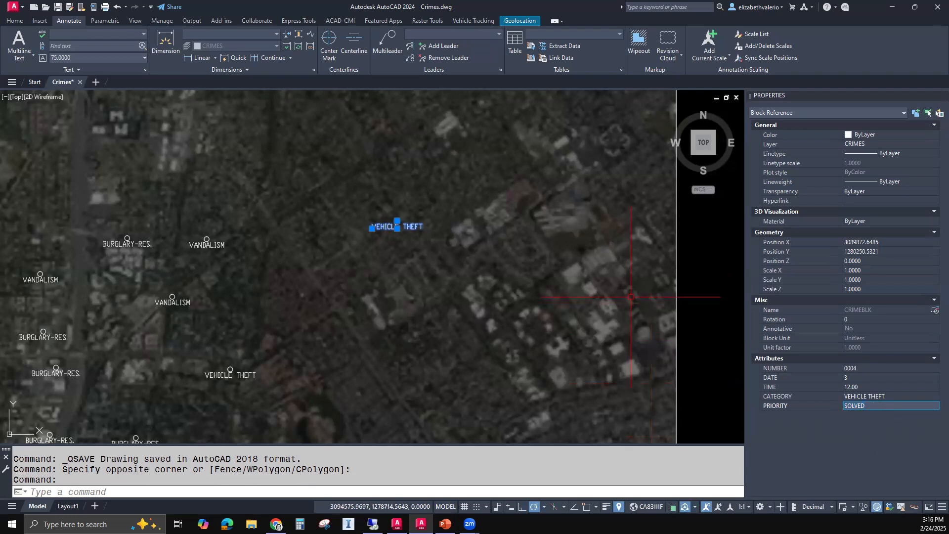
{"action": "key", "text": "Escape"}
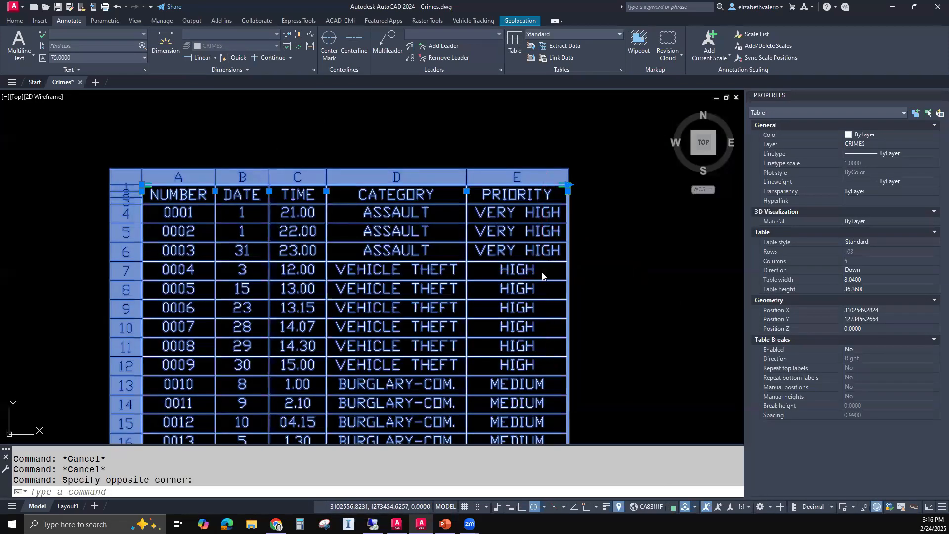
- Update the table's data links, retaining overwritten contents, so crime 0004 shows SOLVED
{"action": "right_click", "coordinate": [541, 276]}
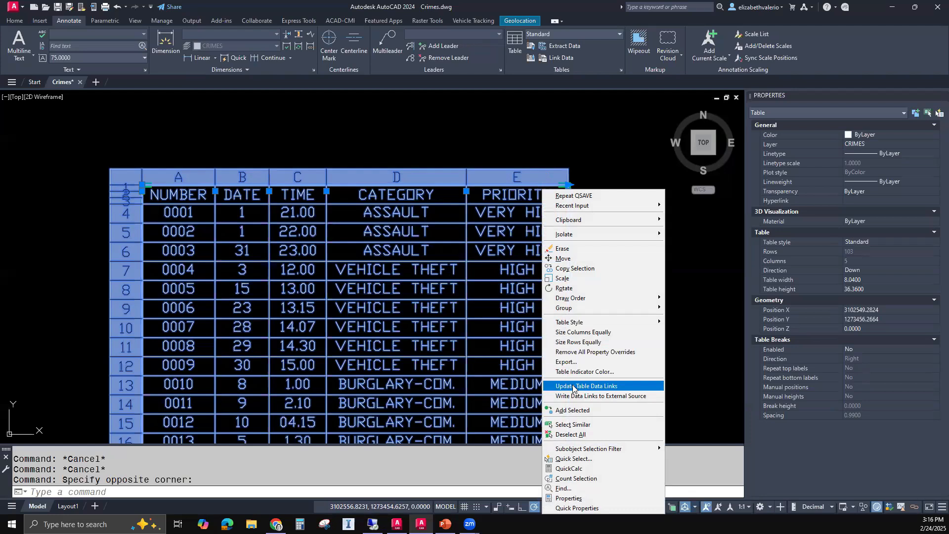
{"action": "left_click", "coordinate": [585, 385]}
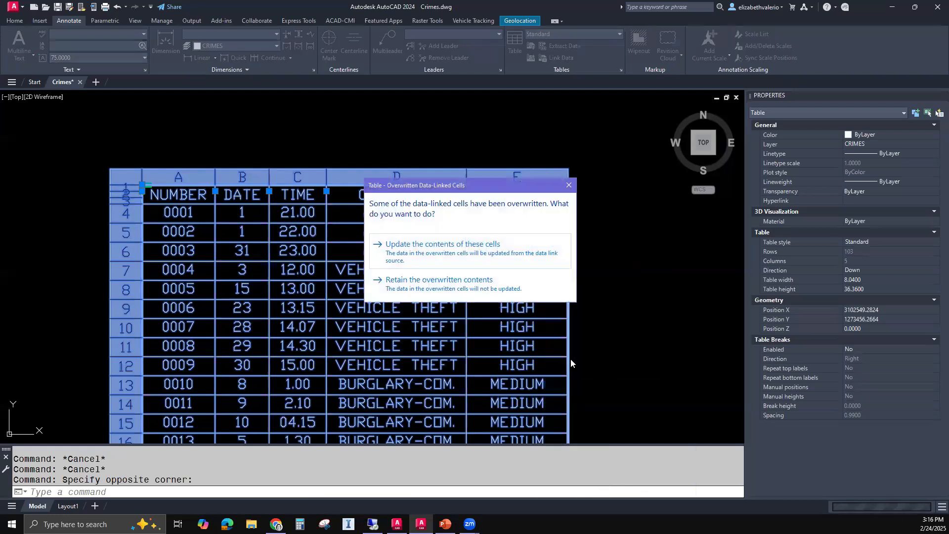
{"action": "mouse_move", "coordinate": [355, 184]}
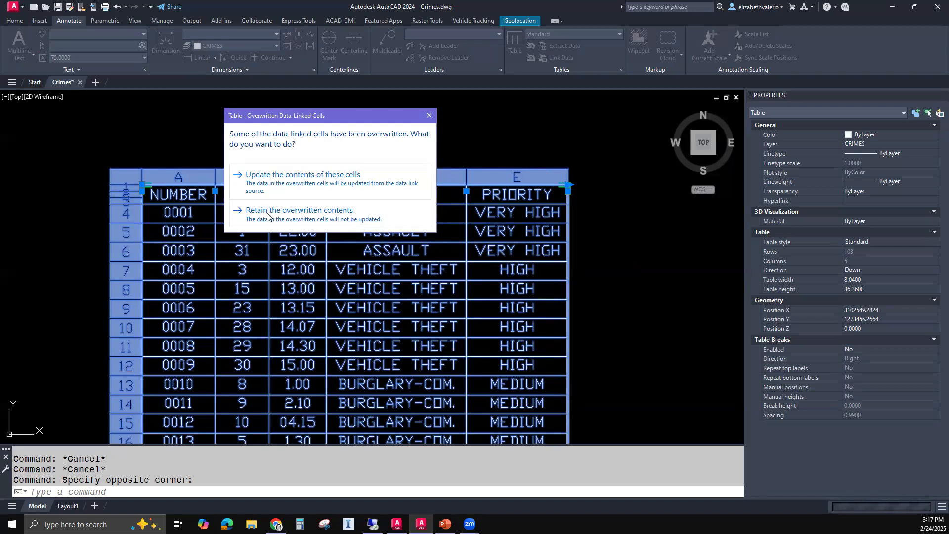
{"action": "mouse_move", "coordinate": [365, 132]}
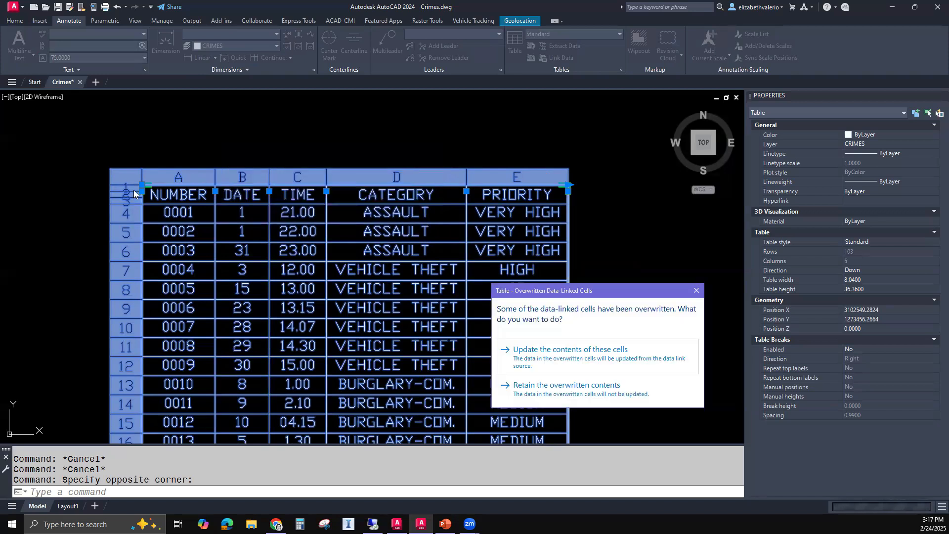
{"action": "mouse_move", "coordinate": [197, 199]}
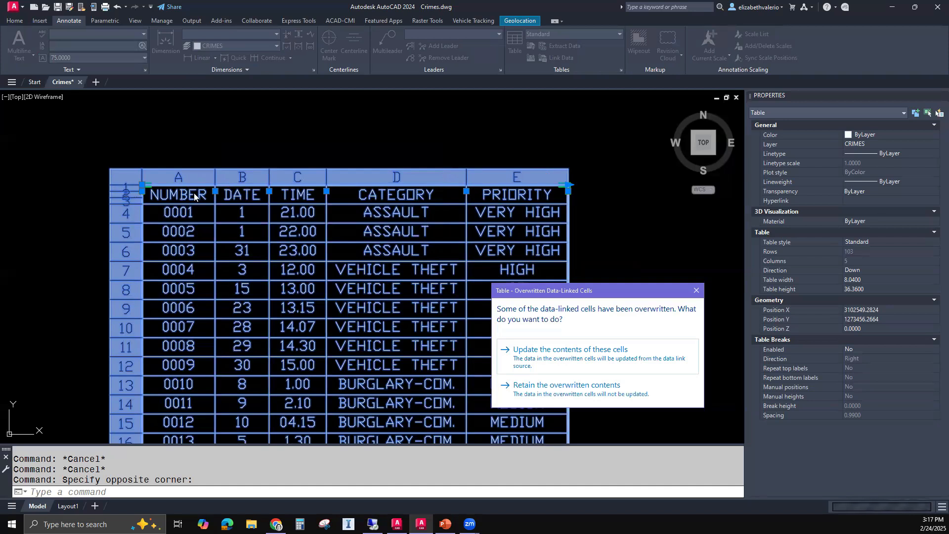
{"action": "mouse_move", "coordinate": [227, 203]}
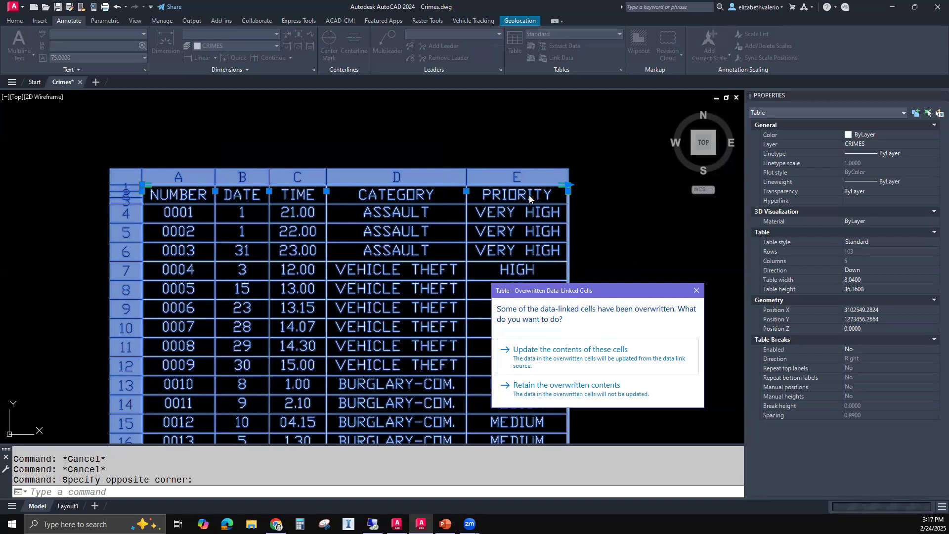
{"action": "mouse_move", "coordinate": [511, 378]}
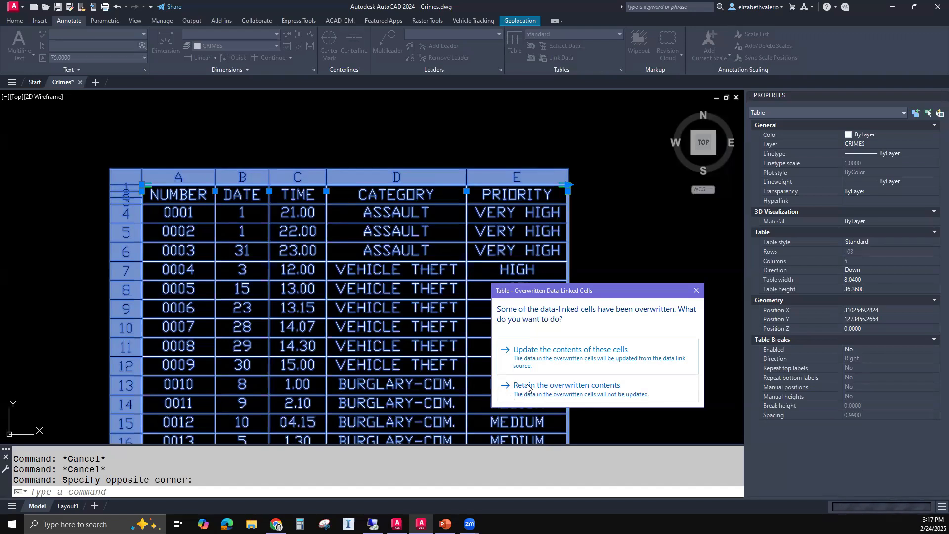
{"action": "left_click", "coordinate": [569, 349]}
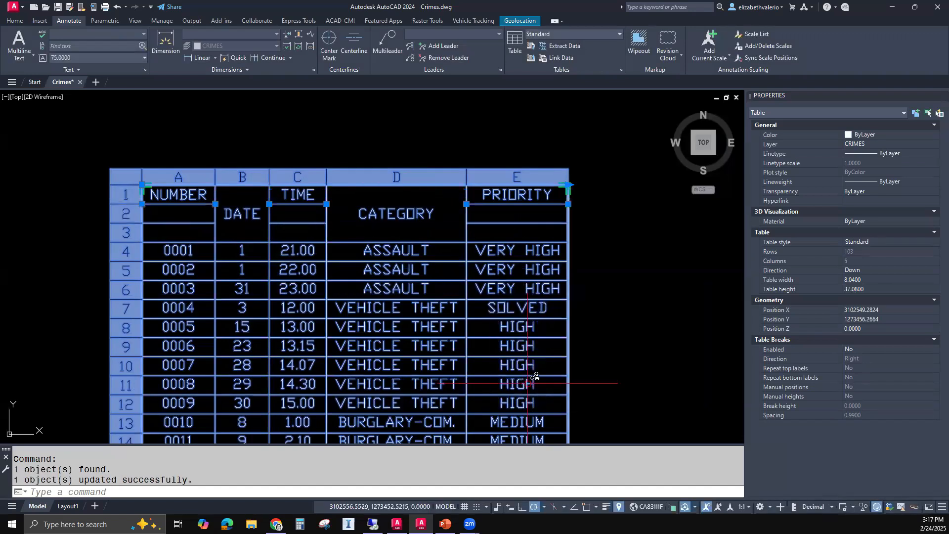
{"action": "mouse_move", "coordinate": [203, 311]}
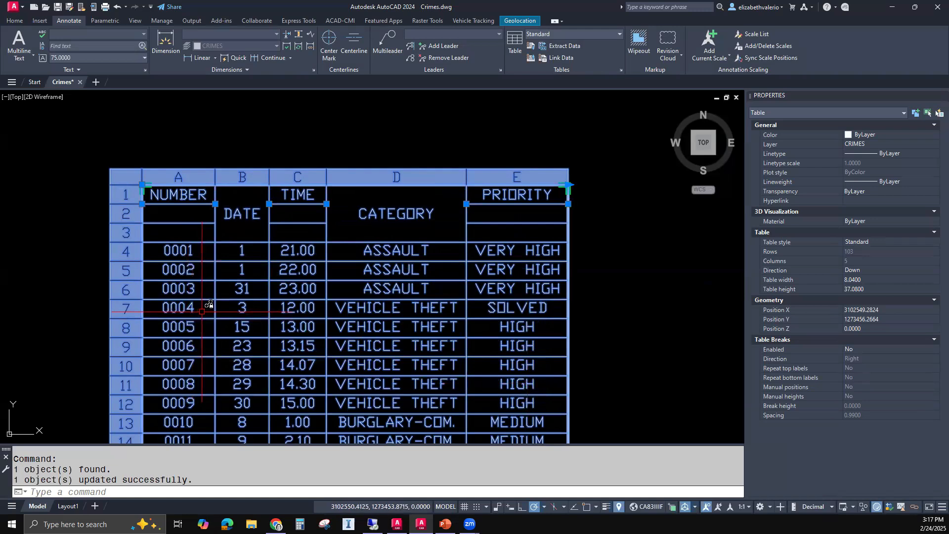
{"action": "left_click", "coordinate": [516, 307]}
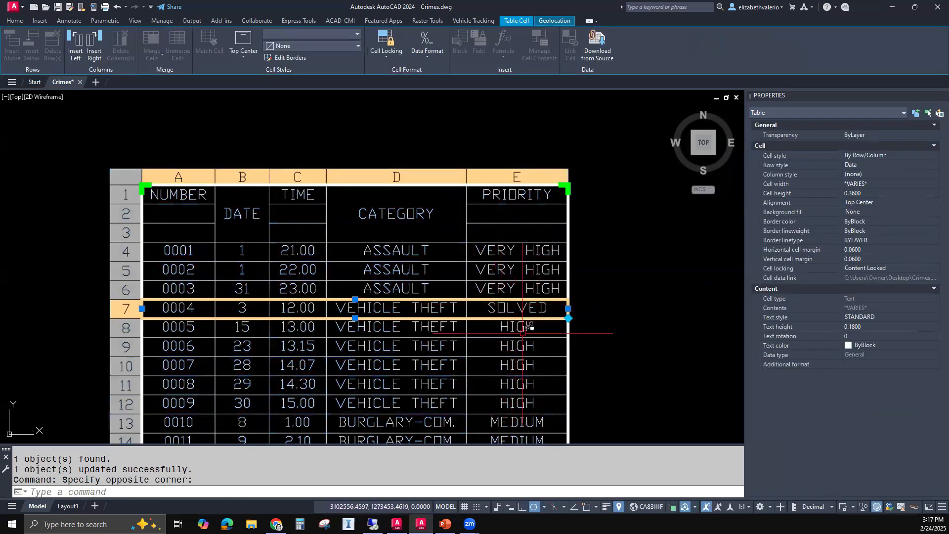
{"action": "mouse_move", "coordinate": [272, 232]}
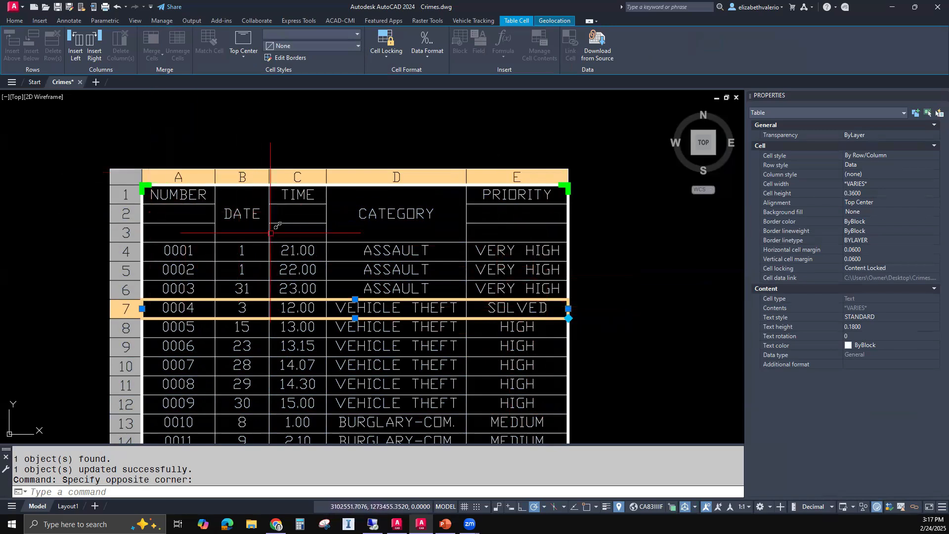
{"action": "mouse_move", "coordinate": [657, 303]}
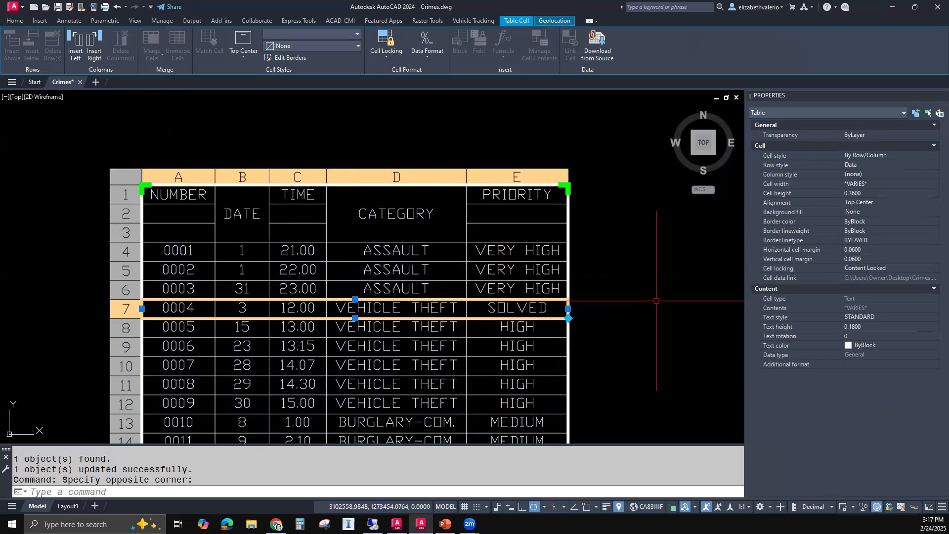
{"action": "key", "text": "Escape"}
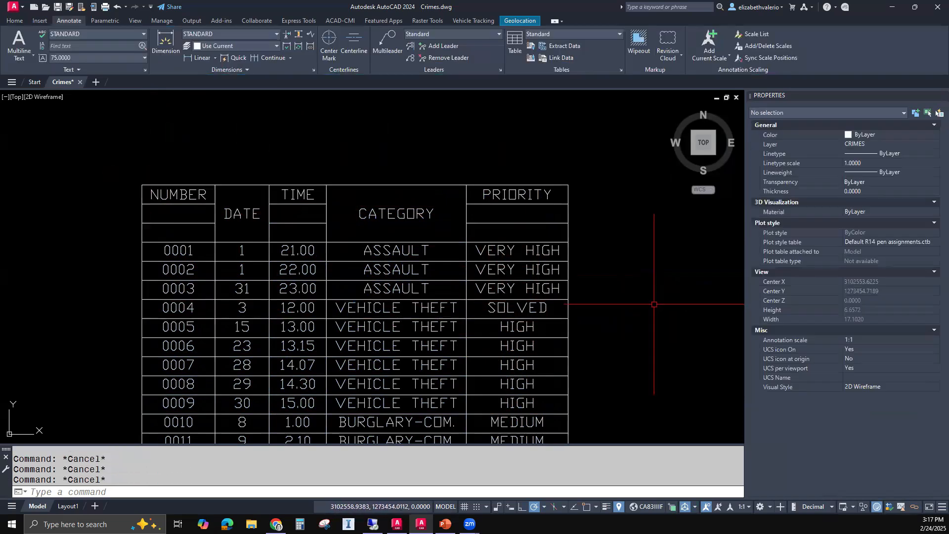
{"action": "left_click", "coordinate": [178, 194]}
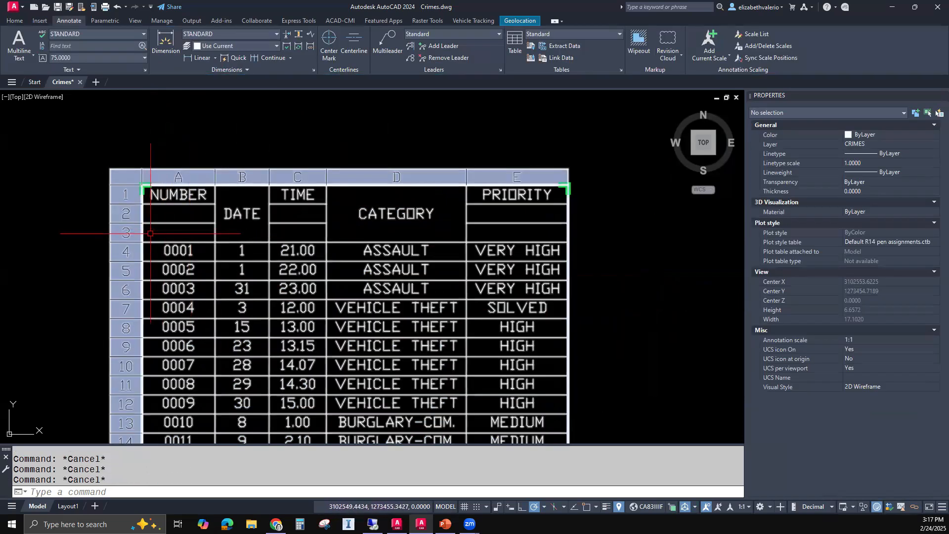
- Re-merge header cells A1–A3 so NUMBER spans rows 1–3, then clear the selection
{"action": "left_click", "coordinate": [178, 195]}
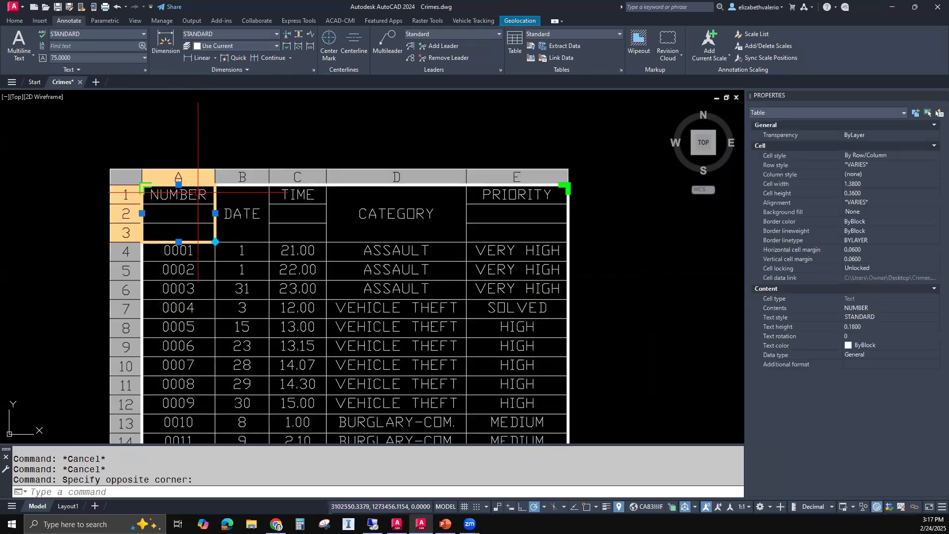
{"action": "left_click", "coordinate": [178, 194]}
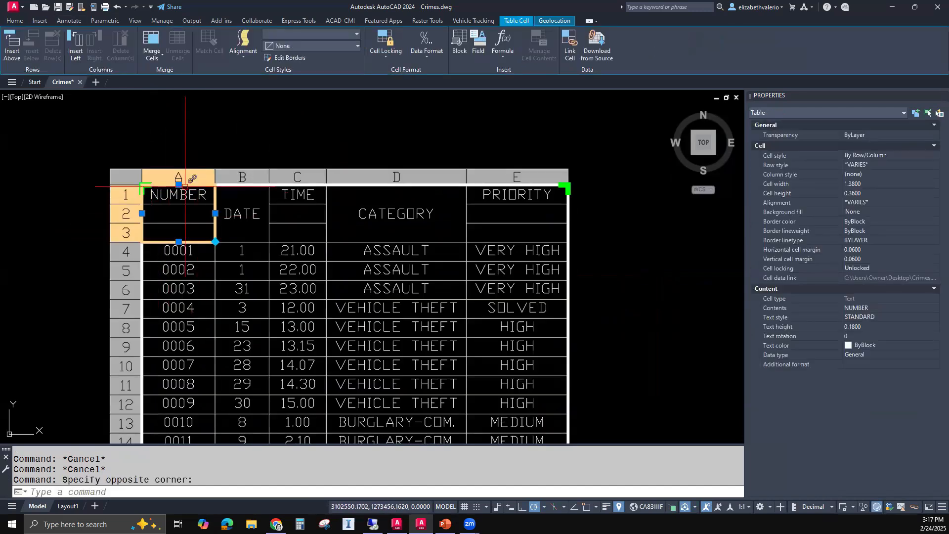
{"action": "left_click", "coordinate": [151, 44]}
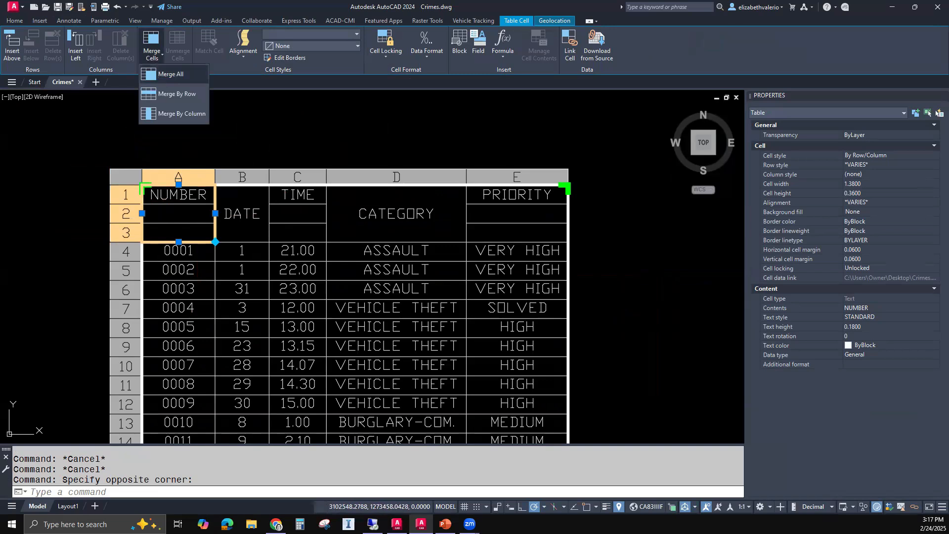
{"action": "left_click", "coordinate": [175, 74]}
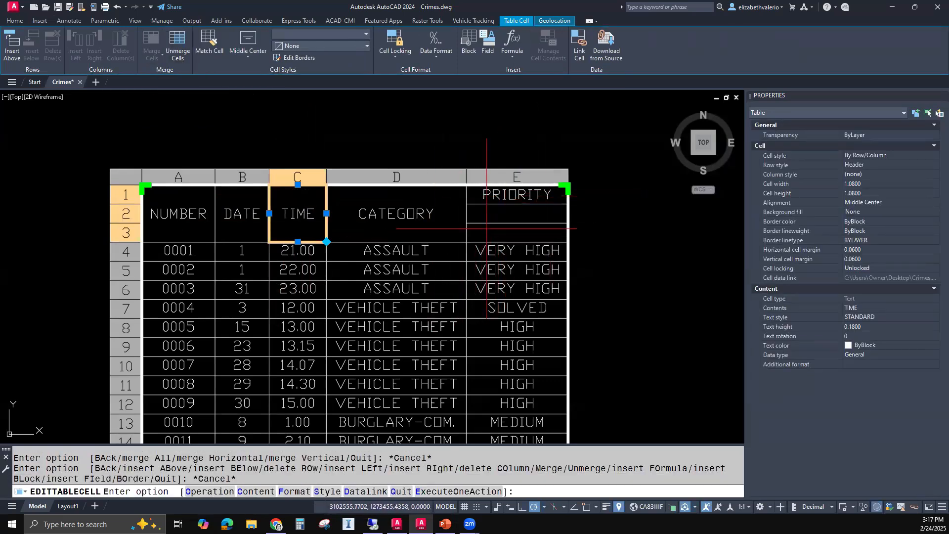
{"action": "key", "text": "Escape"}
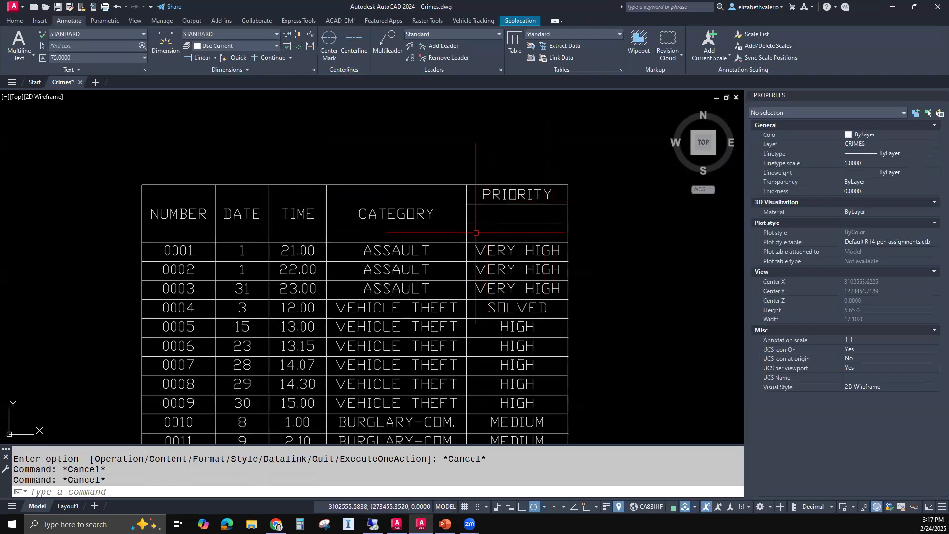